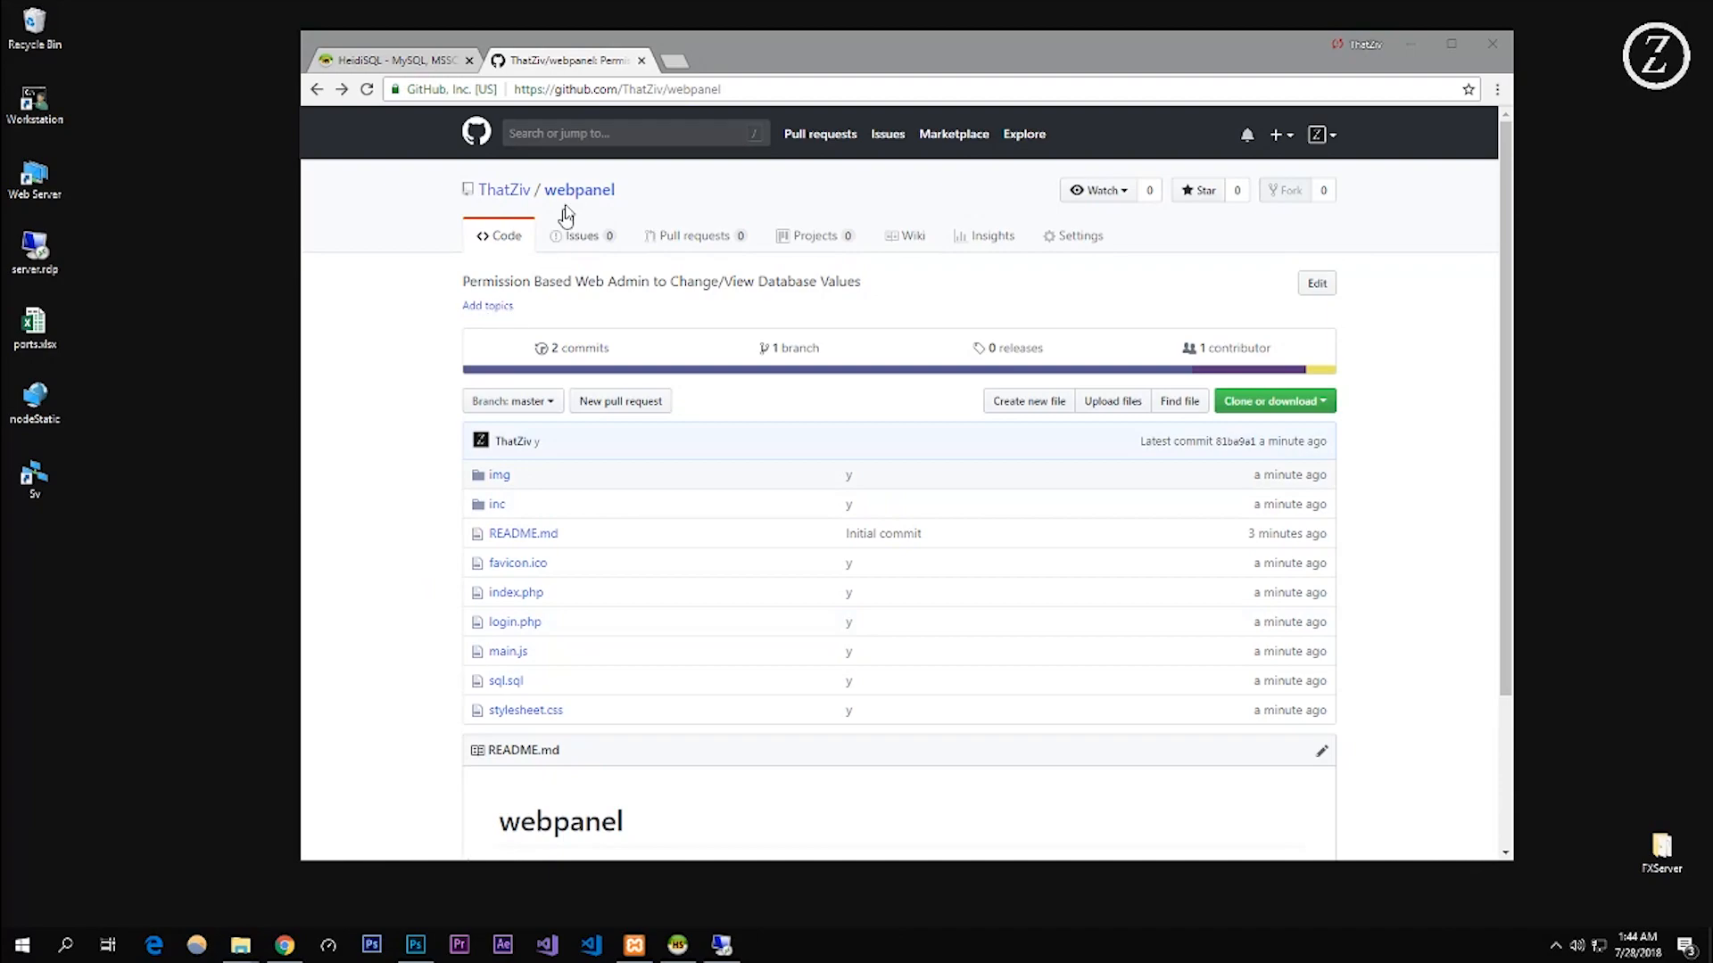
{"action": "mouse_move", "coordinate": [650, 434]}
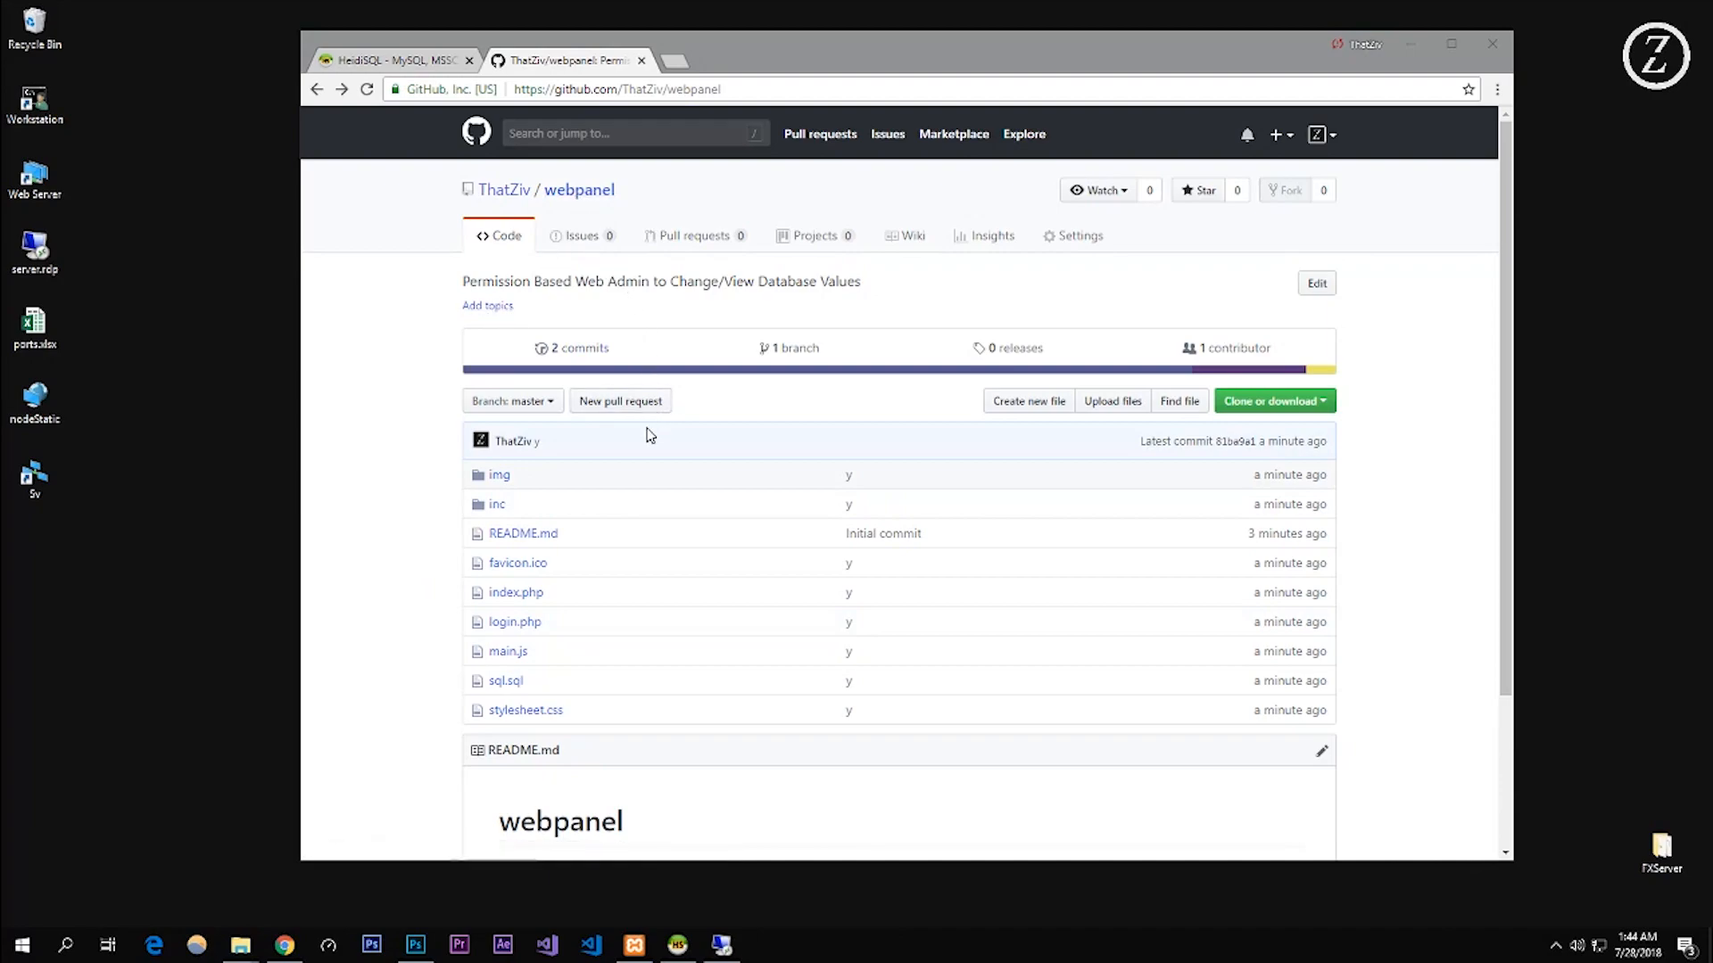
{"action": "mouse_move", "coordinate": [653, 441]}
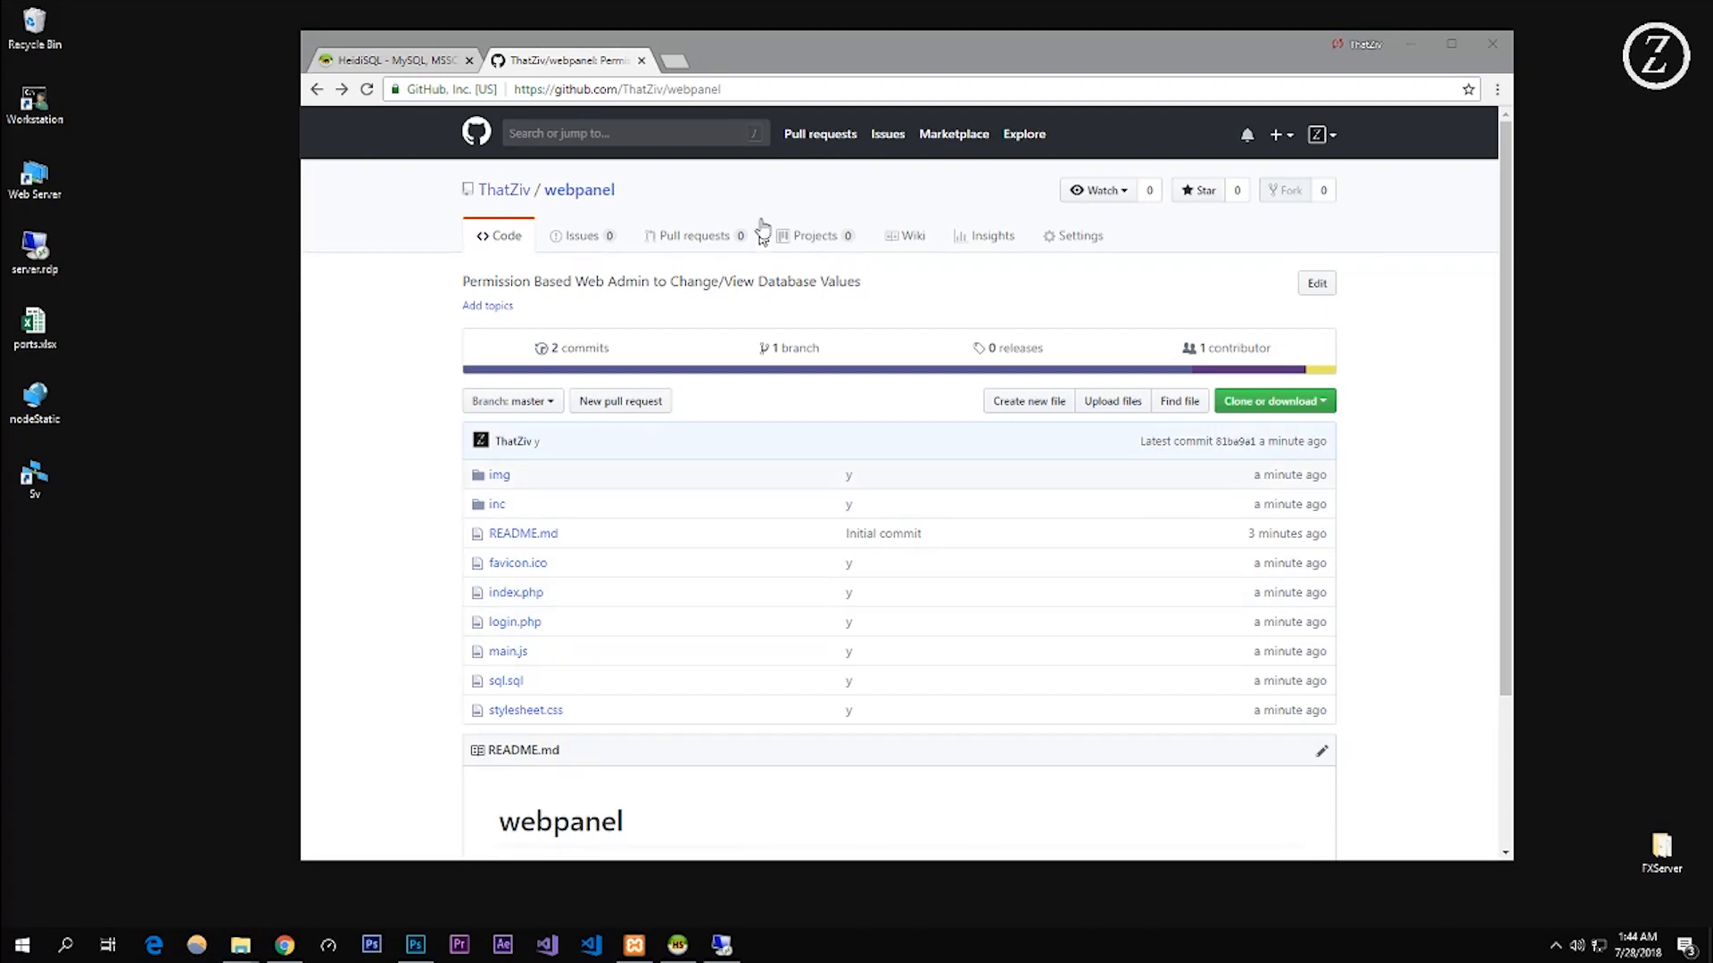
Step: Download the GitHub repository as webpanel-master.zip, then switch to the HeidiSQL tab
{"action": "left_click", "coordinate": [615, 89]}
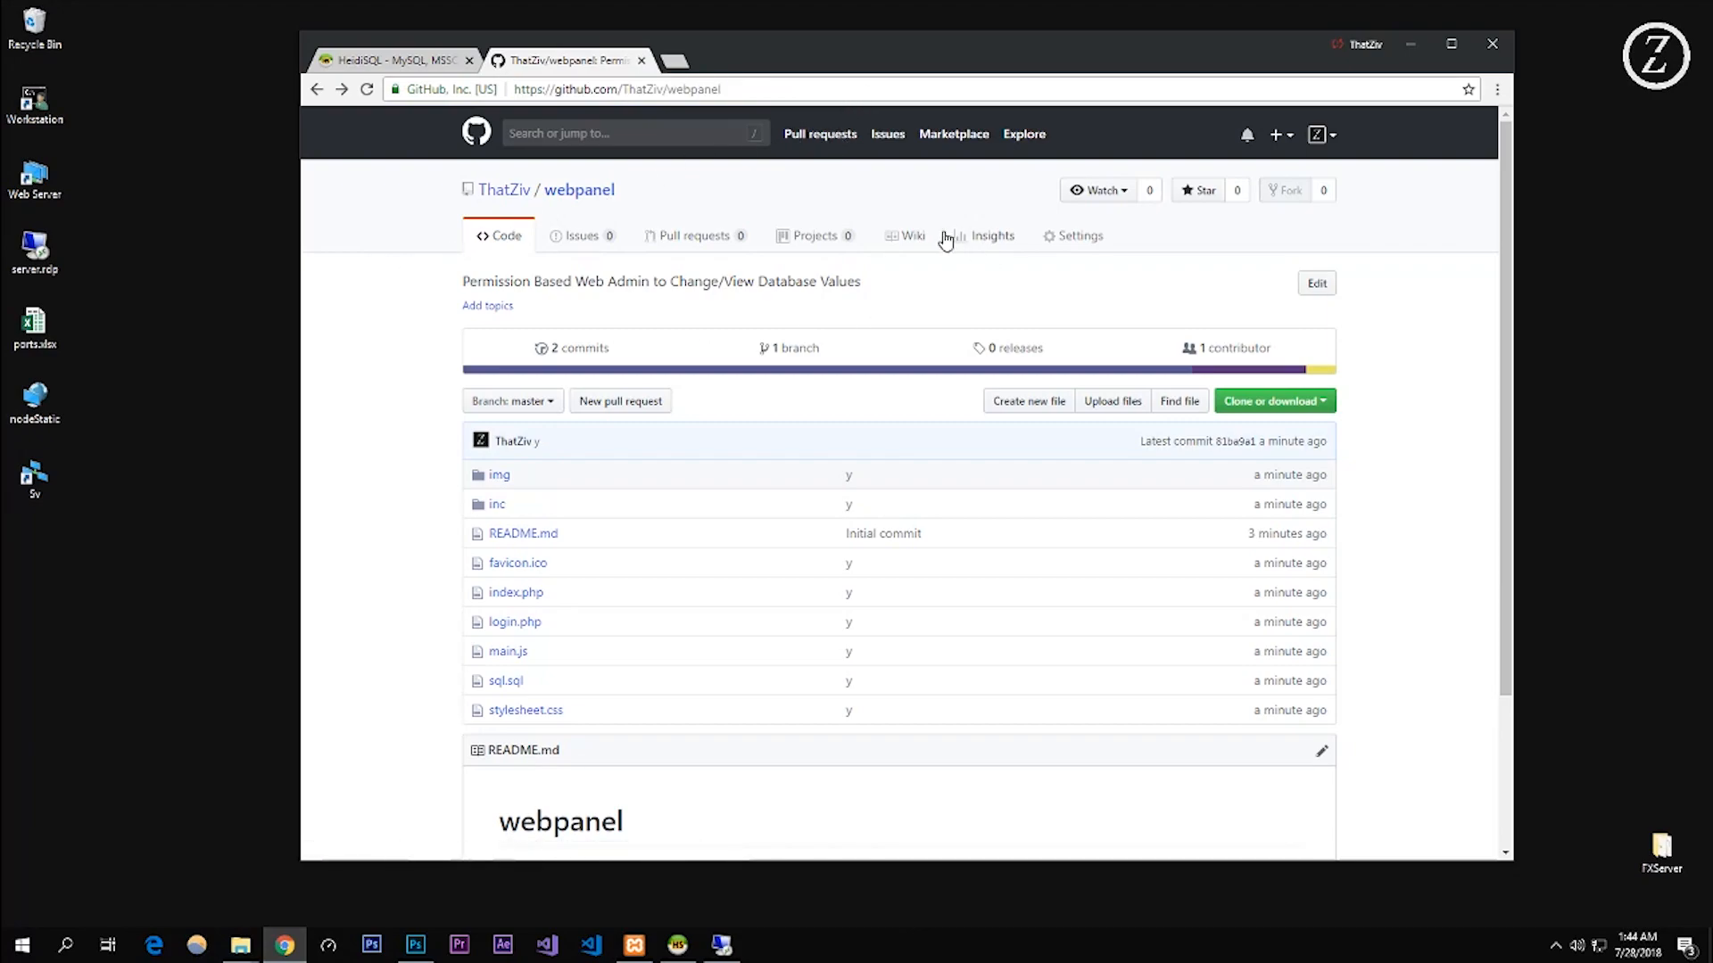
{"action": "mouse_move", "coordinate": [1124, 330]}
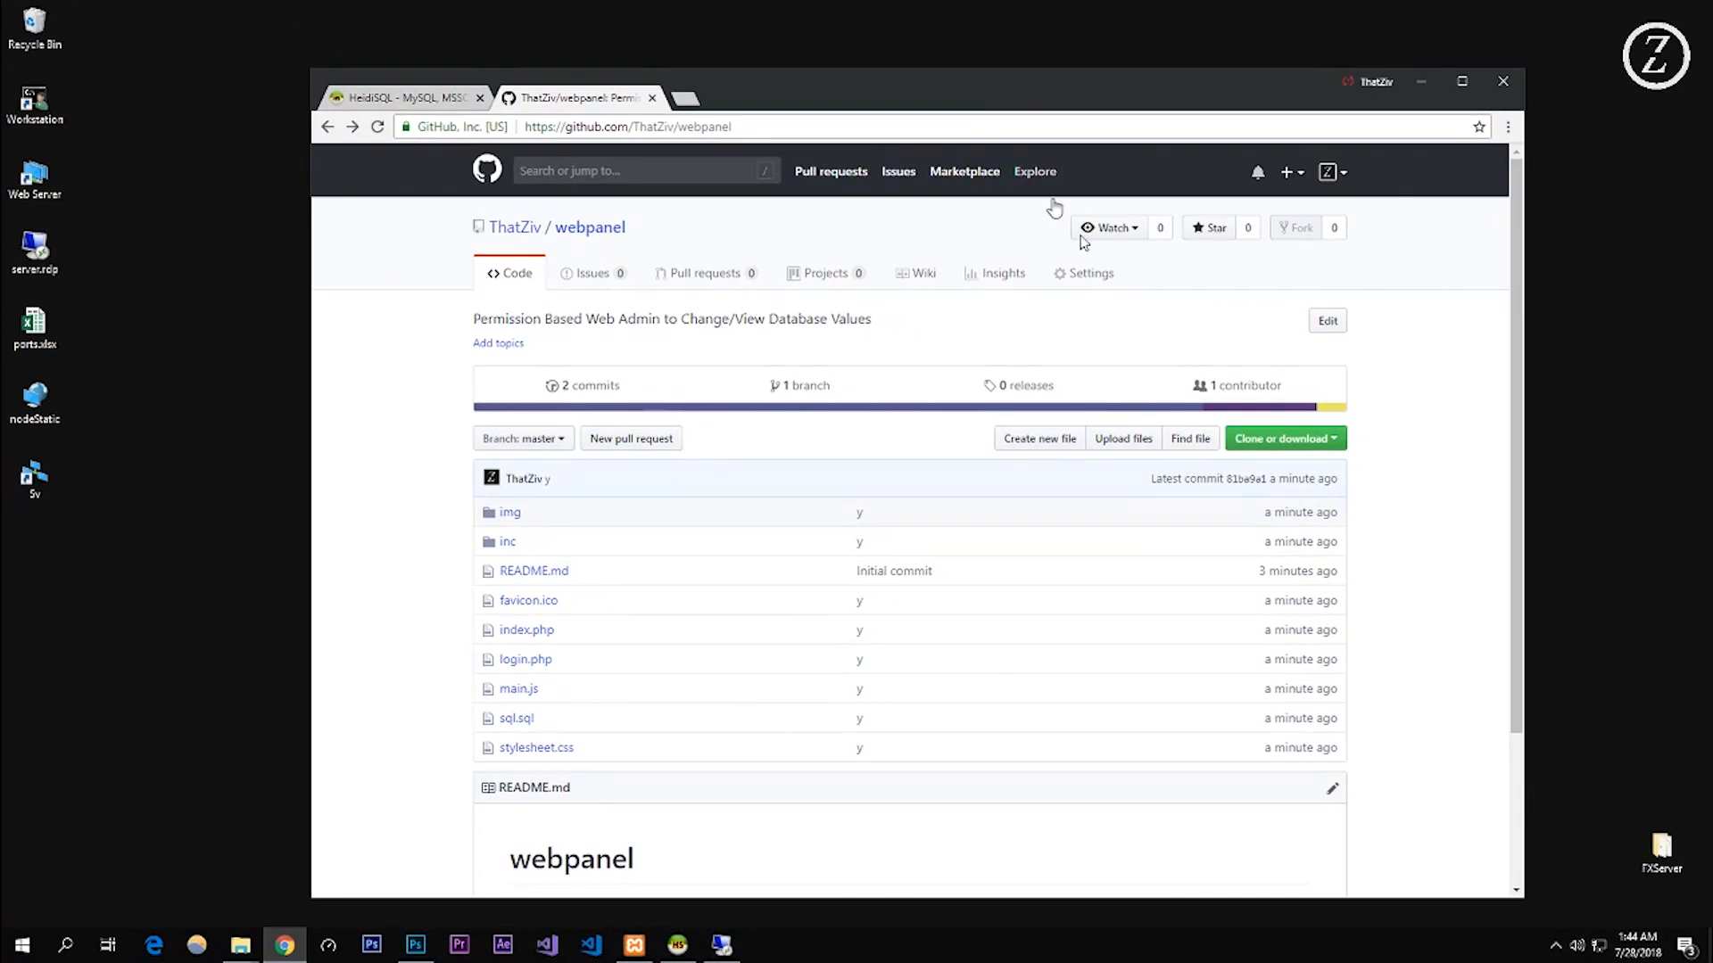
{"action": "left_click", "coordinate": [1280, 438]}
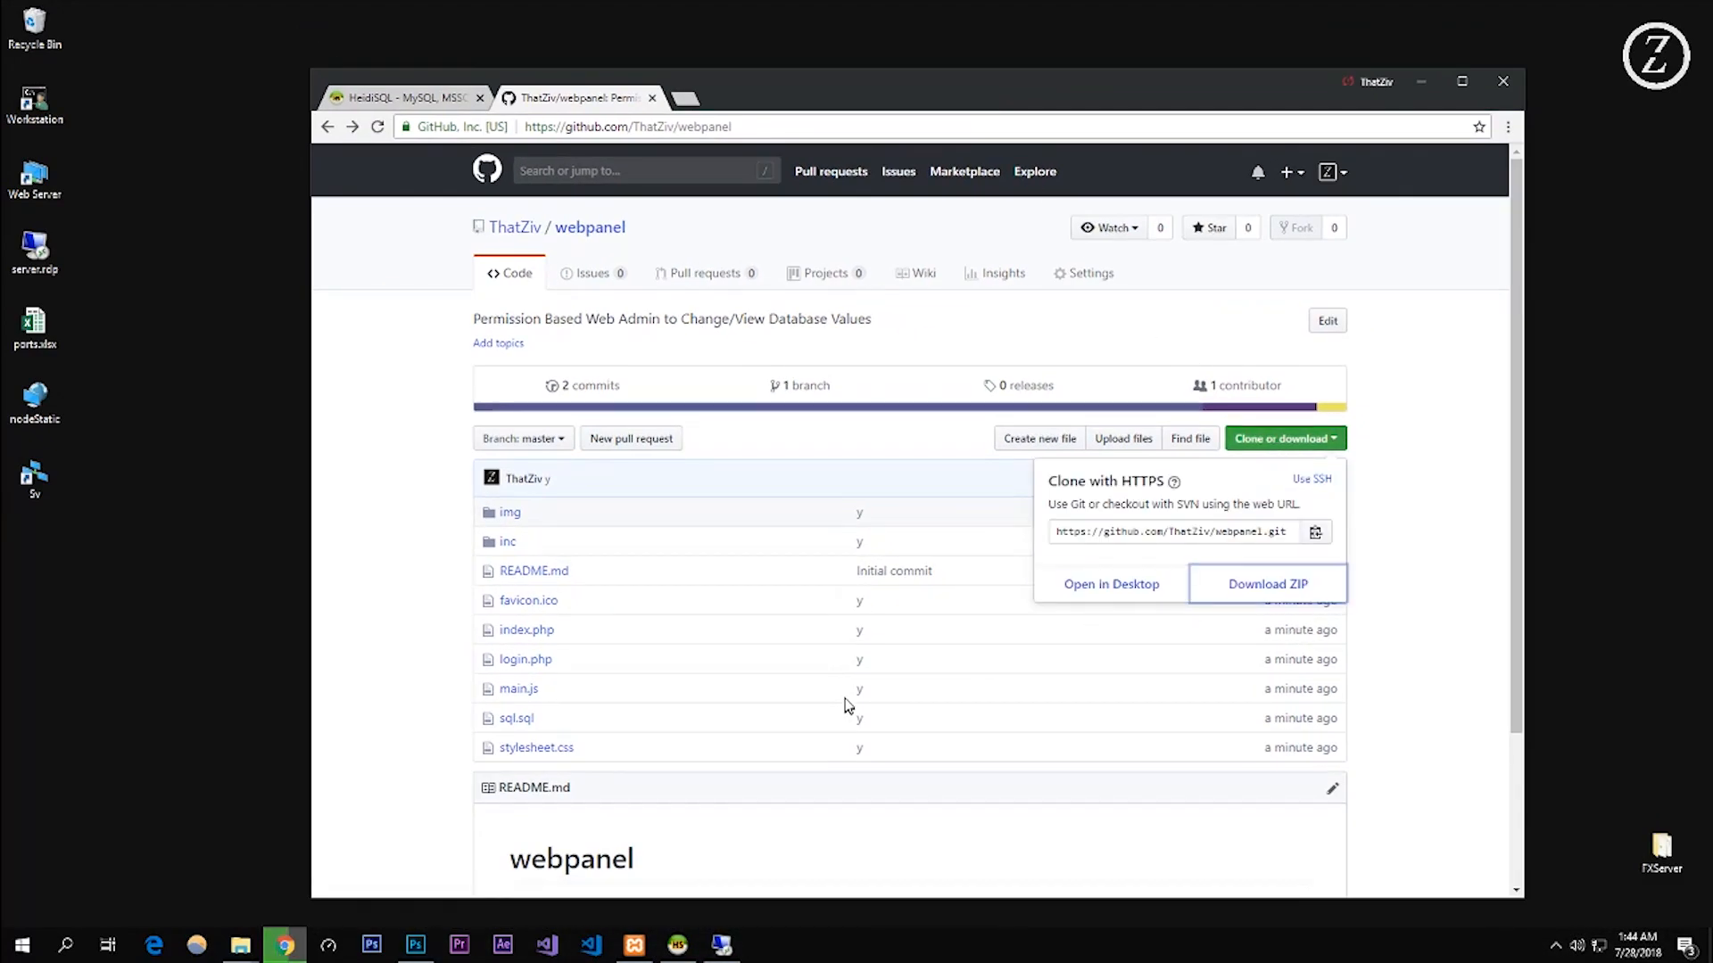
{"action": "left_click", "coordinate": [1266, 584]}
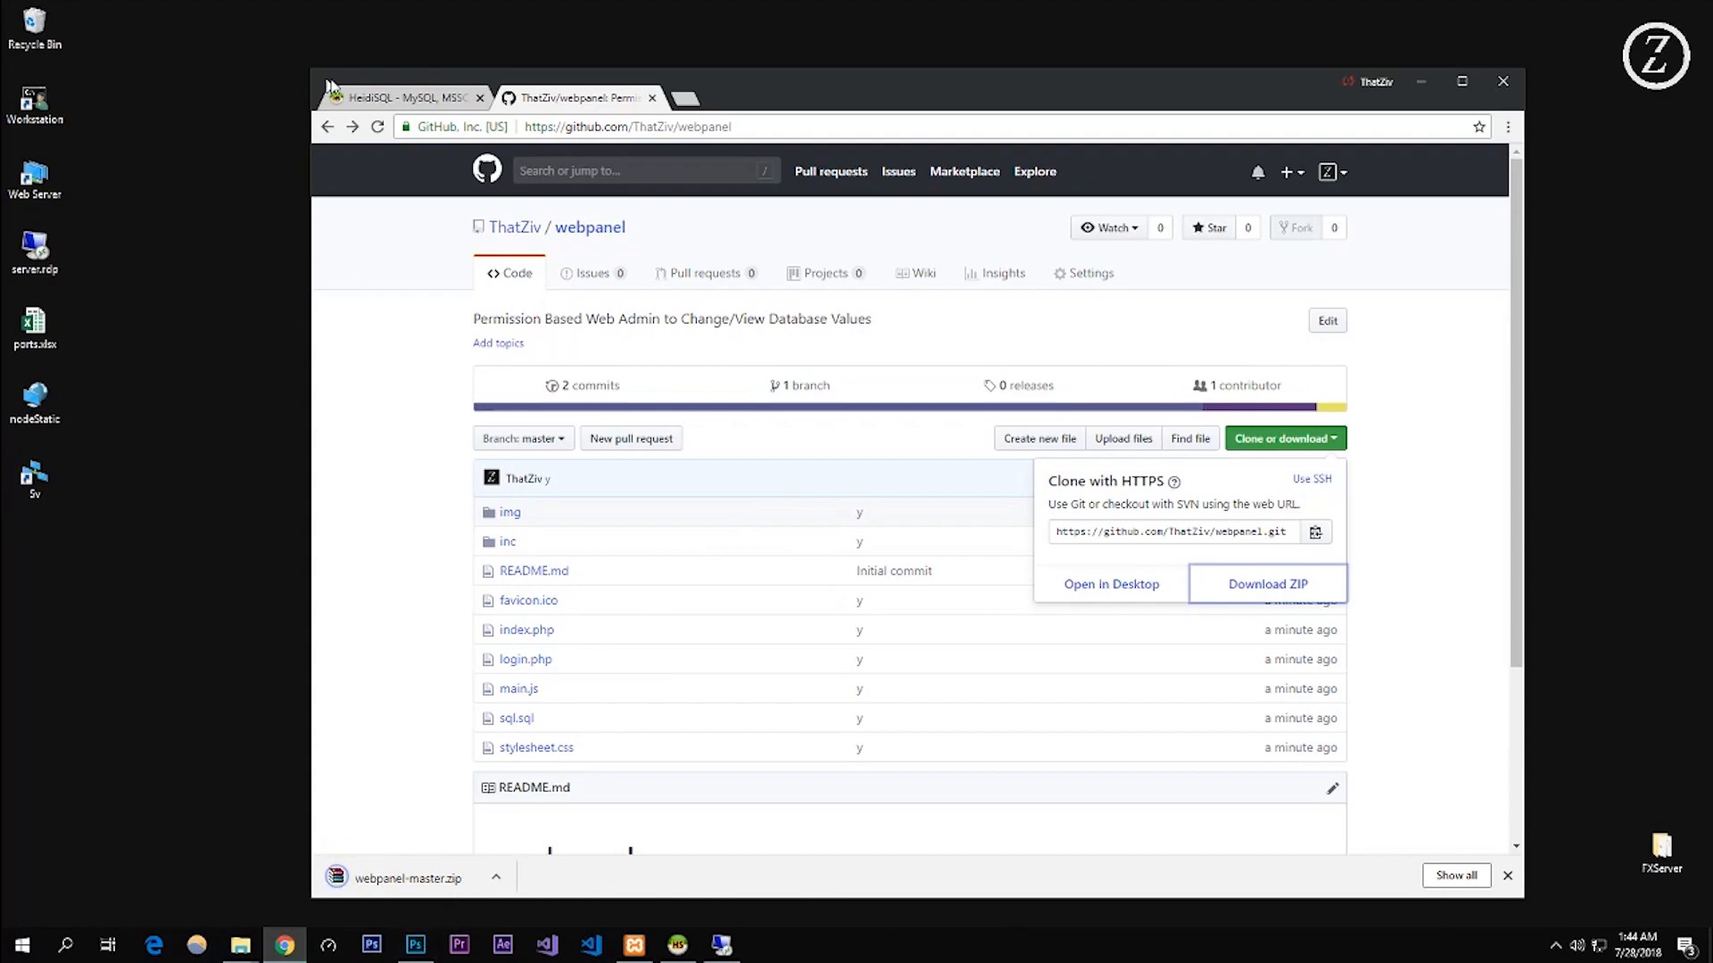
{"action": "left_click", "coordinate": [404, 97]}
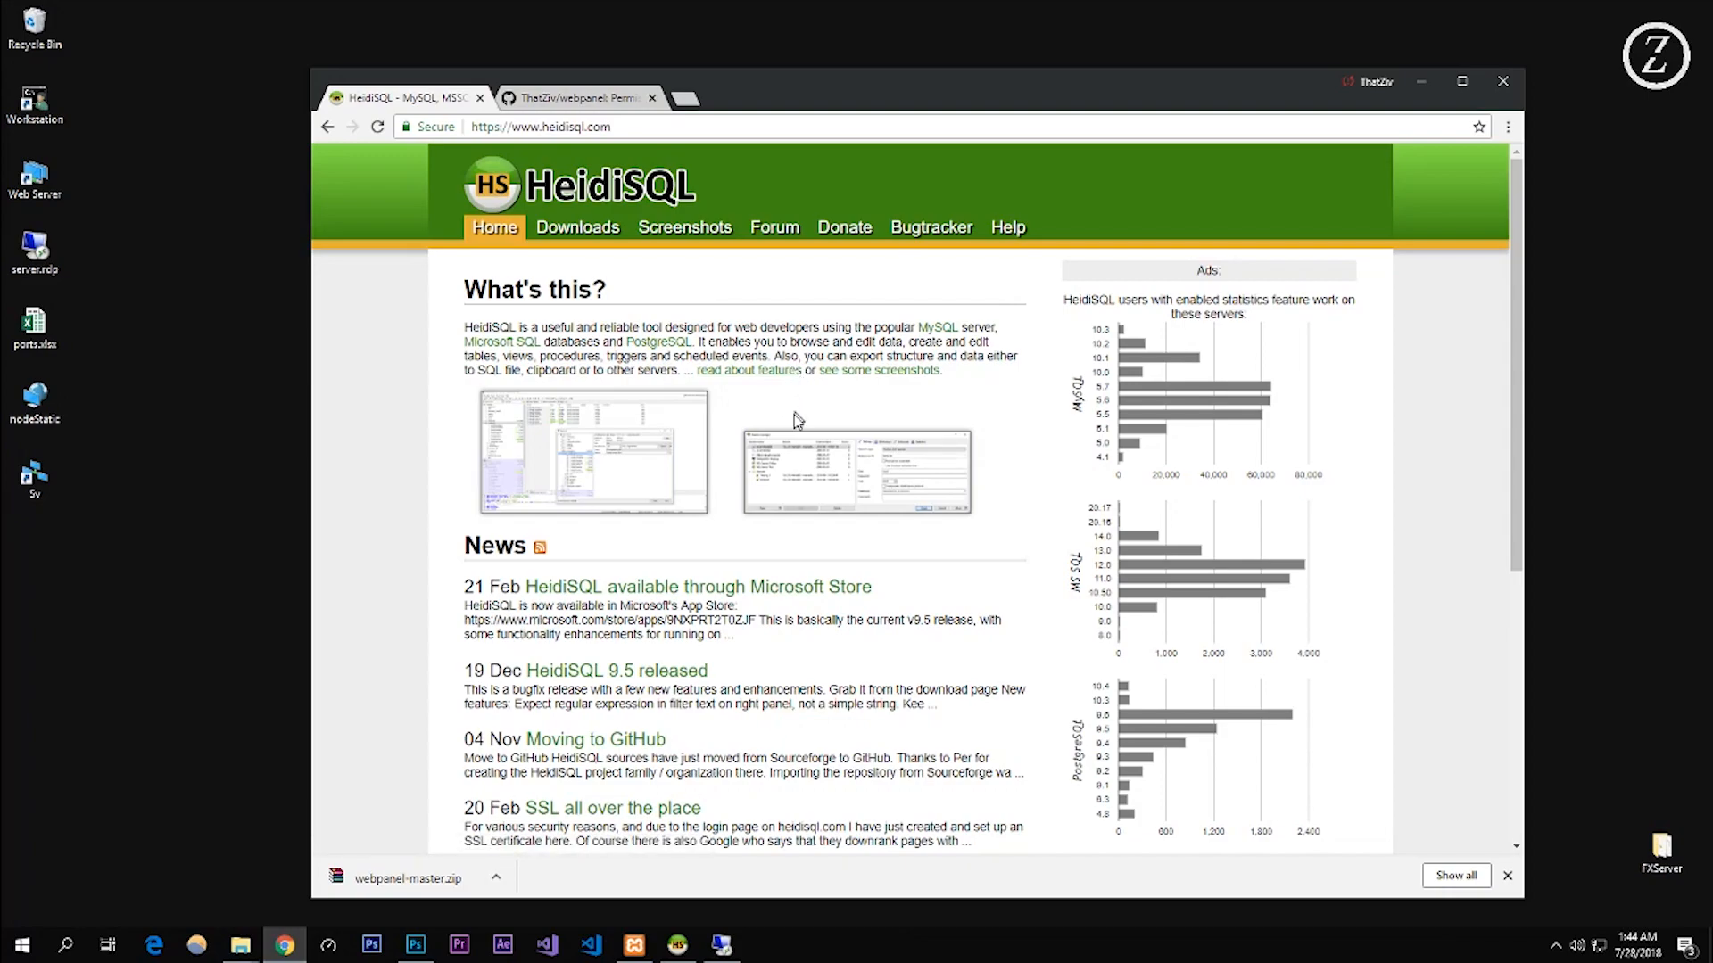
Step: Return to the GitHub webpanel tab and bring up XAMPP Control Panel from the taskbar
{"action": "left_click", "coordinate": [575, 97]}
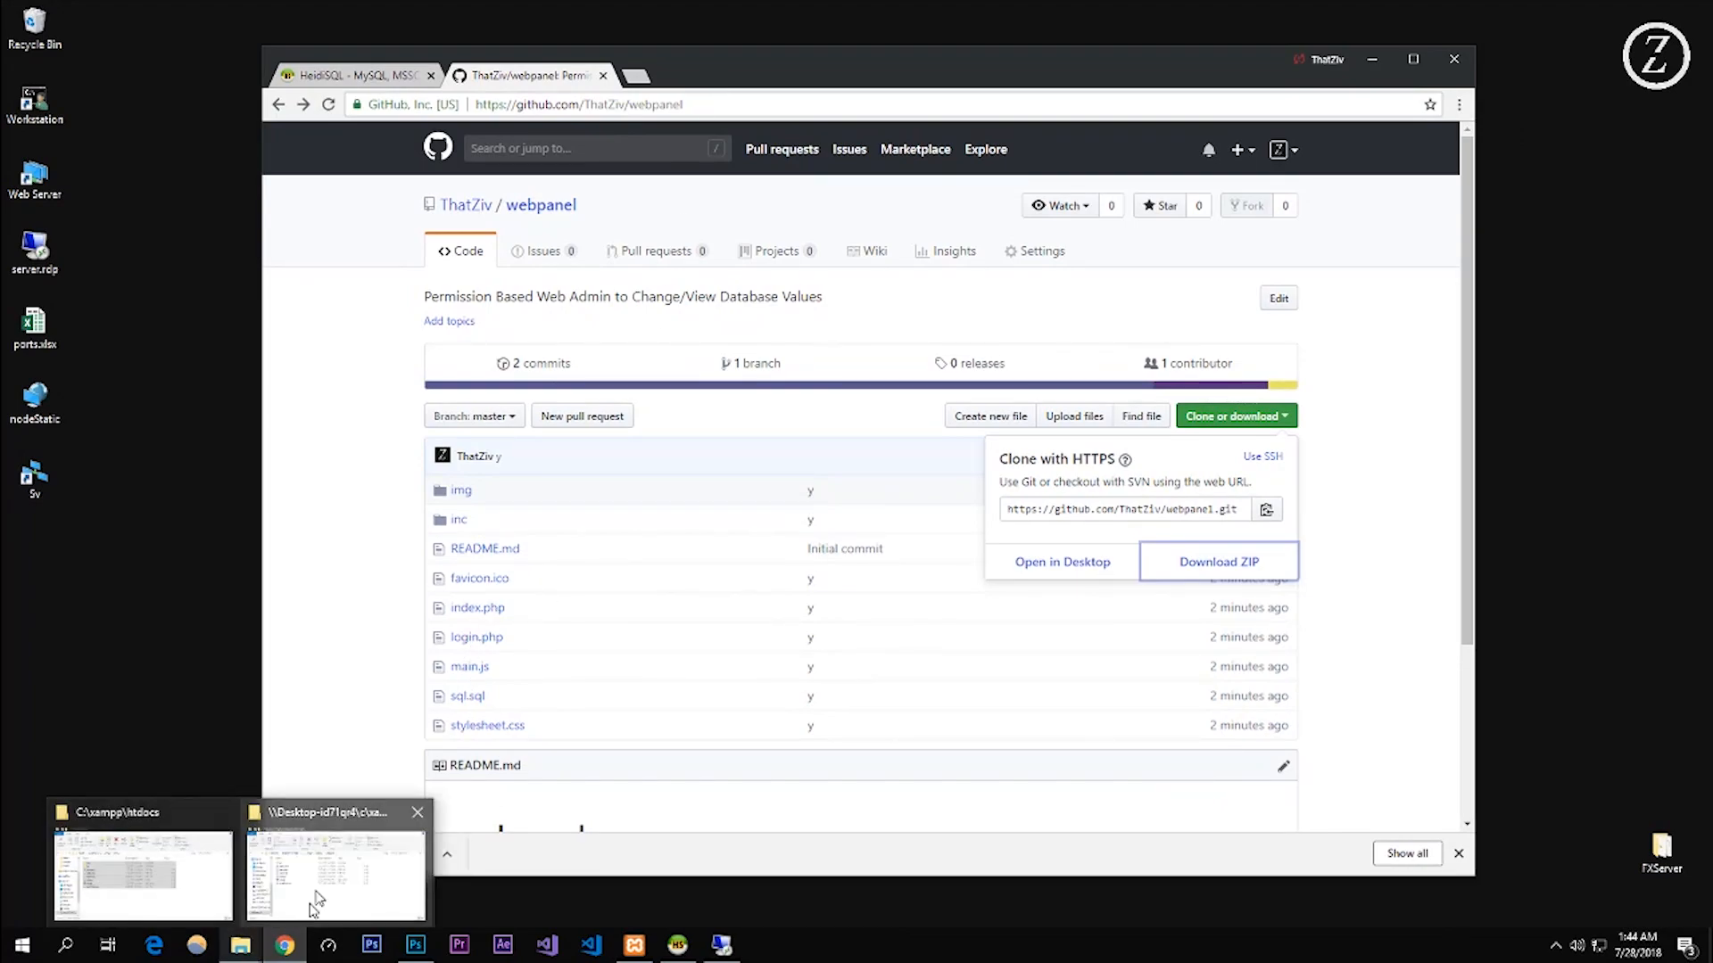
{"action": "left_click", "coordinate": [631, 945]}
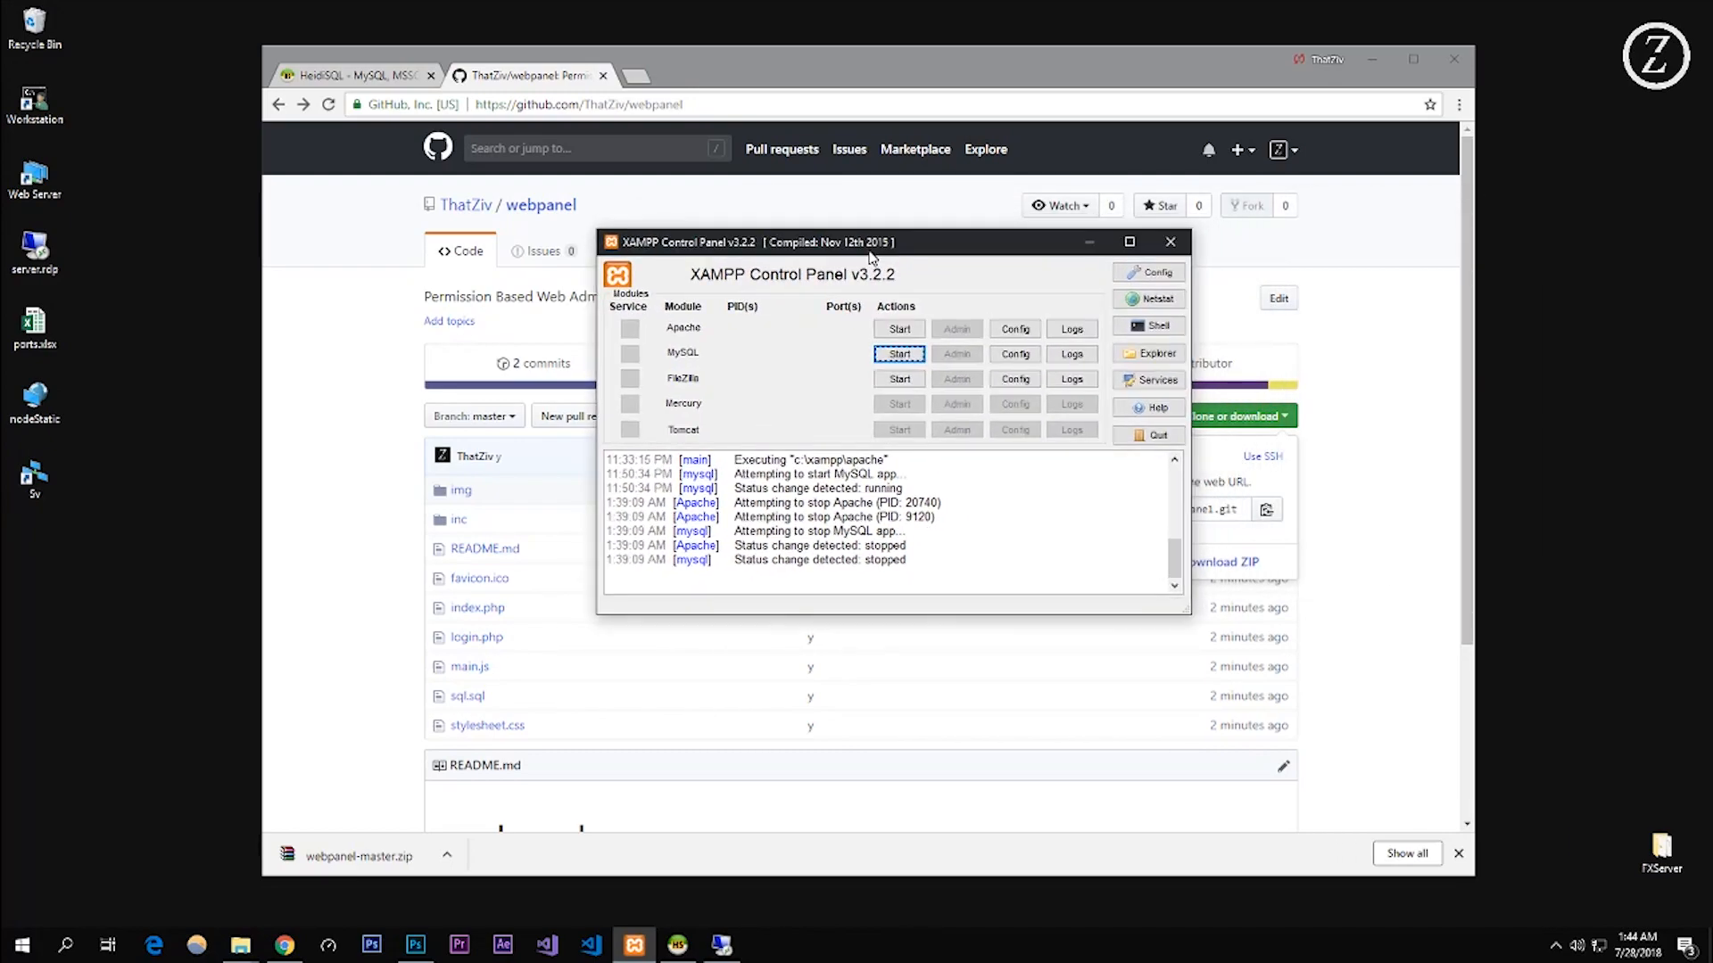
Step: Start the MySQL and Apache servers, then open File Explorer at C:\
{"action": "left_click_drag", "start_coordinate": [868, 241], "coordinate": [912, 206]}
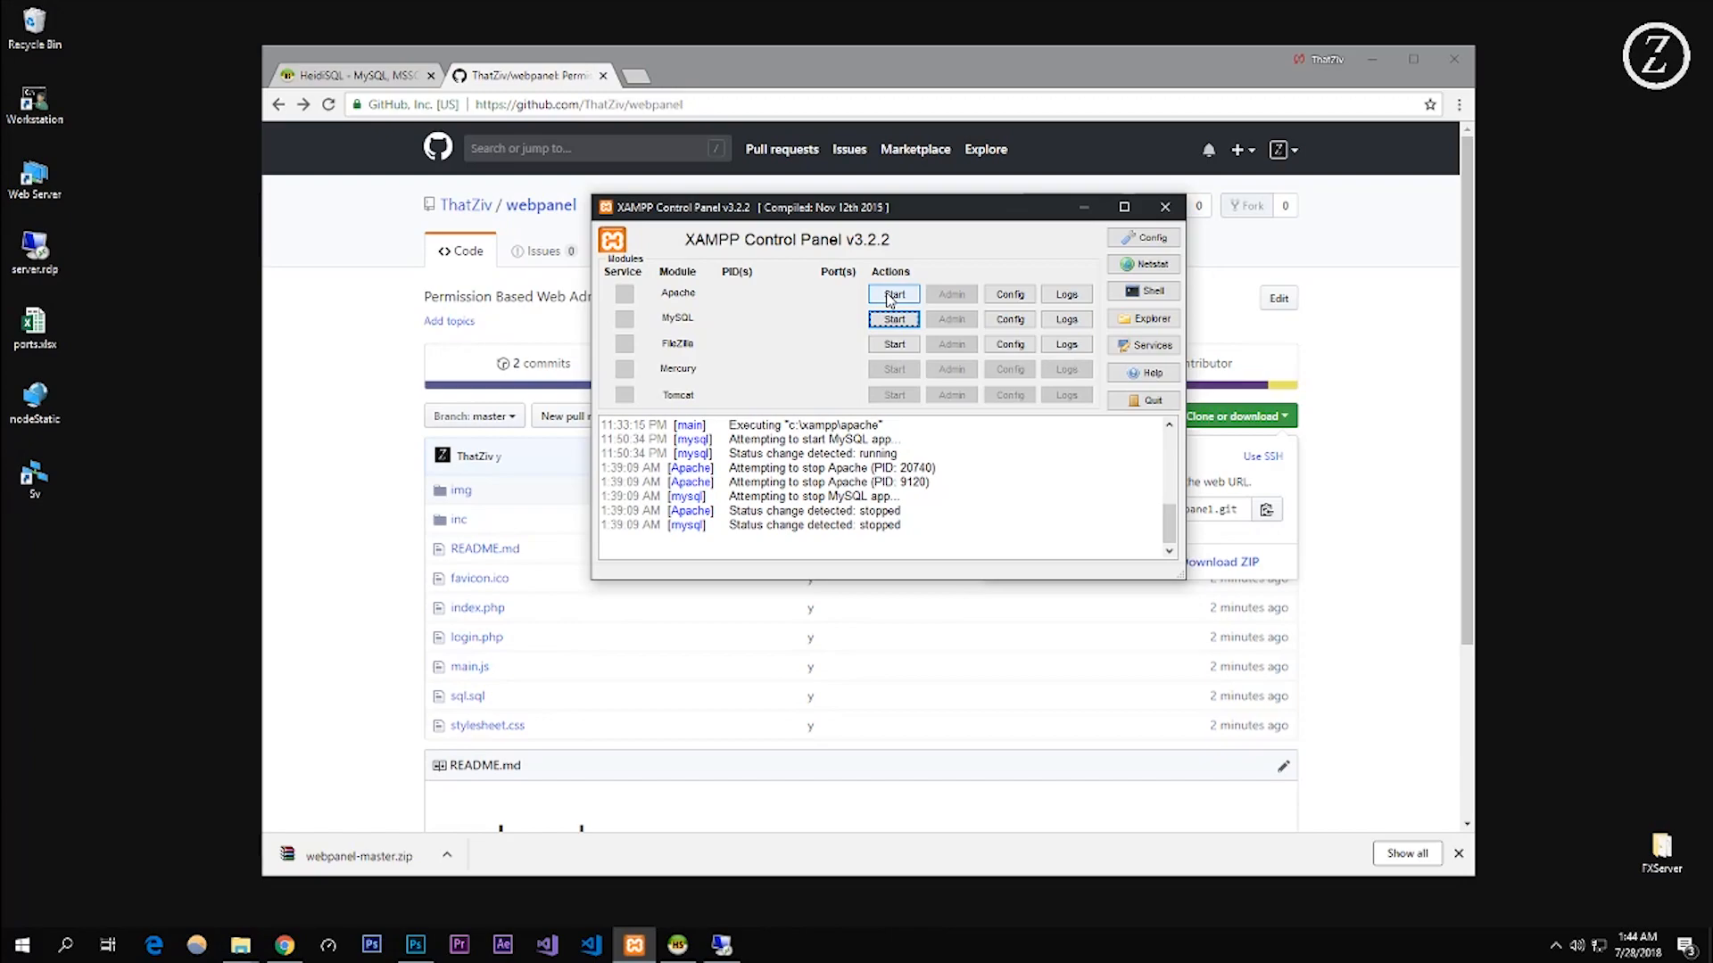
{"action": "left_click", "coordinate": [893, 319]}
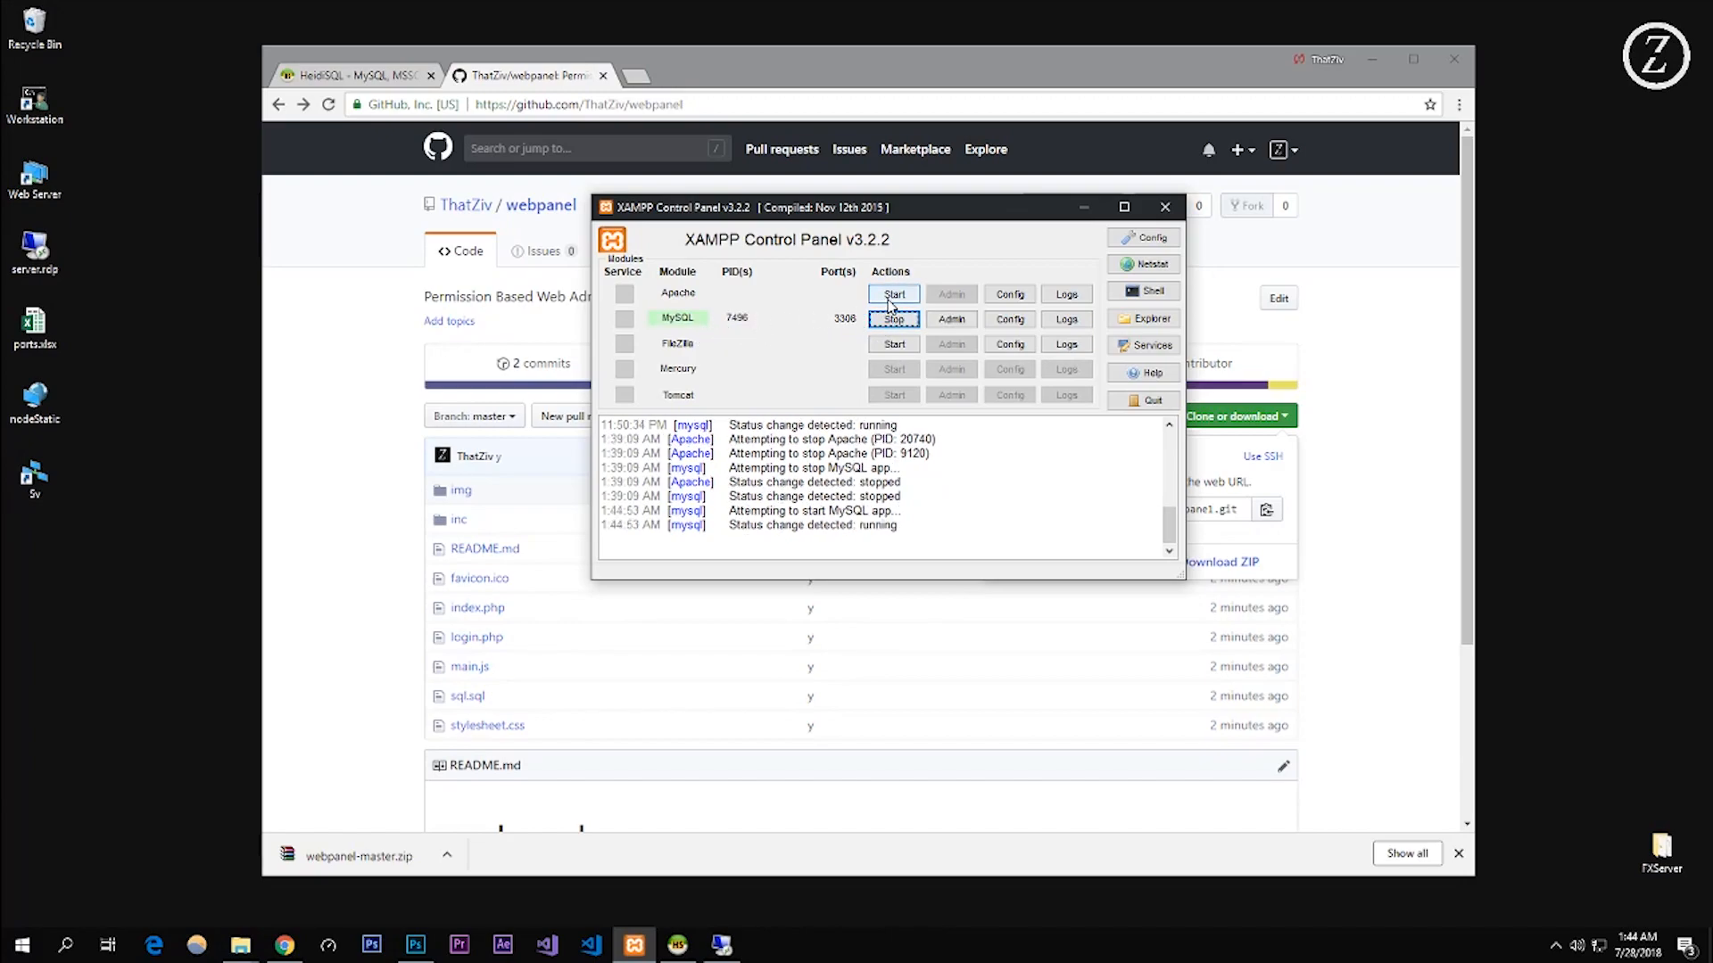
{"action": "left_click", "coordinate": [892, 294]}
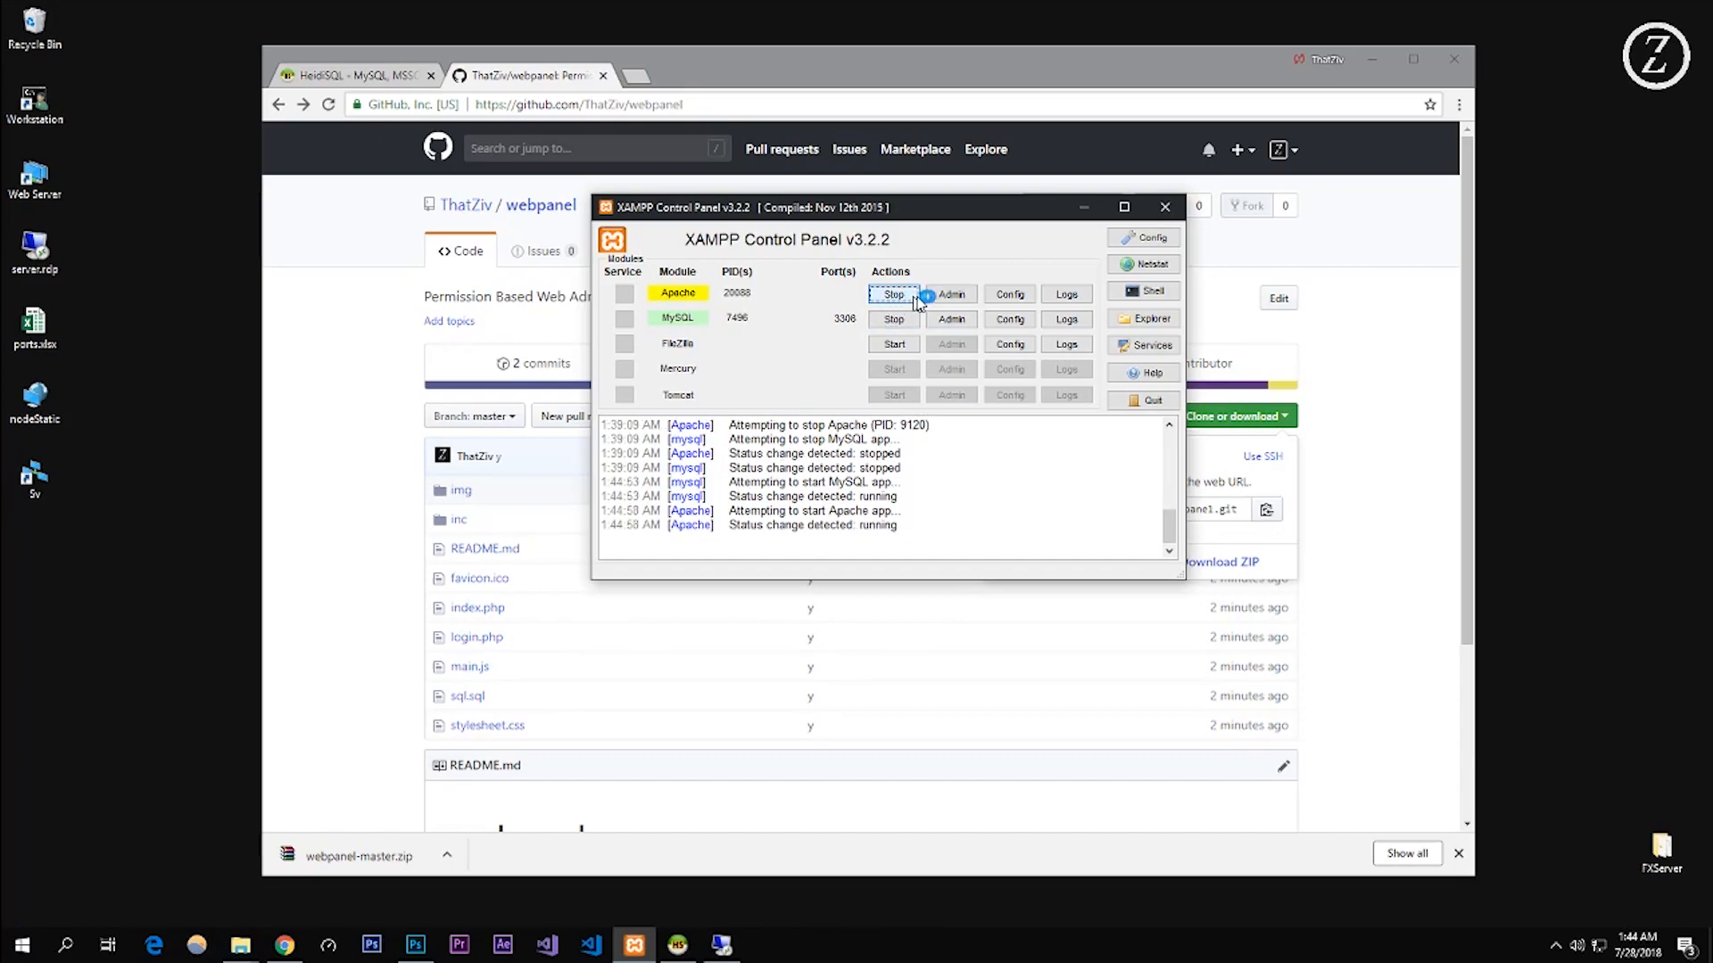
{"action": "left_click", "coordinate": [892, 293]}
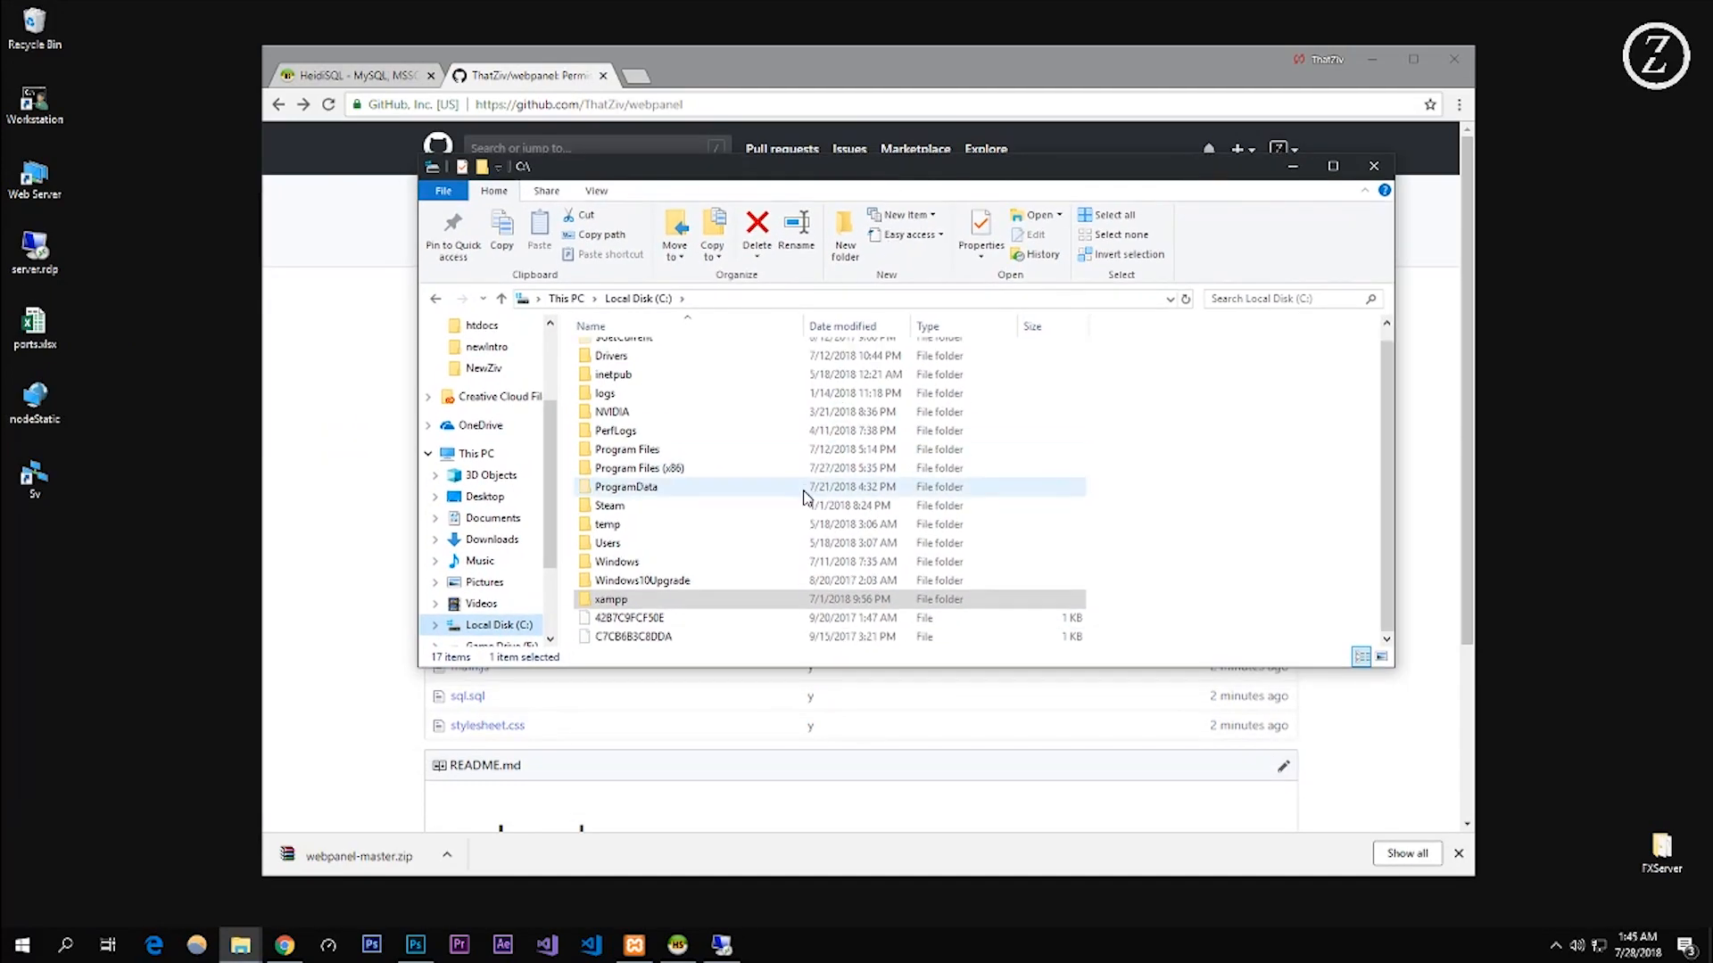
Step: Navigate to C:\xampp\htdocs and open webpanel-master.zip in WinRAR
{"action": "double_click", "coordinate": [609, 598]}
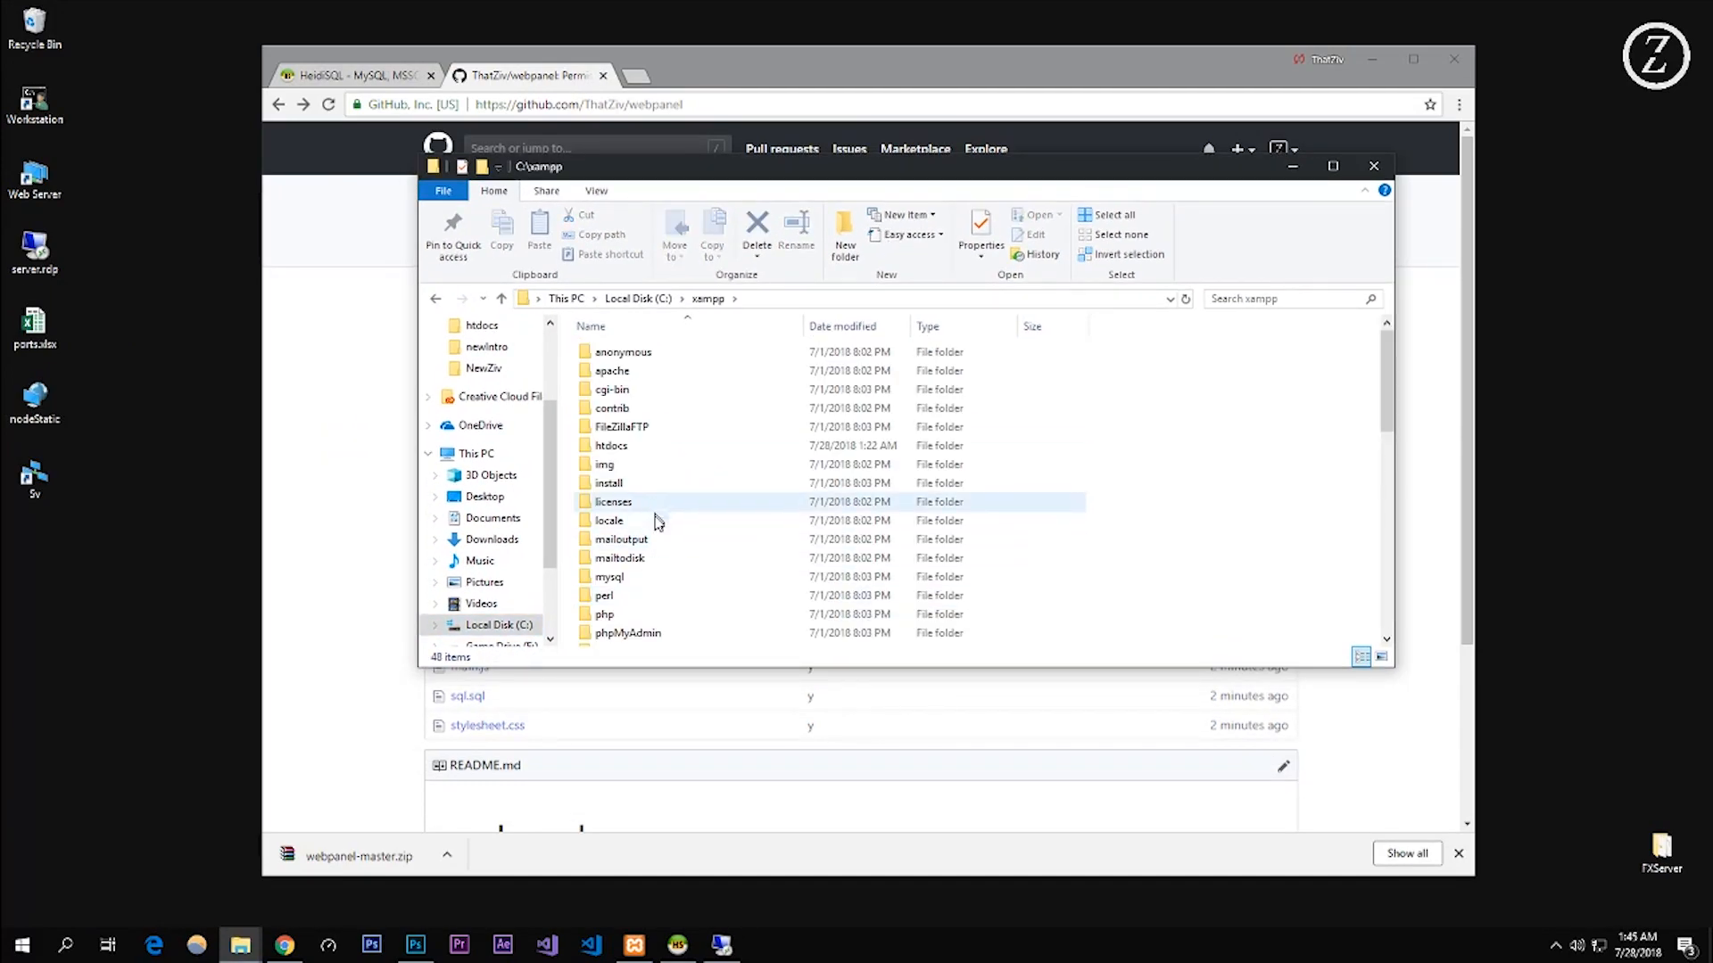
{"action": "left_click", "coordinate": [611, 447]}
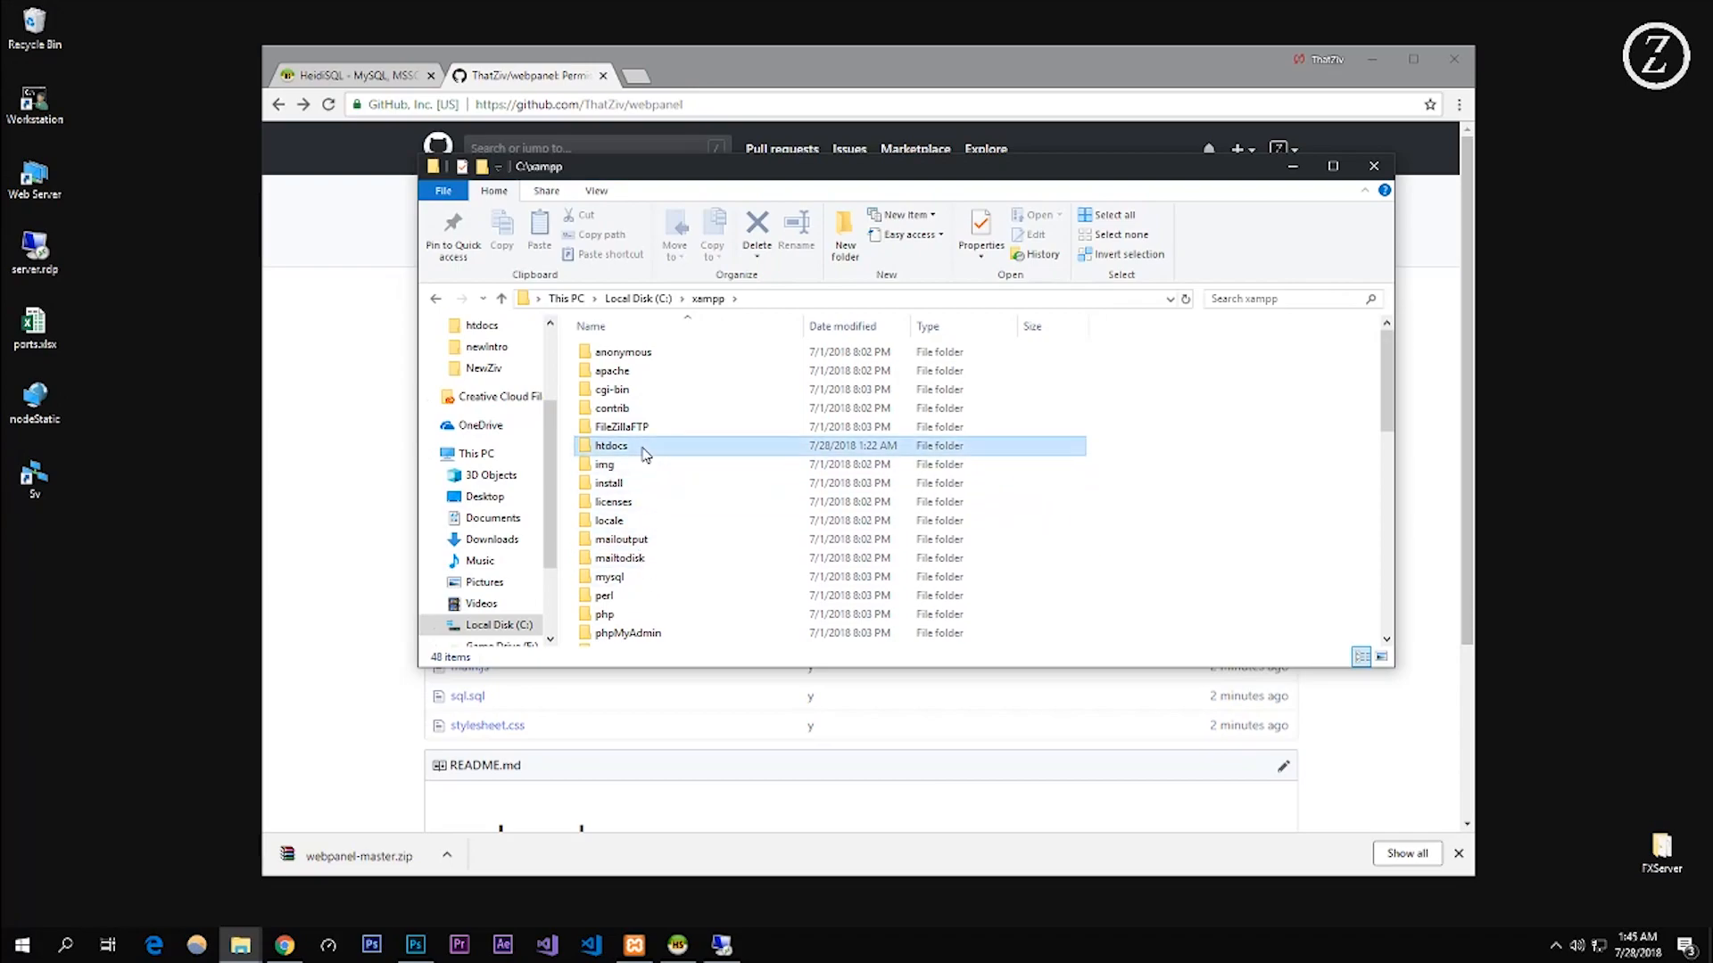
{"action": "double_click", "coordinate": [610, 446]}
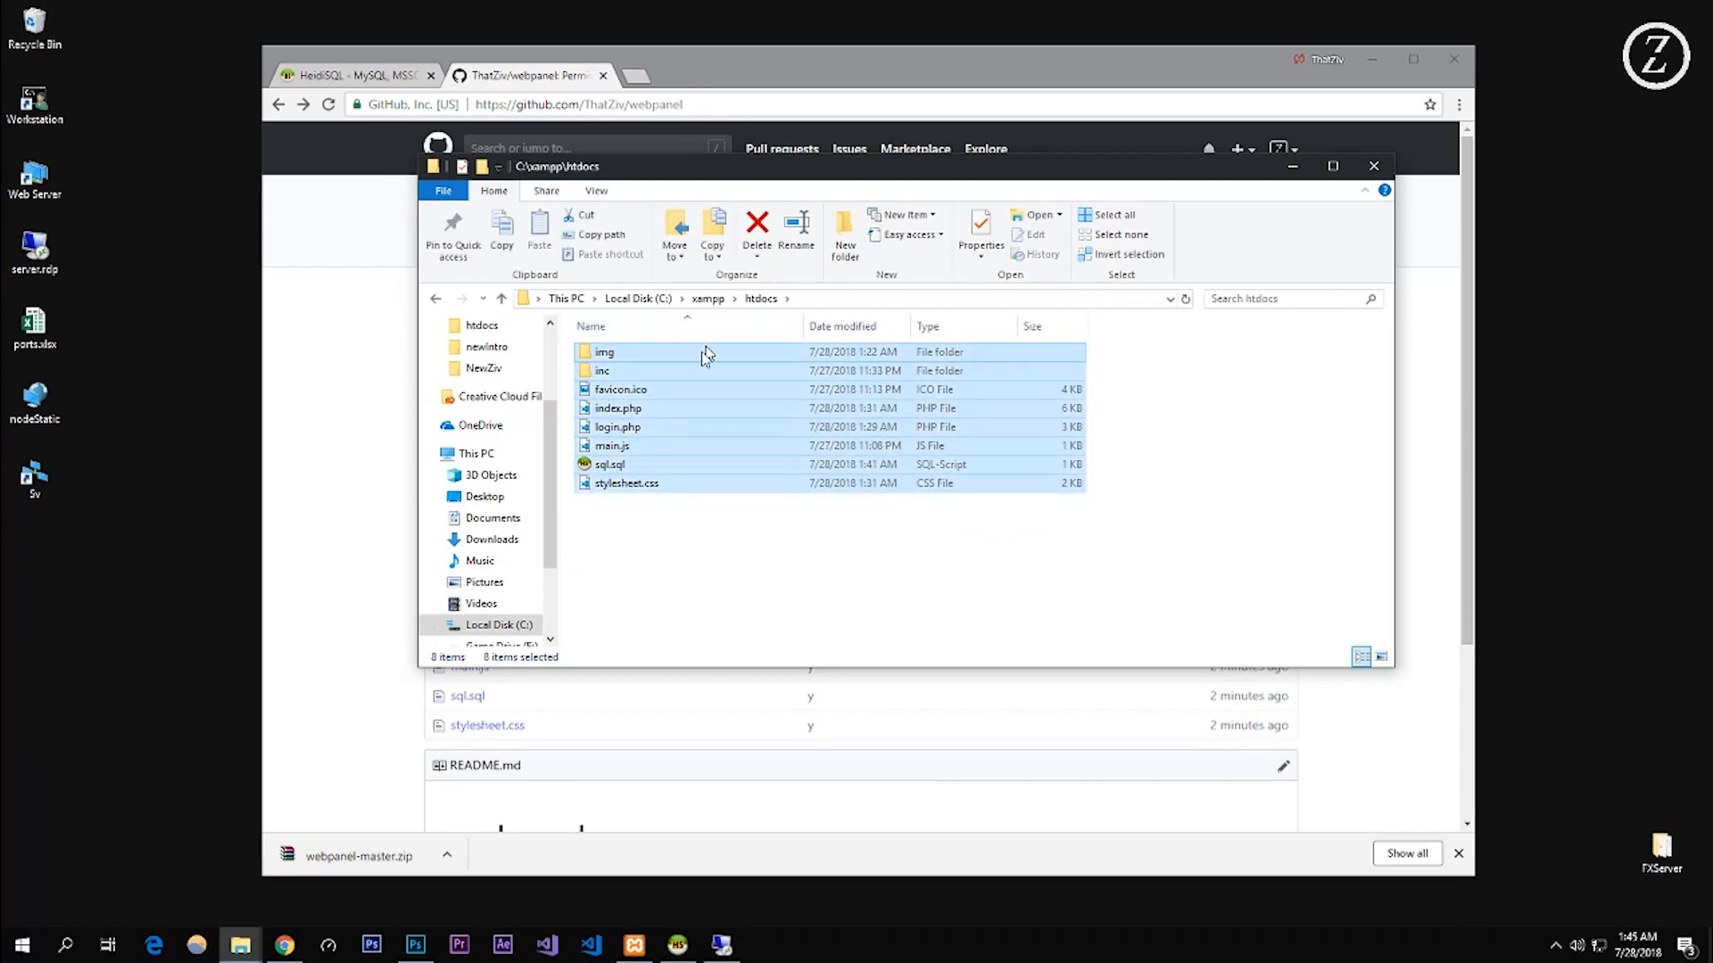
{"action": "left_click", "coordinate": [755, 229]}
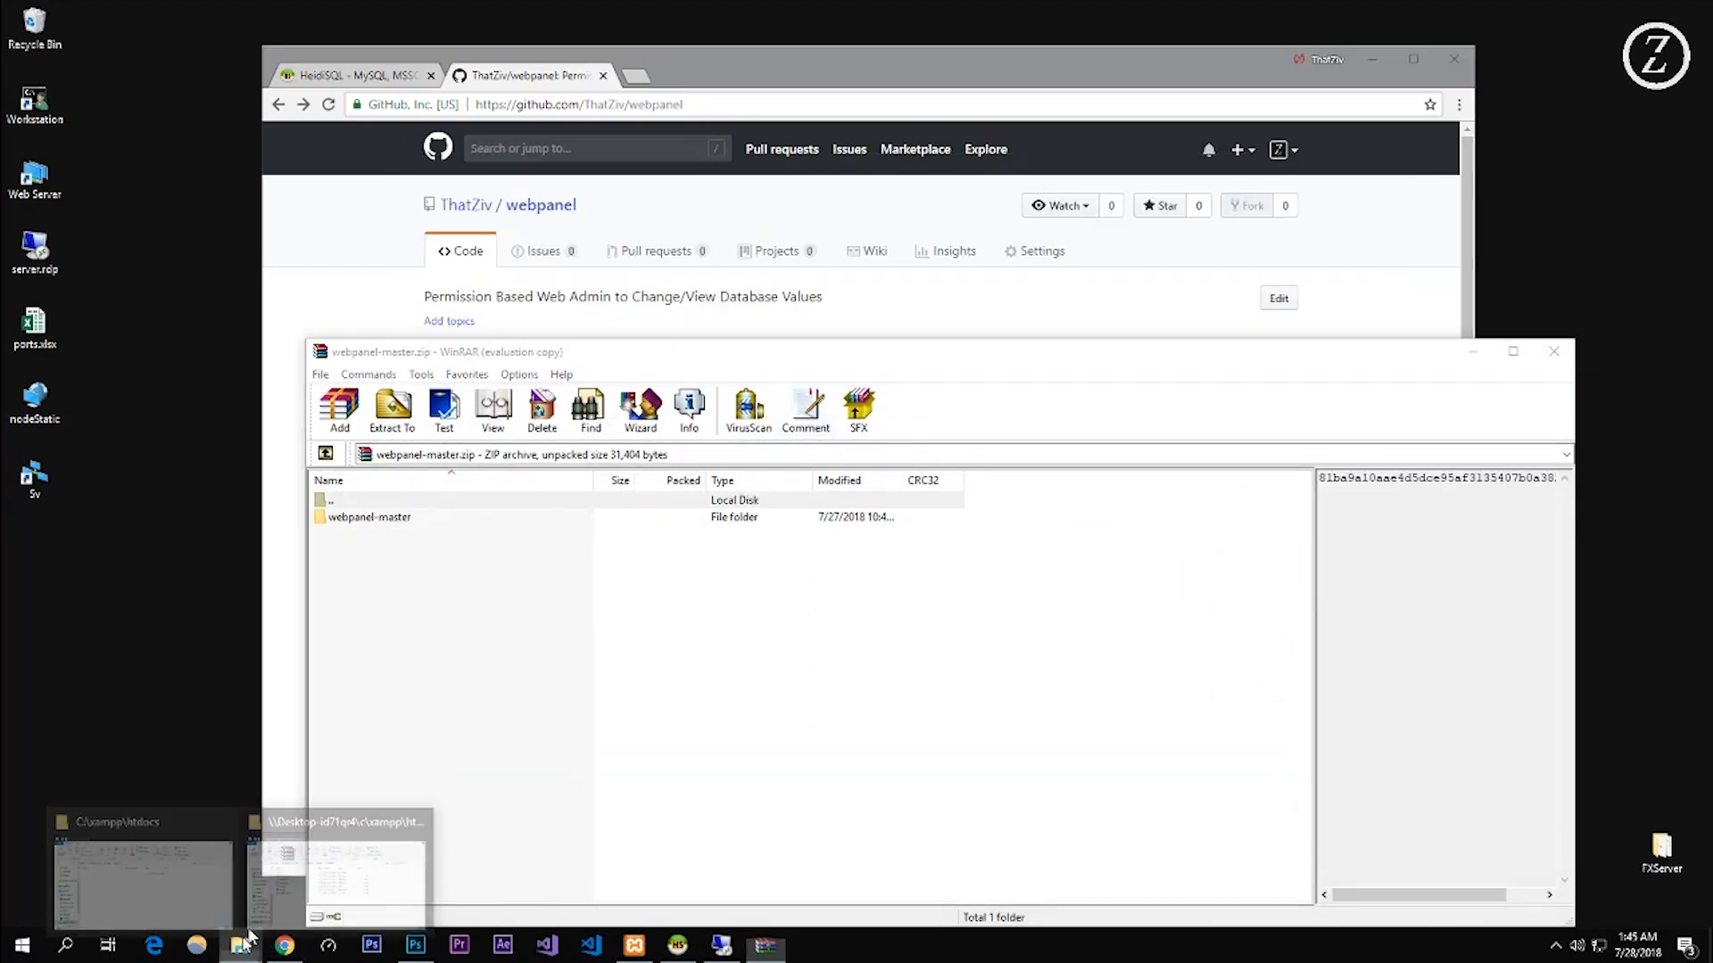
Step: Bring the htdocs Explorer window forward to receive the webpanel-master contents
{"action": "left_click", "coordinate": [437, 499]}
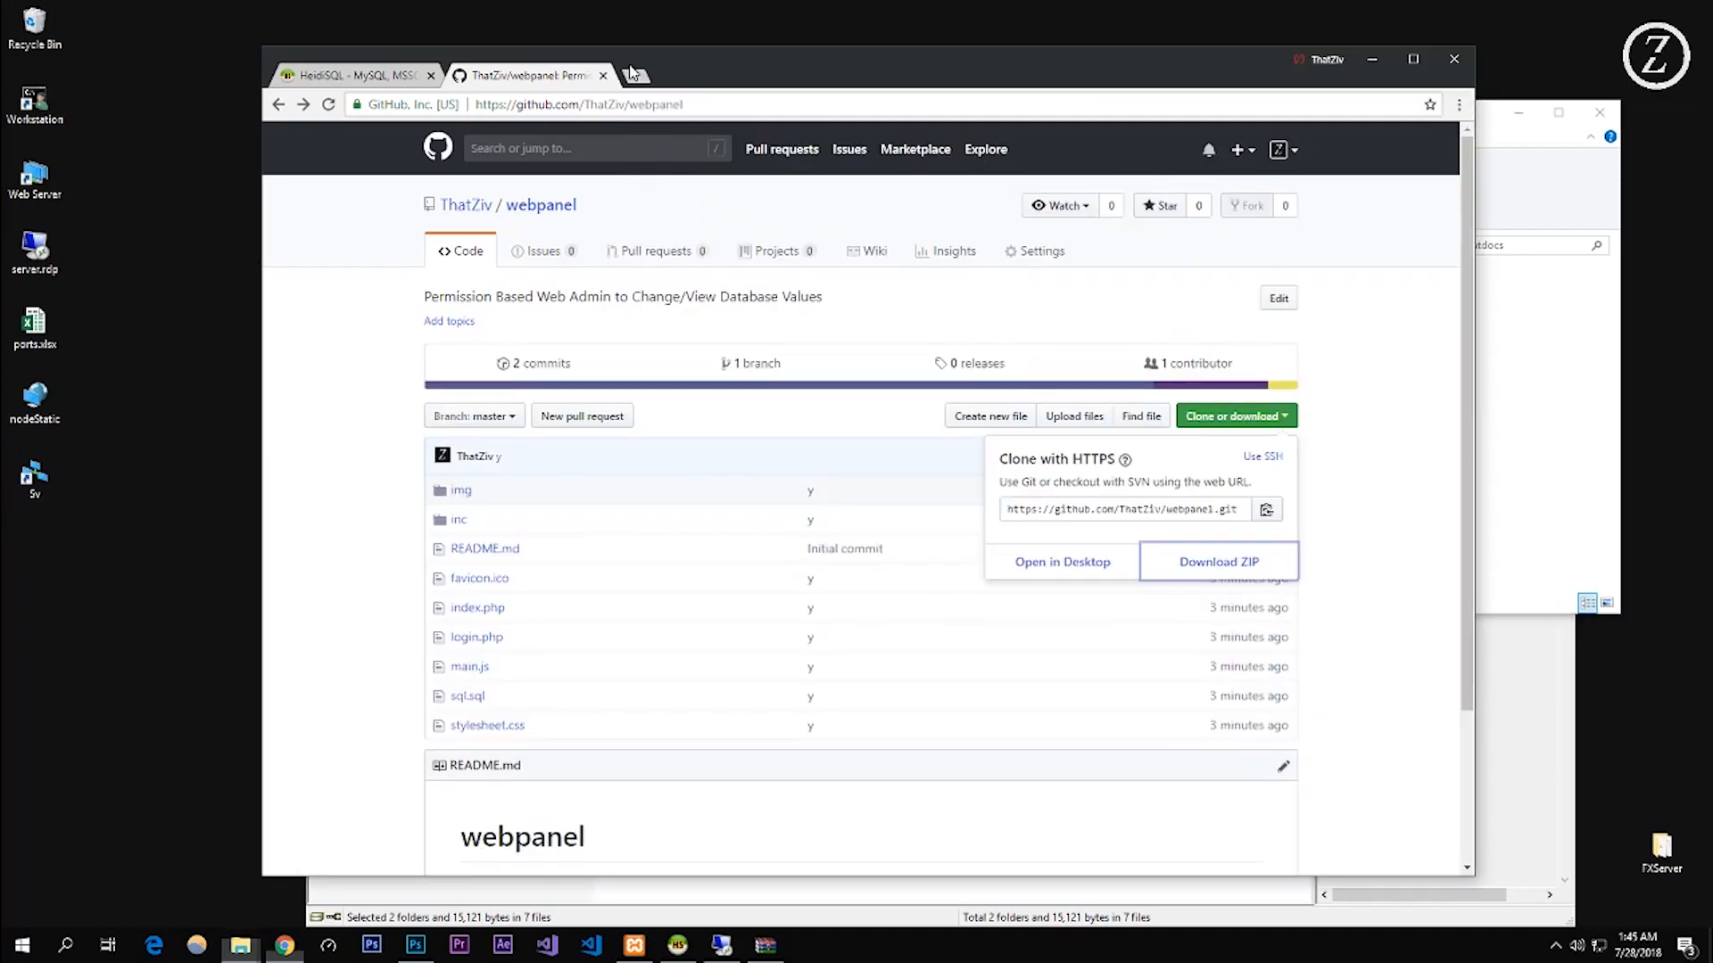
Step: Open a new Chrome tab and load localhost
{"action": "left_click", "coordinate": [633, 75]}
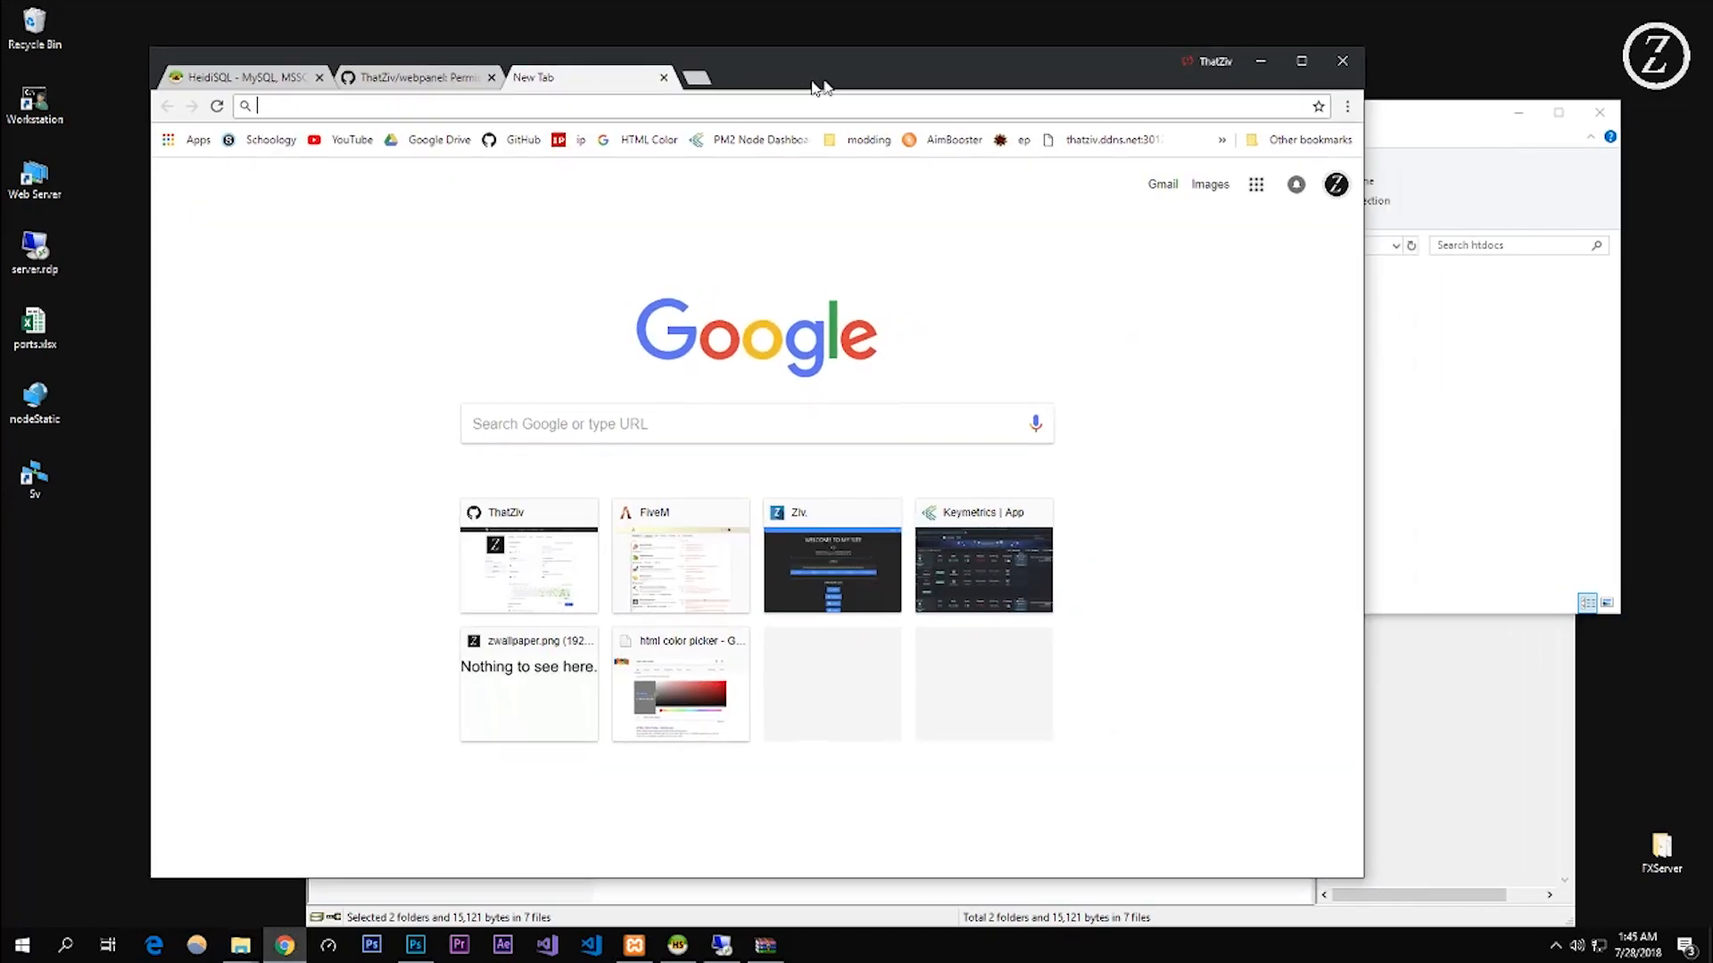
{"action": "type", "text": "localhost/login.php"}
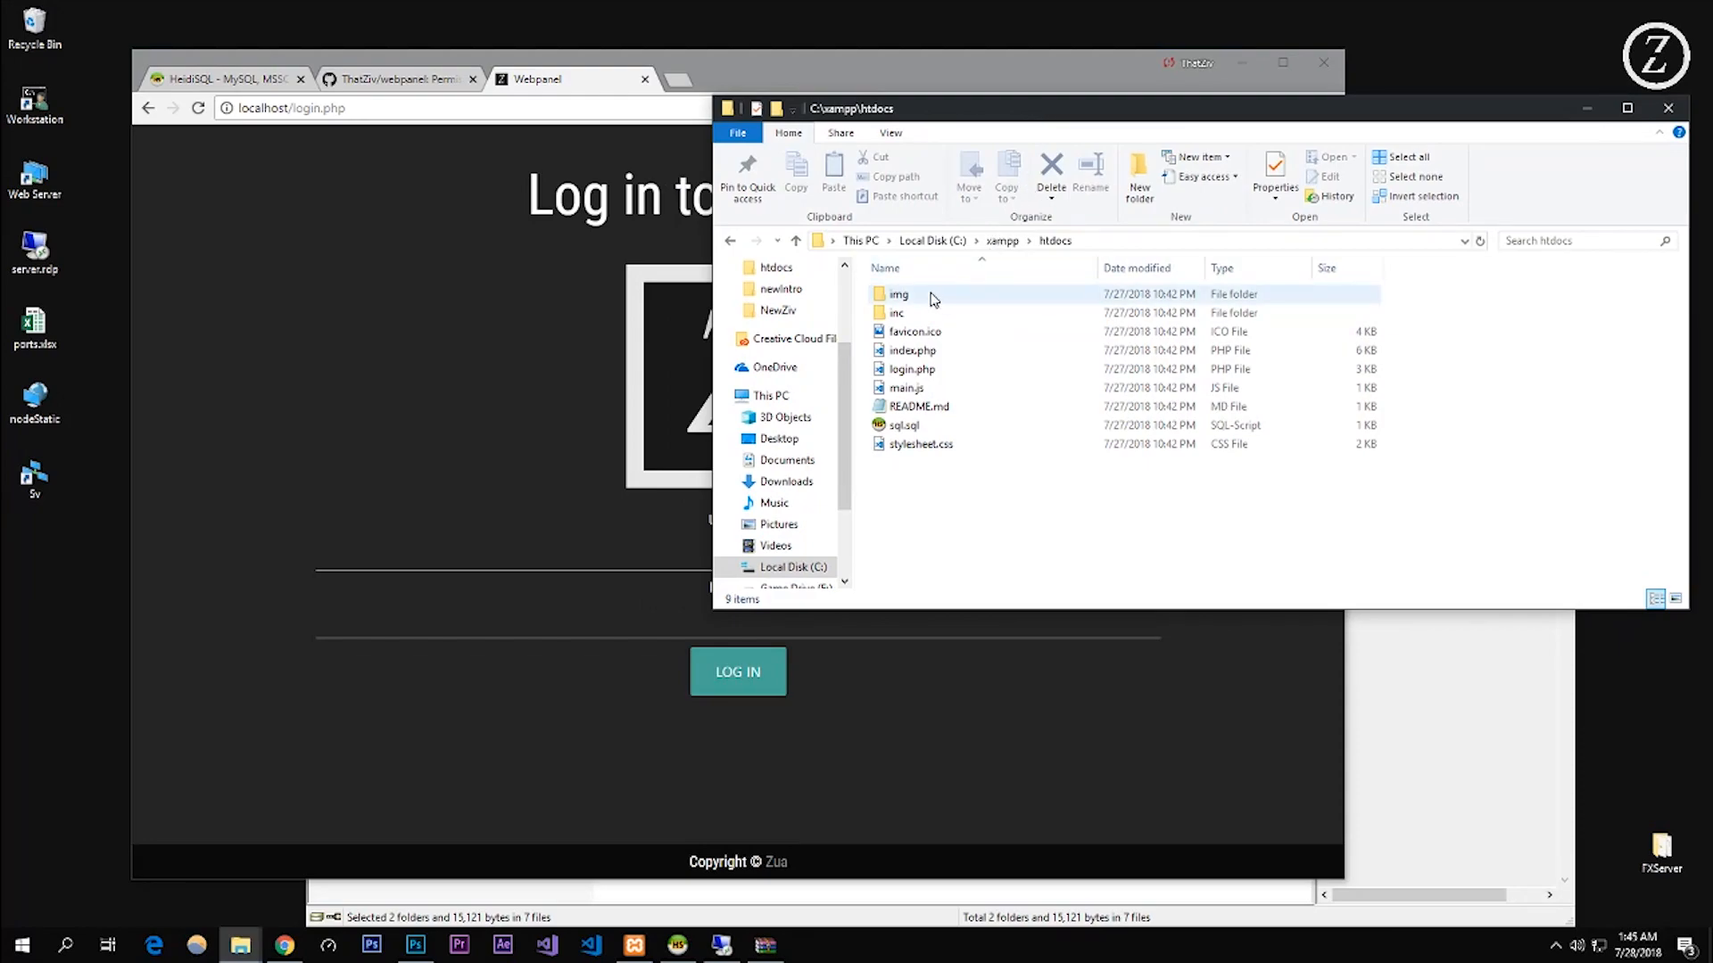
Step: Open the inc folder, then open config.php in Visual Studio Code
{"action": "double_click", "coordinate": [895, 312]}
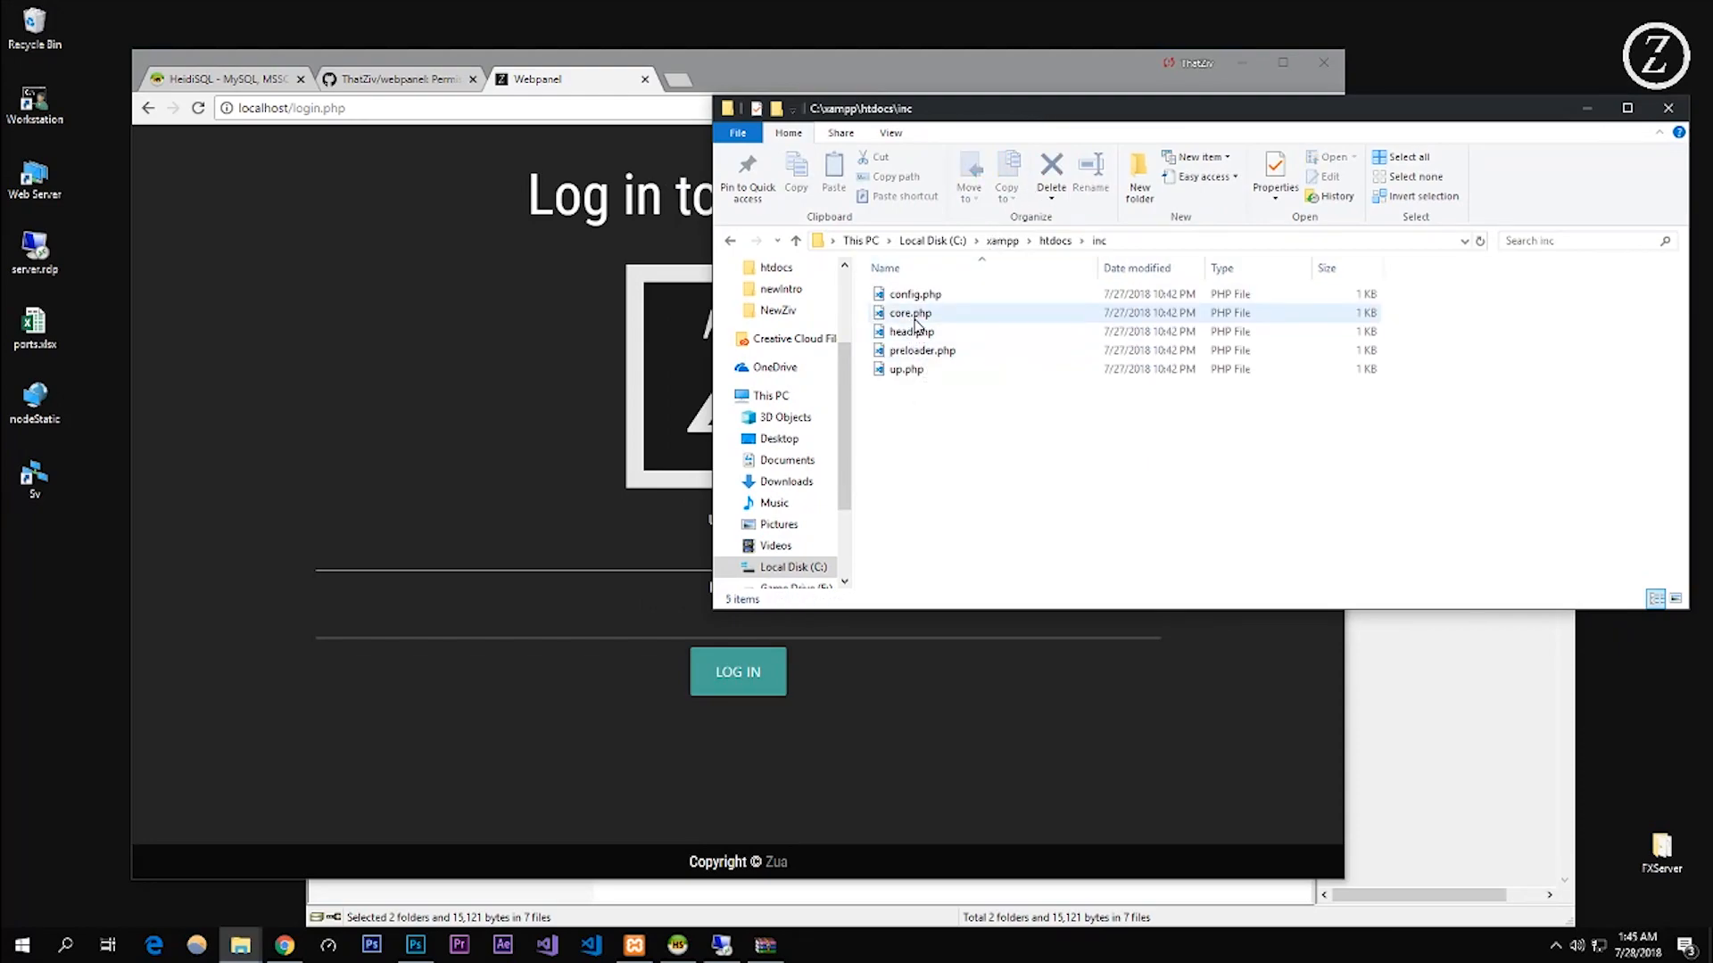
{"action": "left_click", "coordinate": [915, 293]}
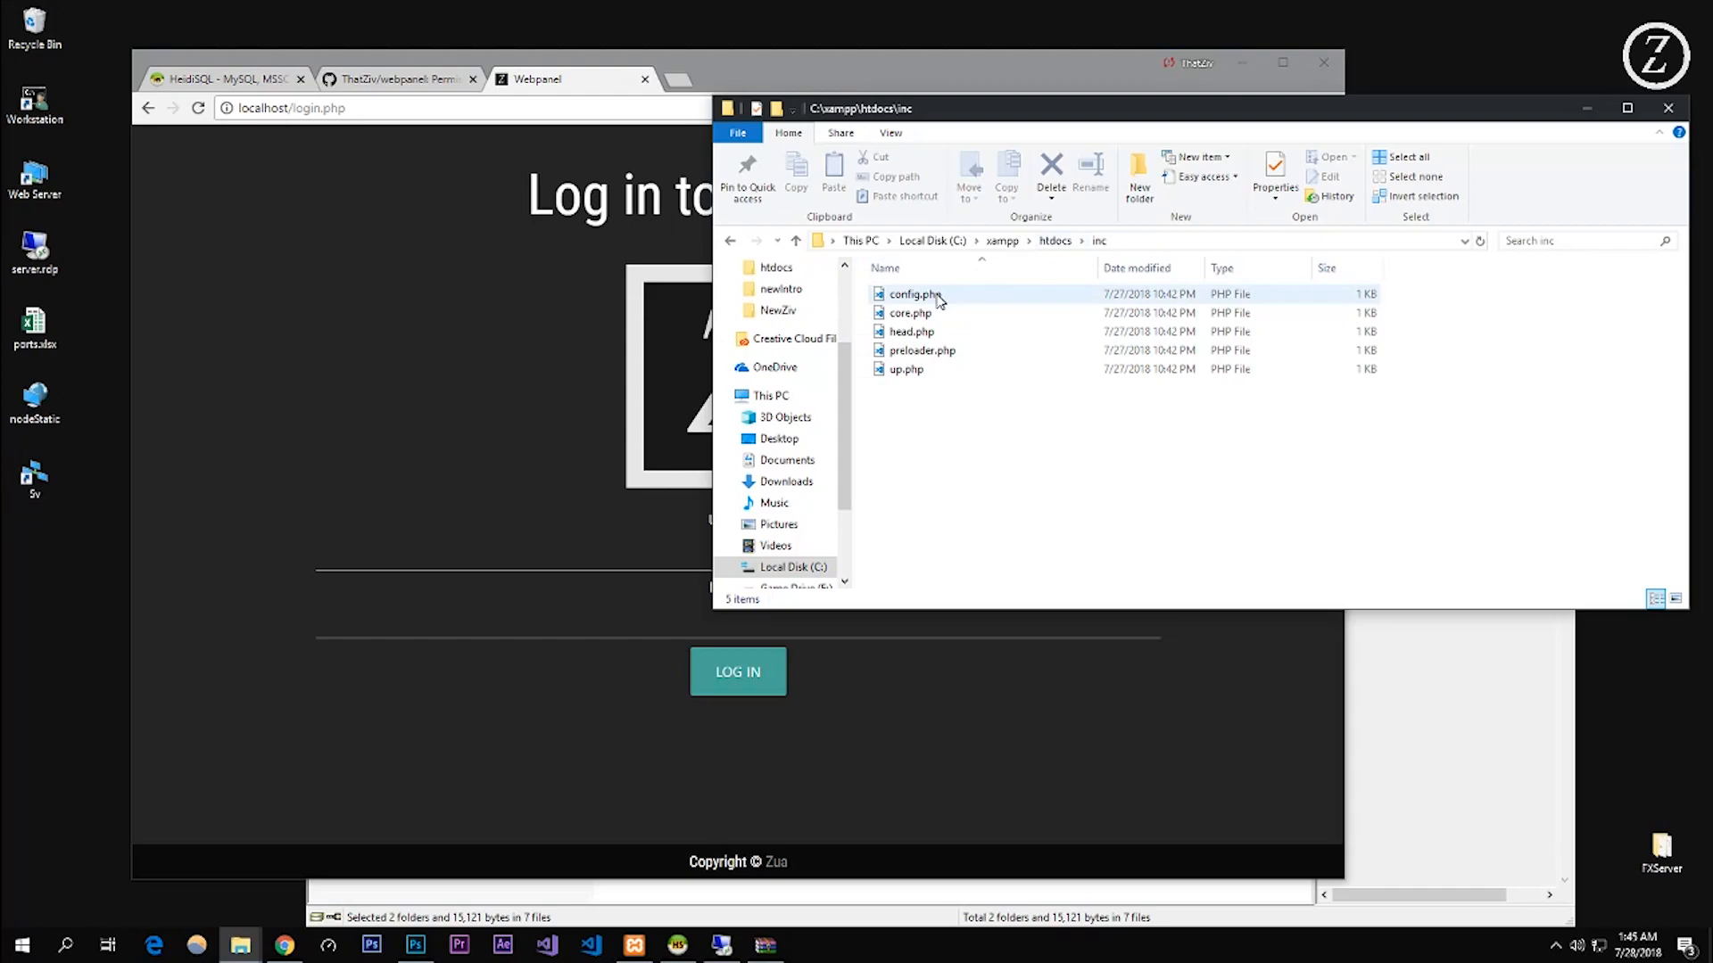
{"action": "left_click", "coordinate": [914, 293]}
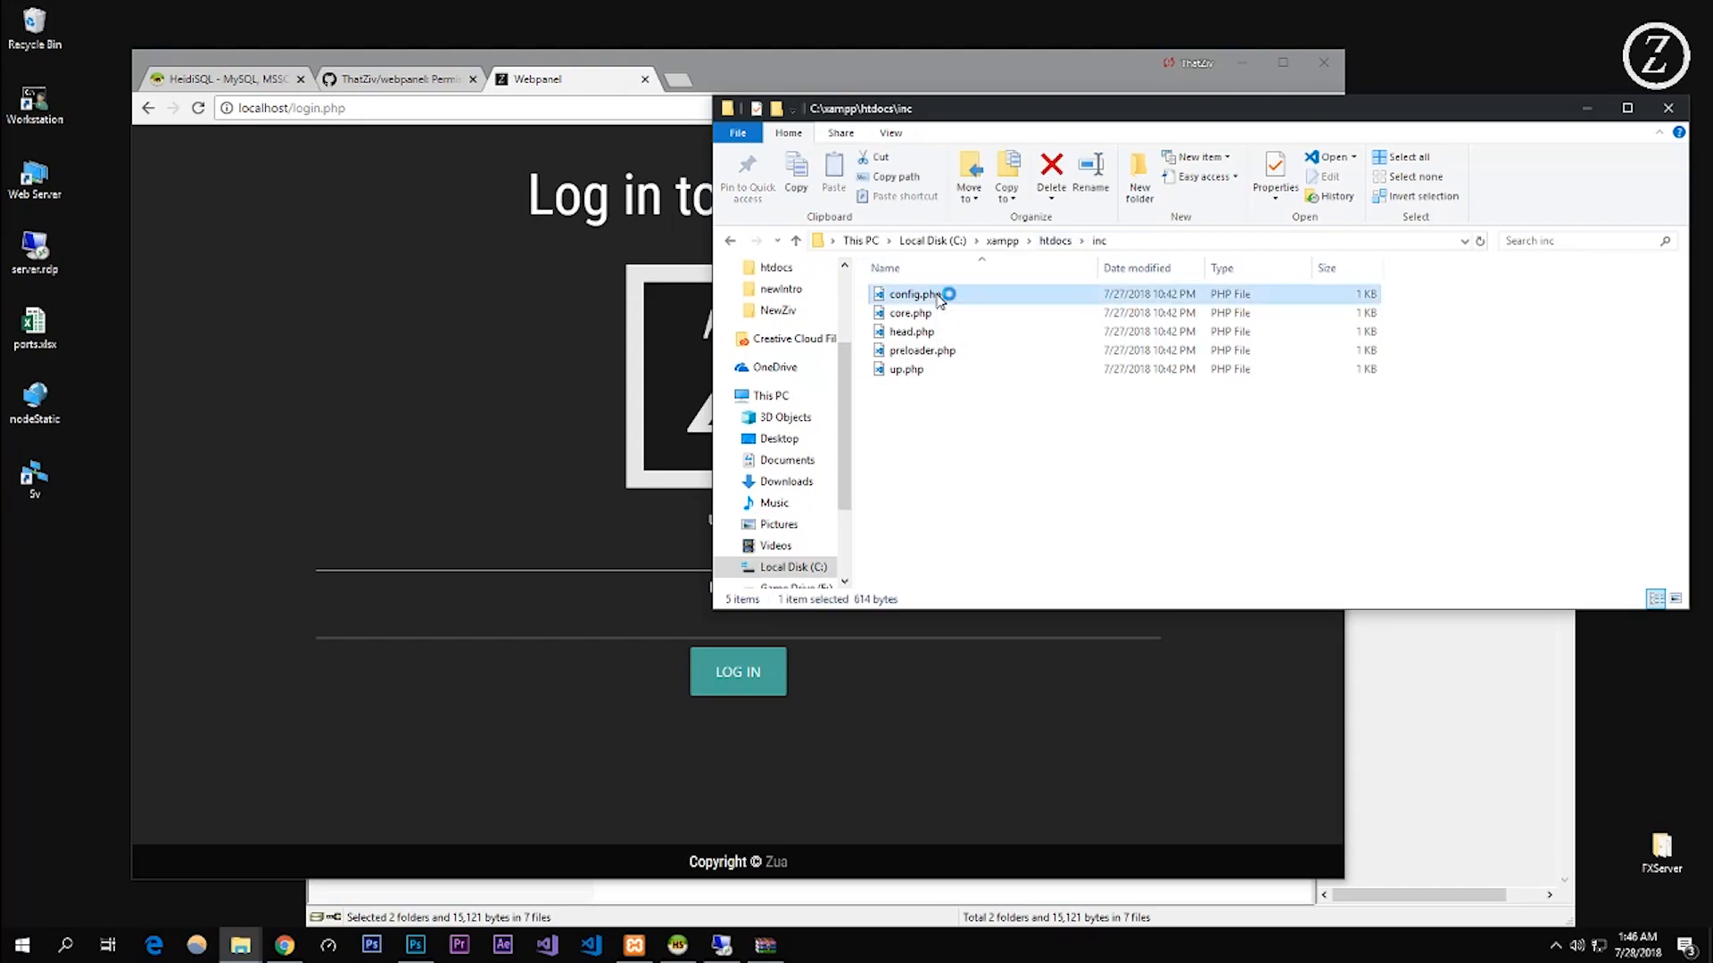
{"action": "double_click", "coordinate": [914, 294]}
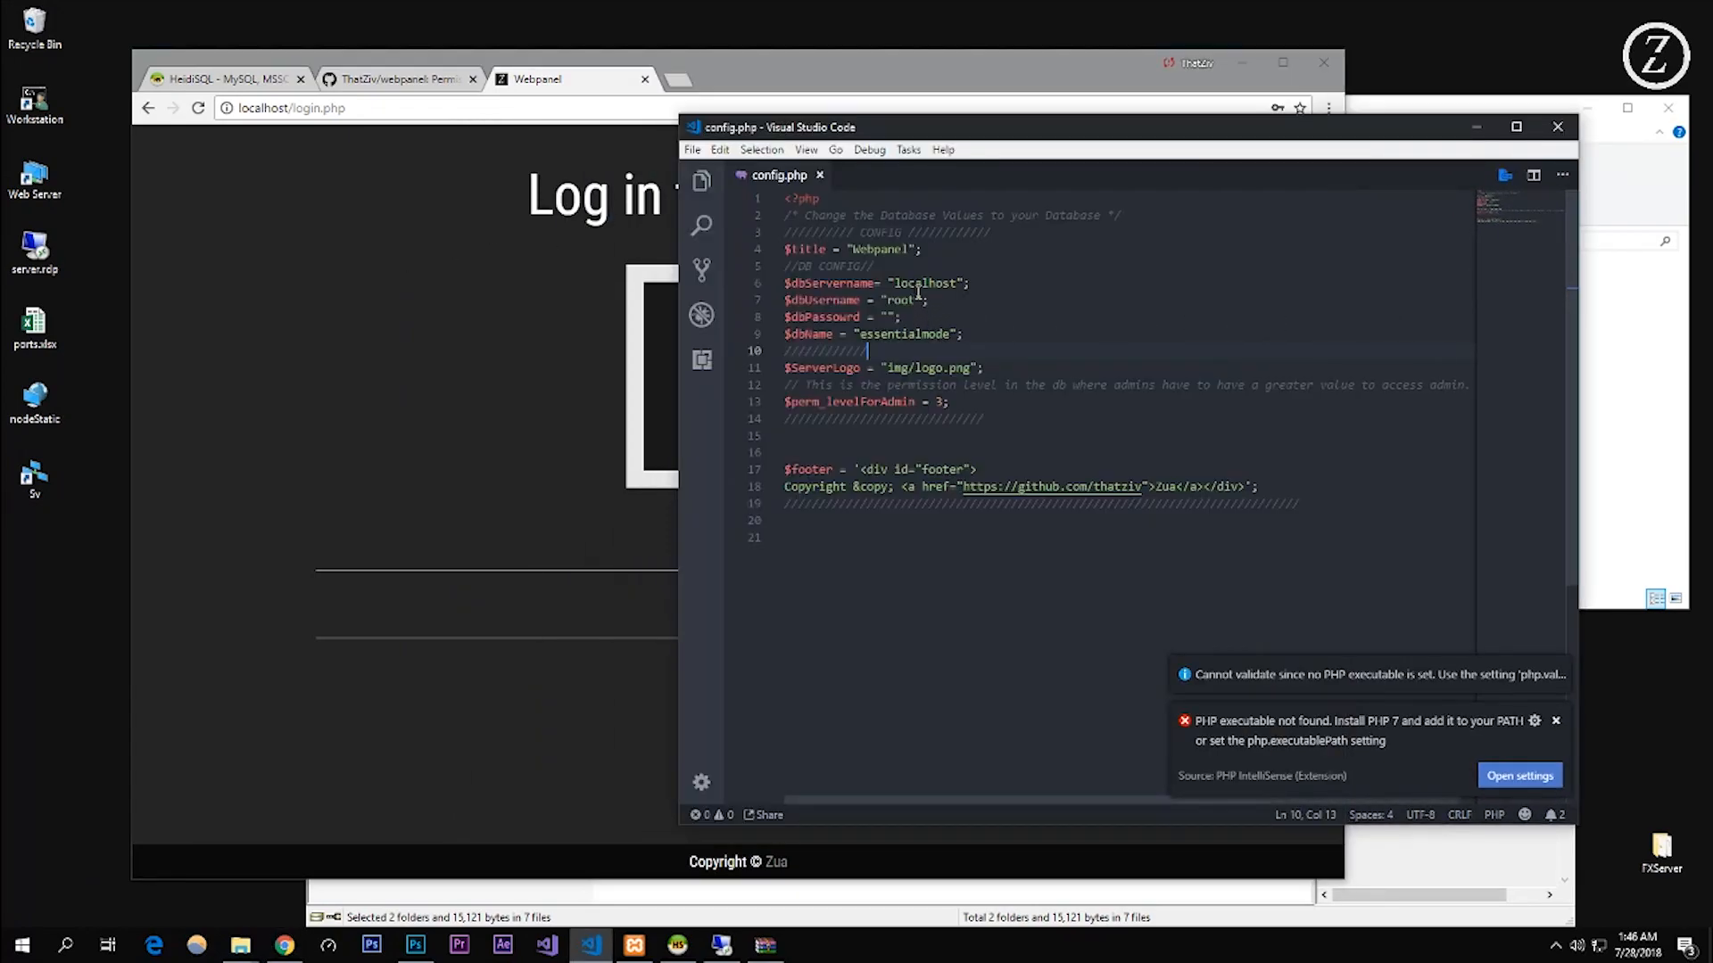
Step: Change $title in config.php to "Admin" and save the file
{"action": "type", "text": "Admin"}
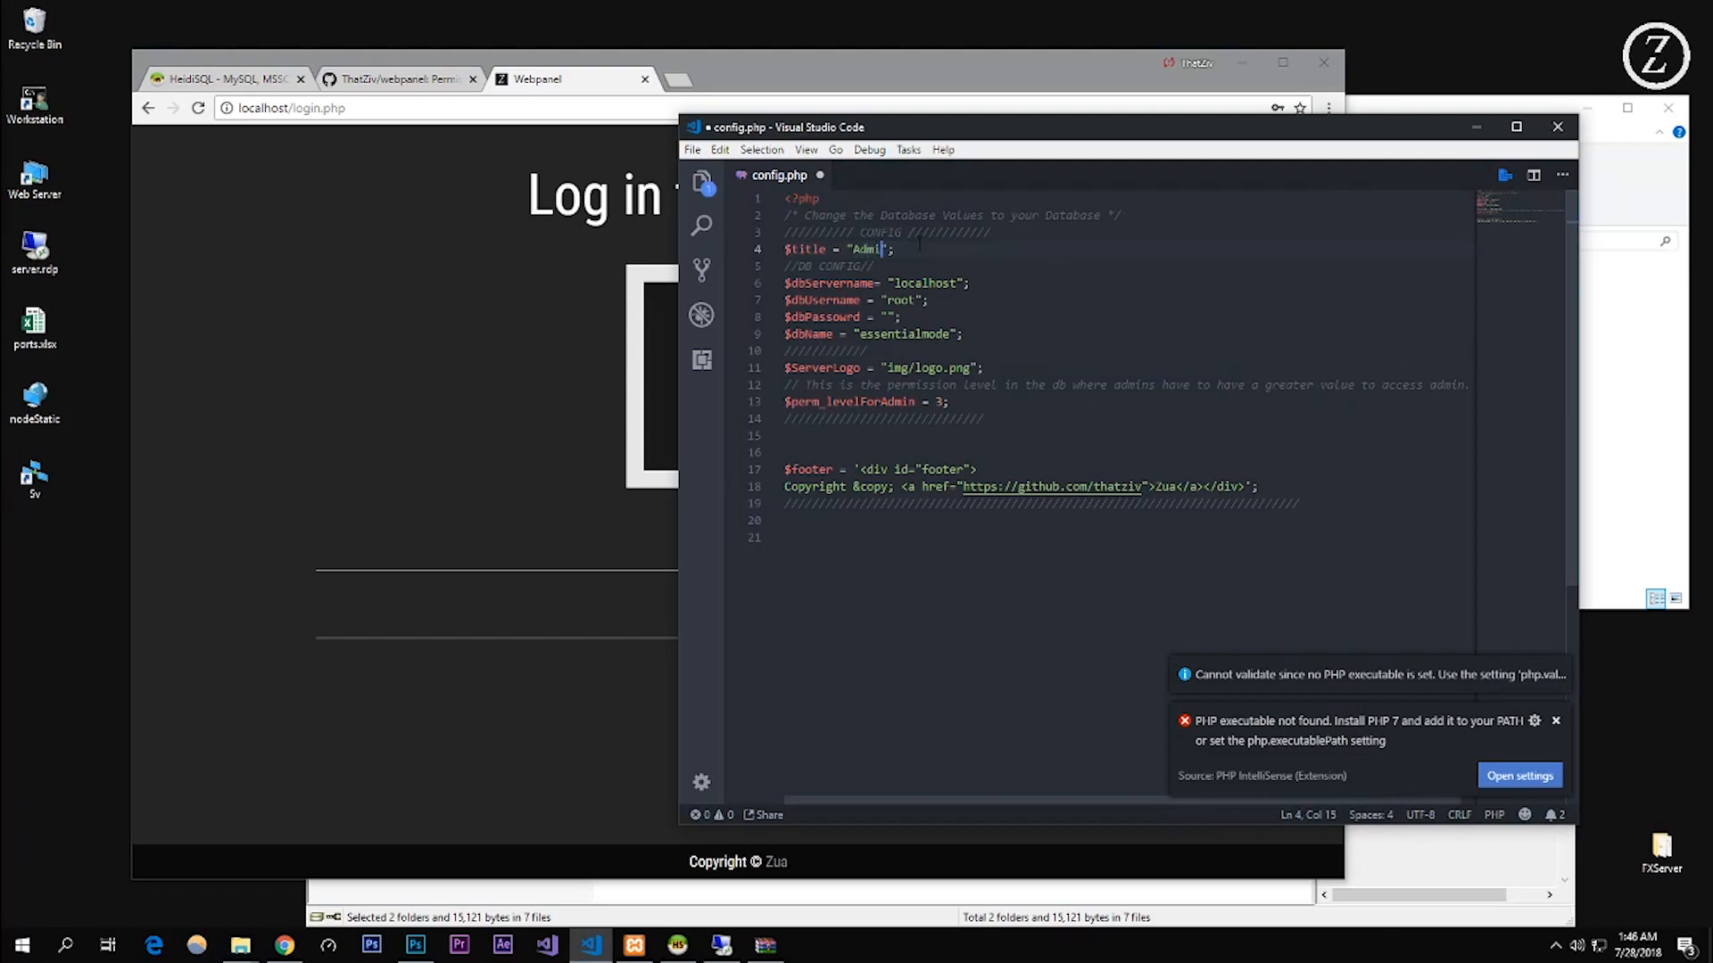
{"action": "type", "text": "n"}
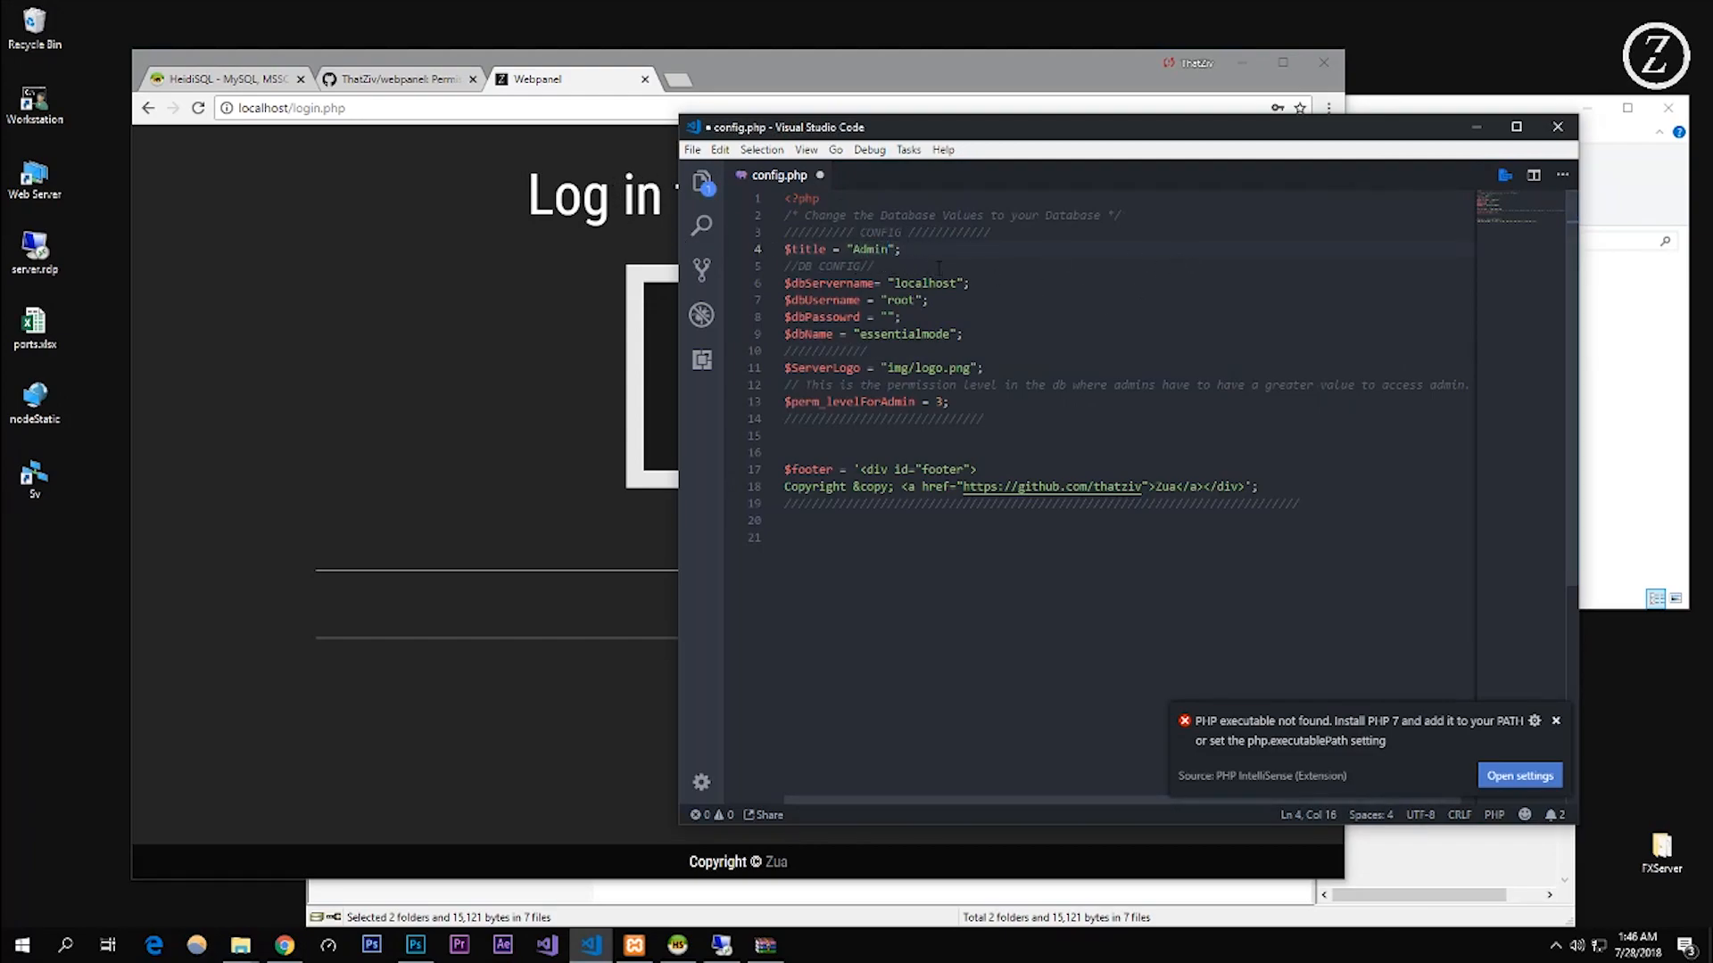
{"action": "mouse_move", "coordinate": [975, 289]}
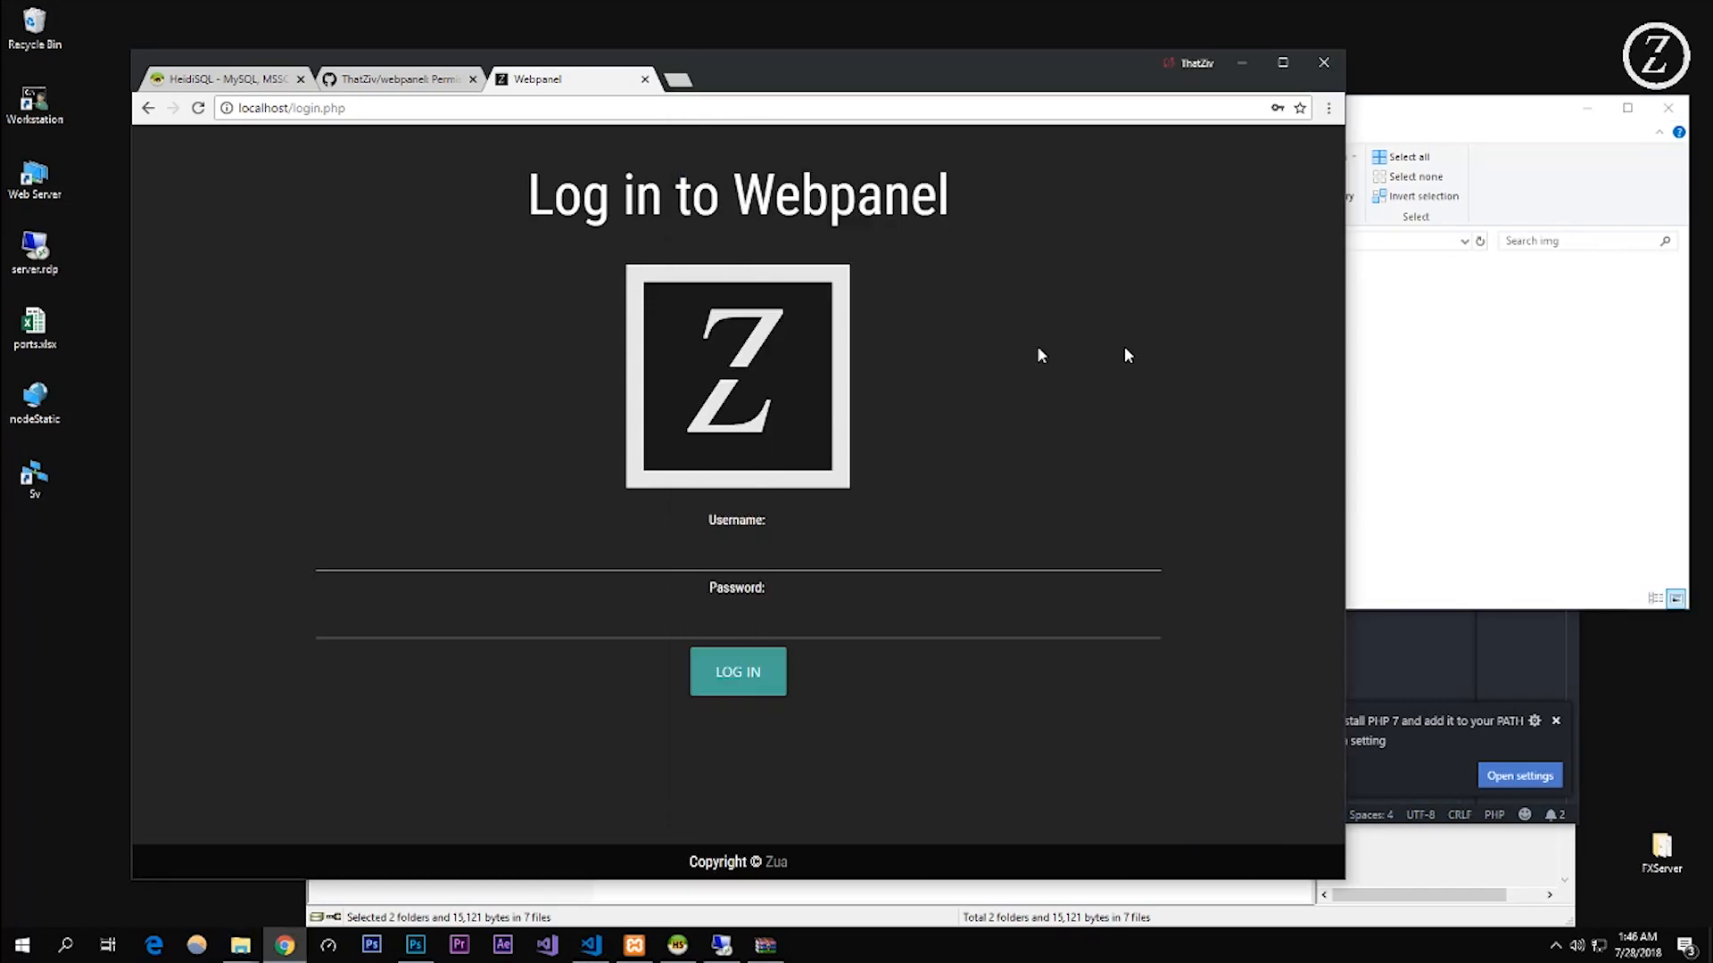
{"action": "left_click", "coordinate": [590, 945]}
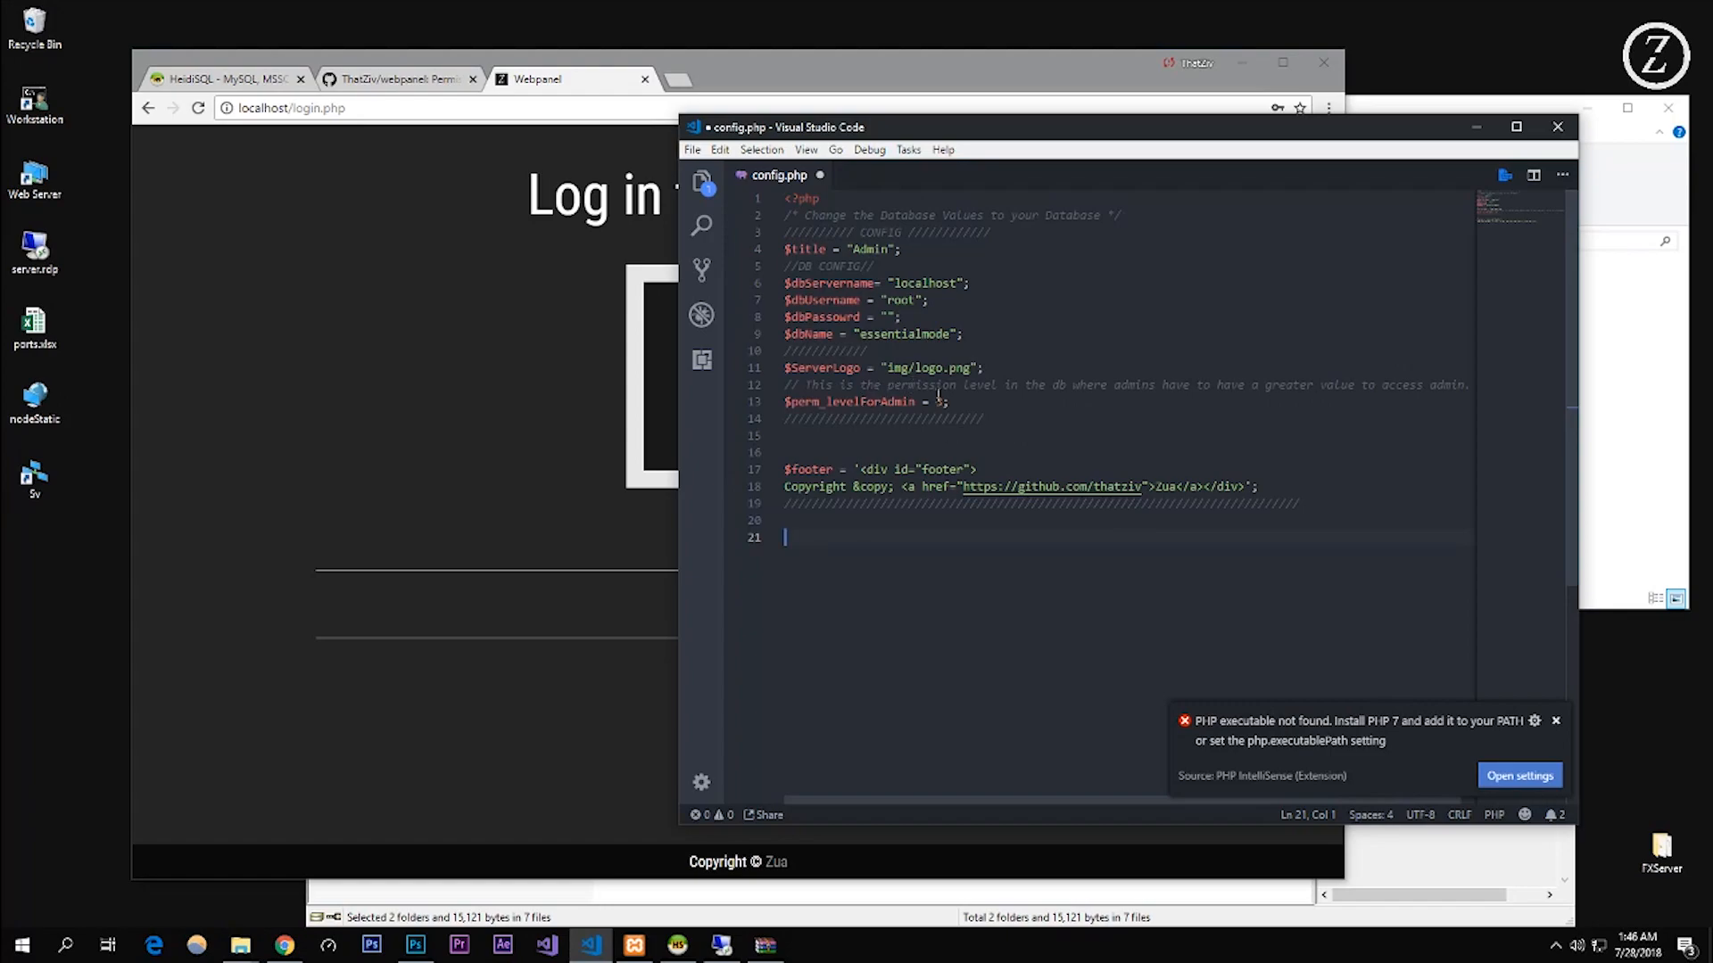
{"action": "left_click", "coordinate": [939, 402]}
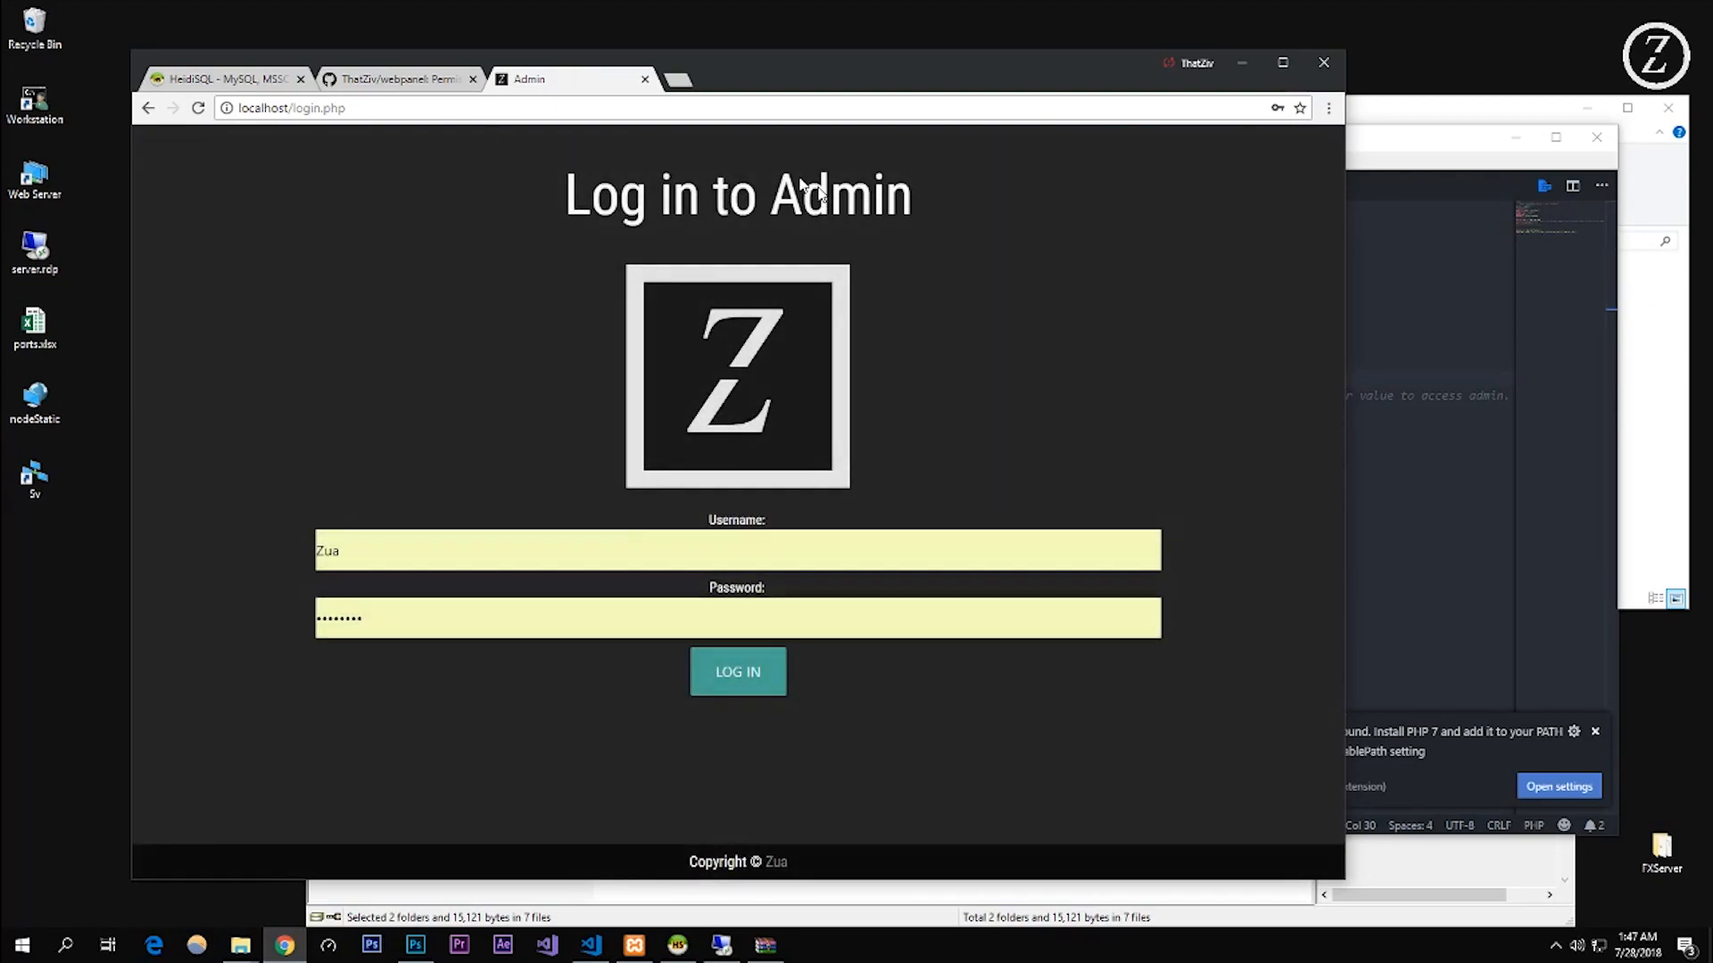
{"action": "mouse_move", "coordinate": [1442, 170]}
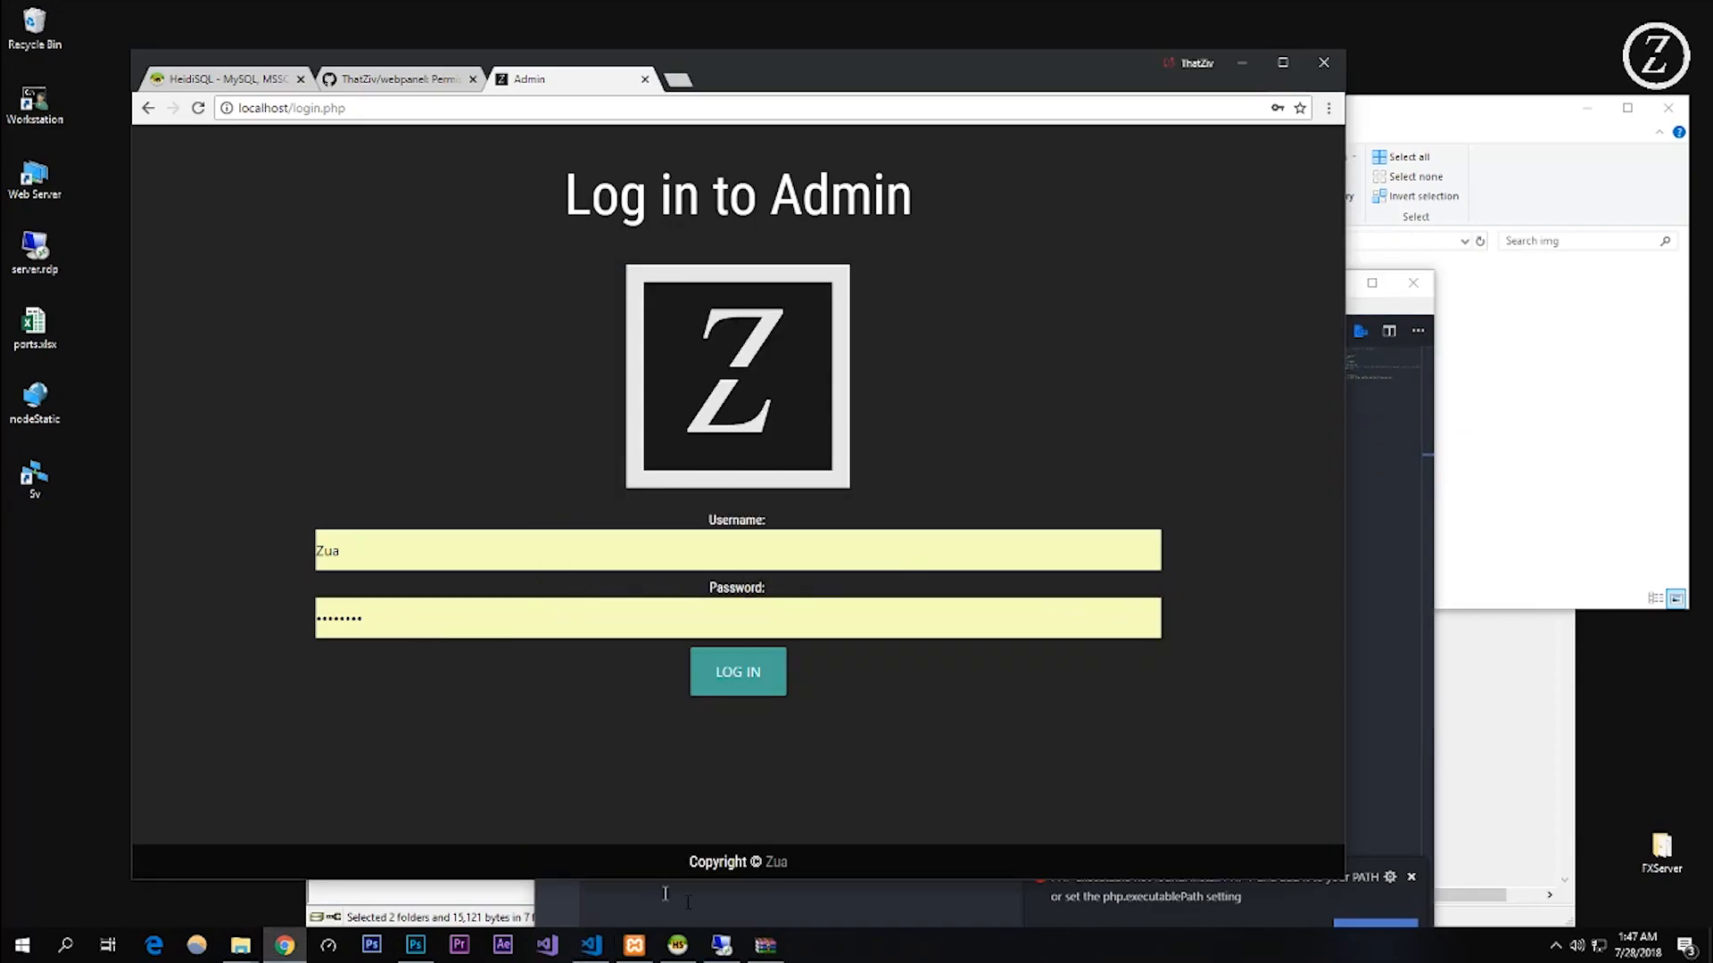
Step: Switch to HeidiSQL to view the essentialmode users table data
{"action": "left_click", "coordinate": [676, 945]}
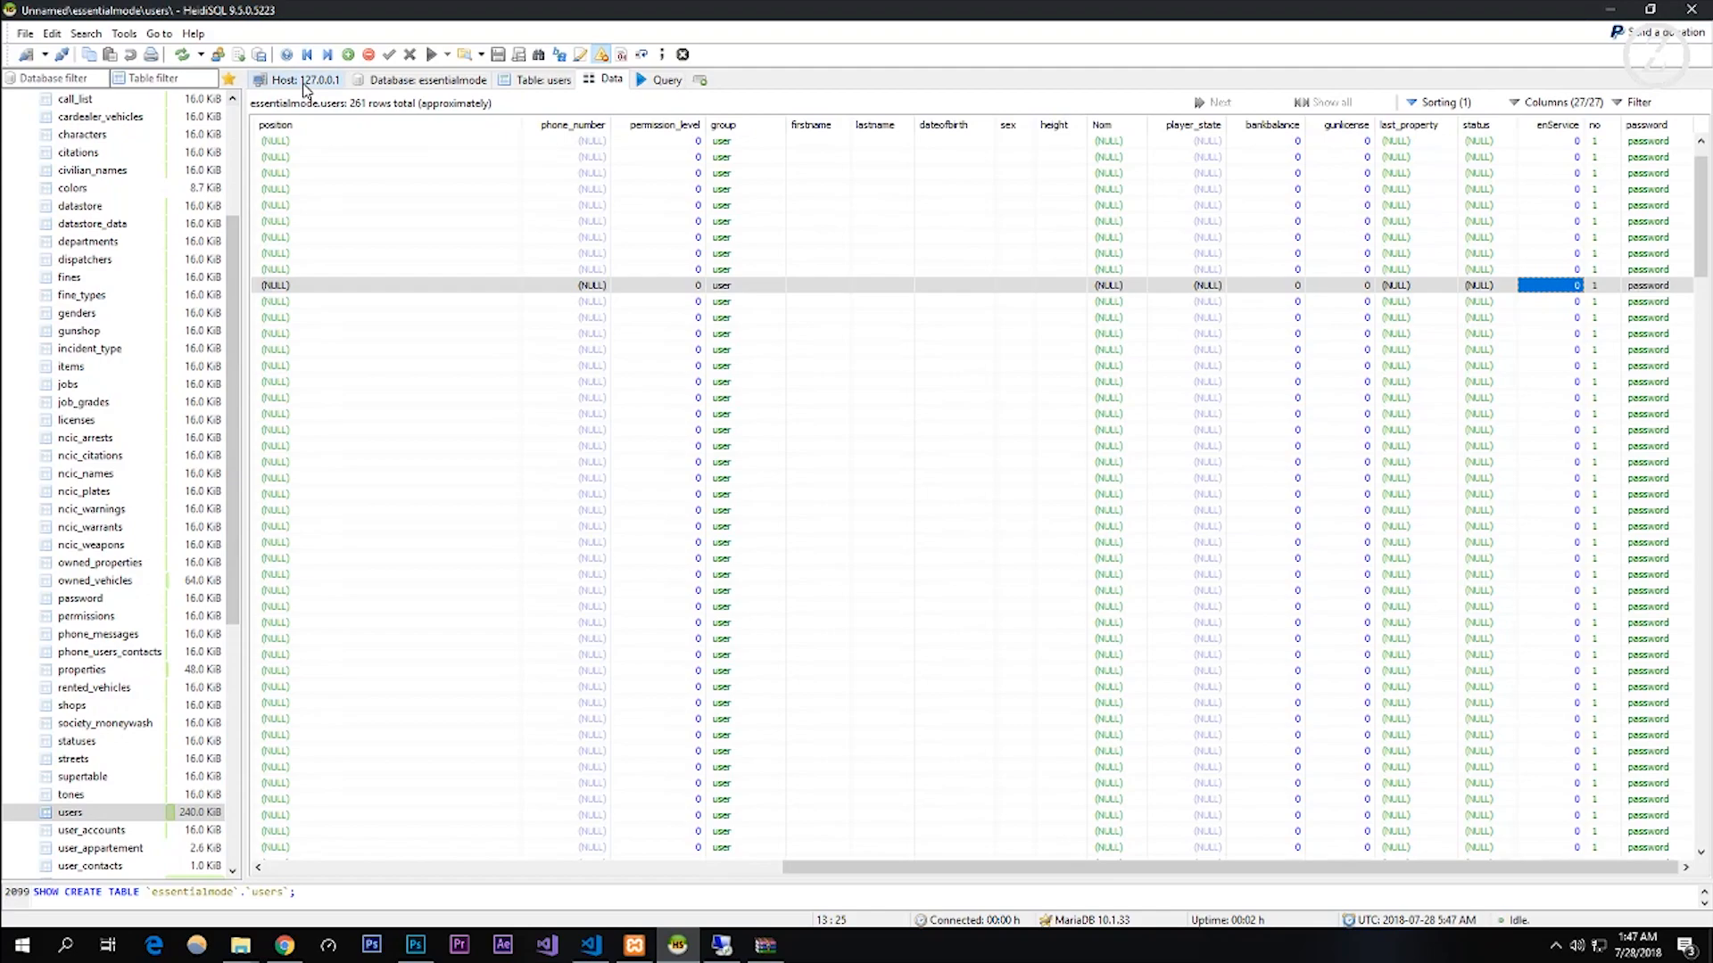
Step: Delete the old password column from the users table and save
{"action": "left_click", "coordinate": [535, 79]}
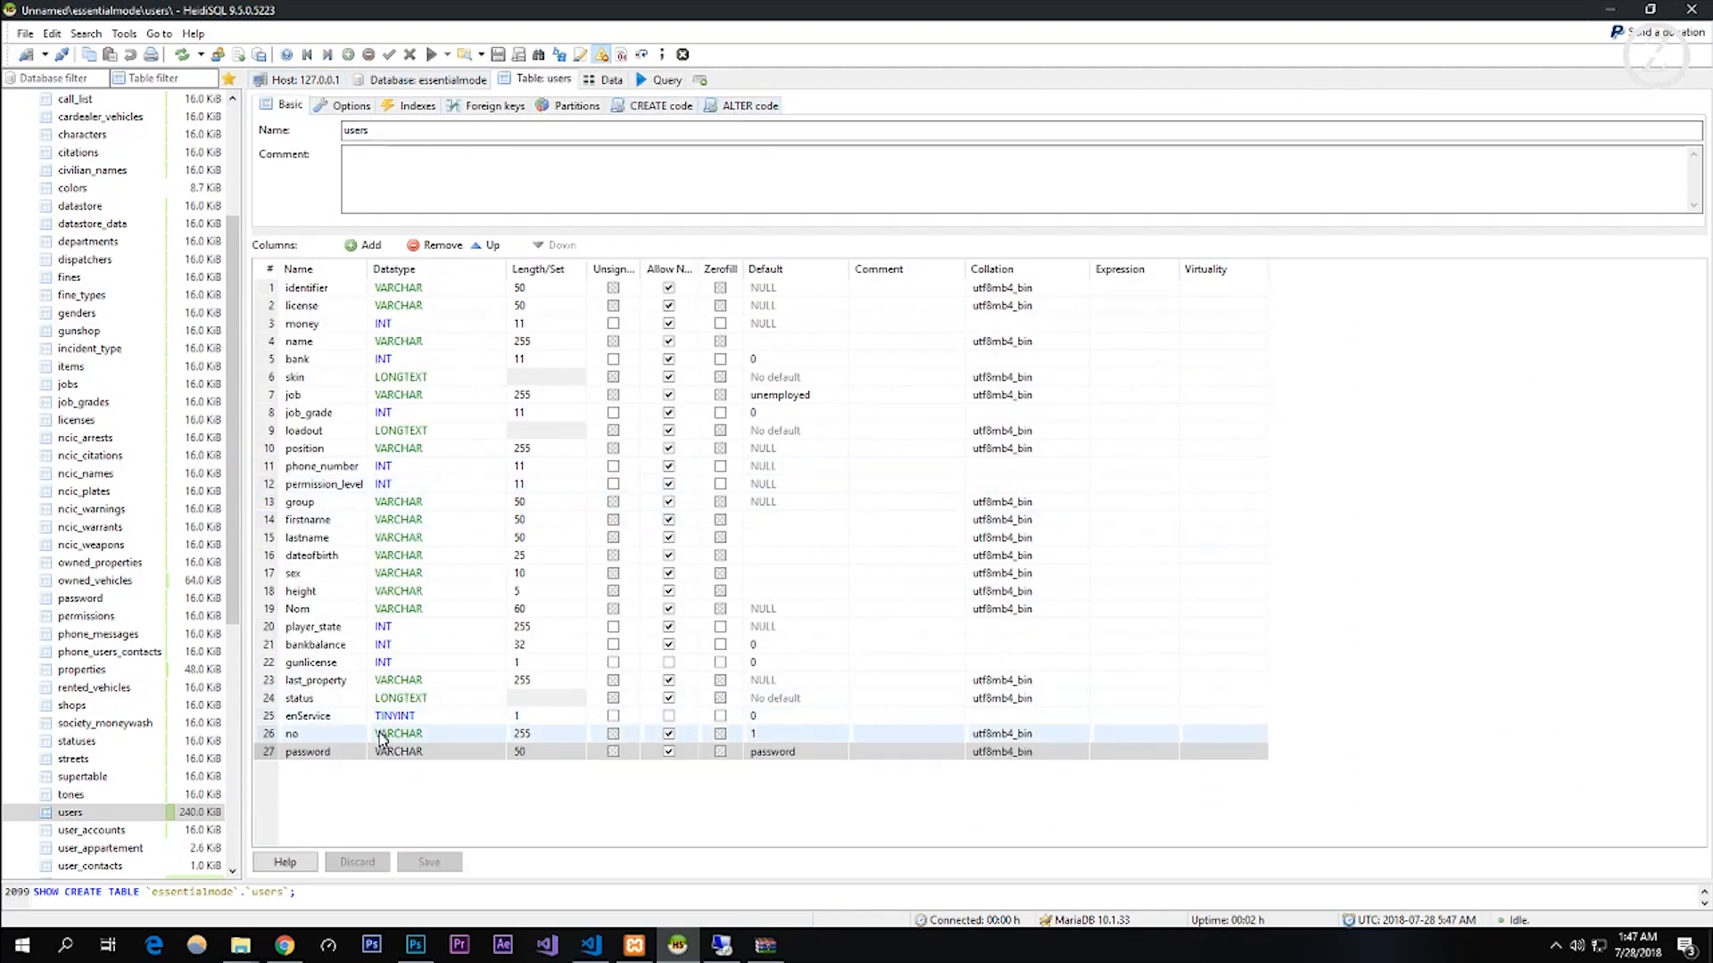
{"action": "left_click", "coordinate": [307, 751]}
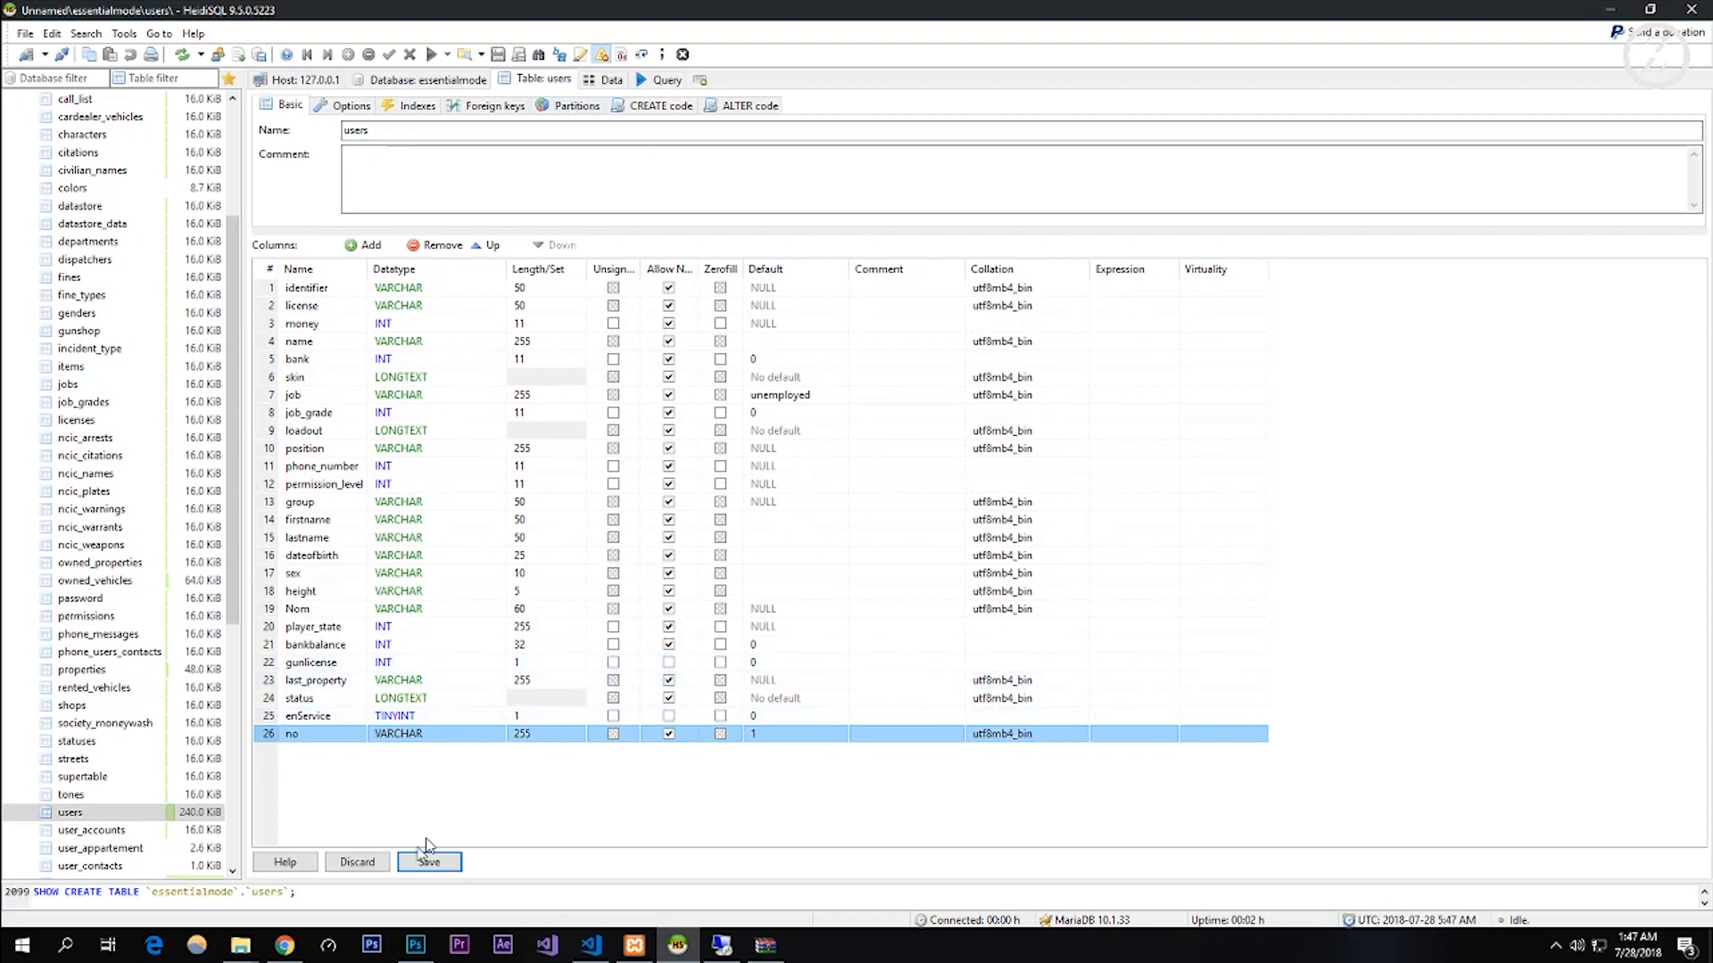
{"action": "left_click", "coordinate": [428, 862]}
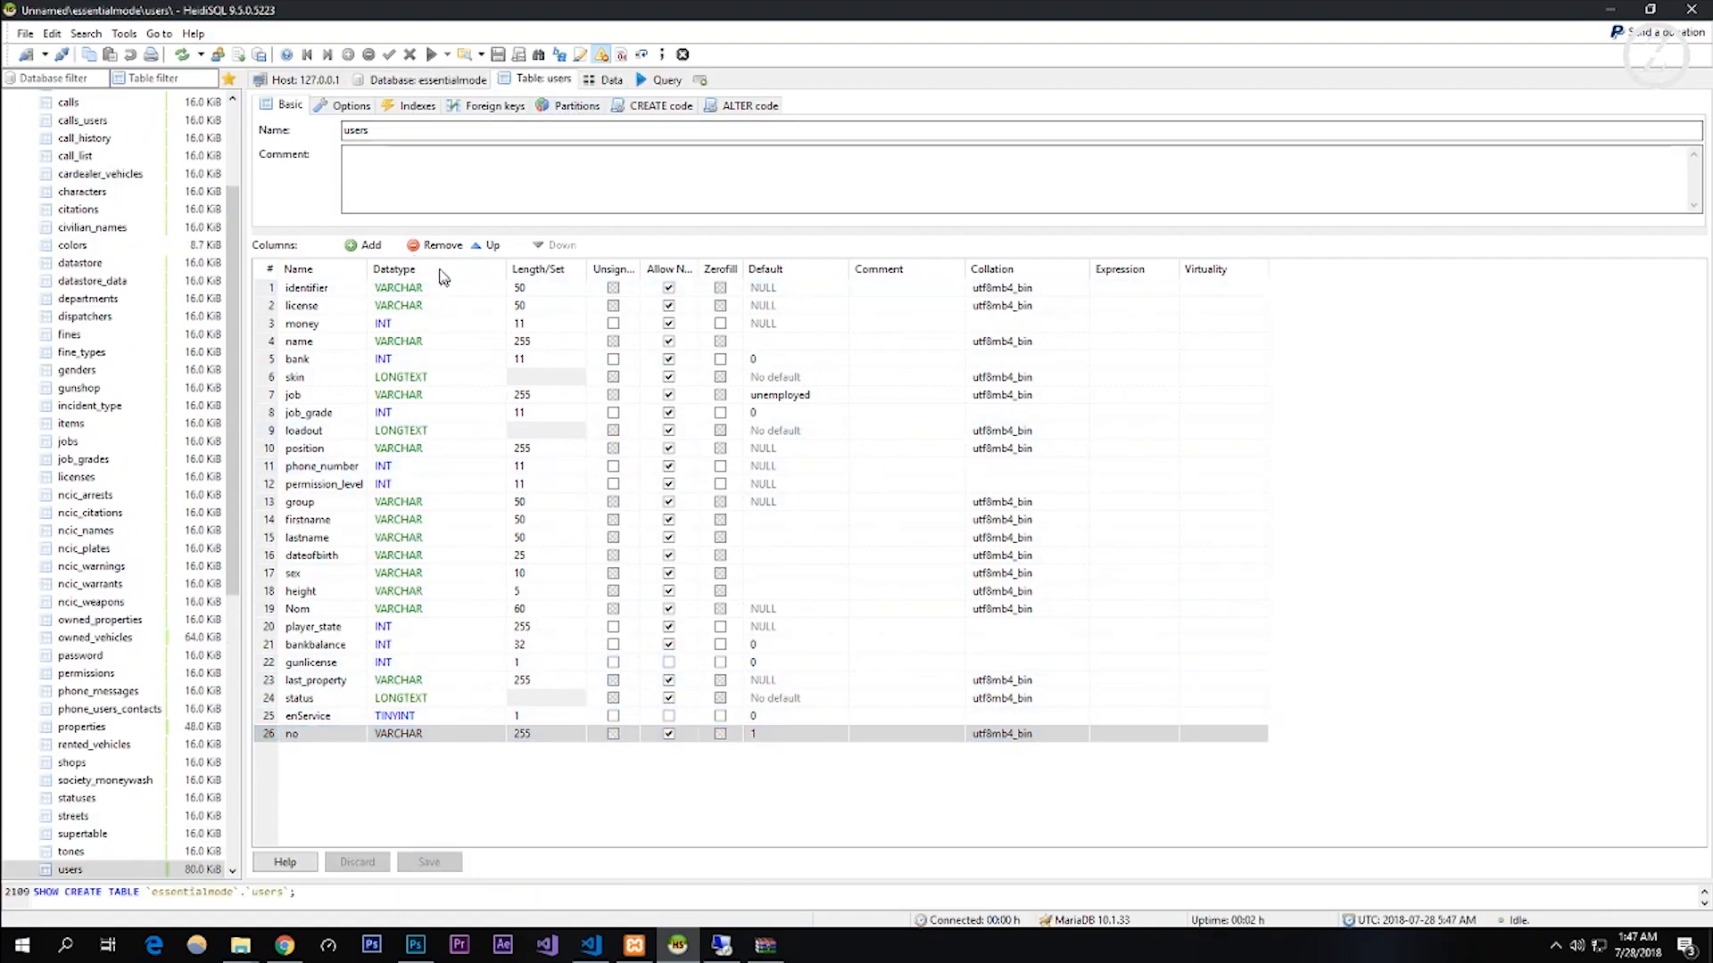
{"action": "mouse_move", "coordinate": [264, 536]}
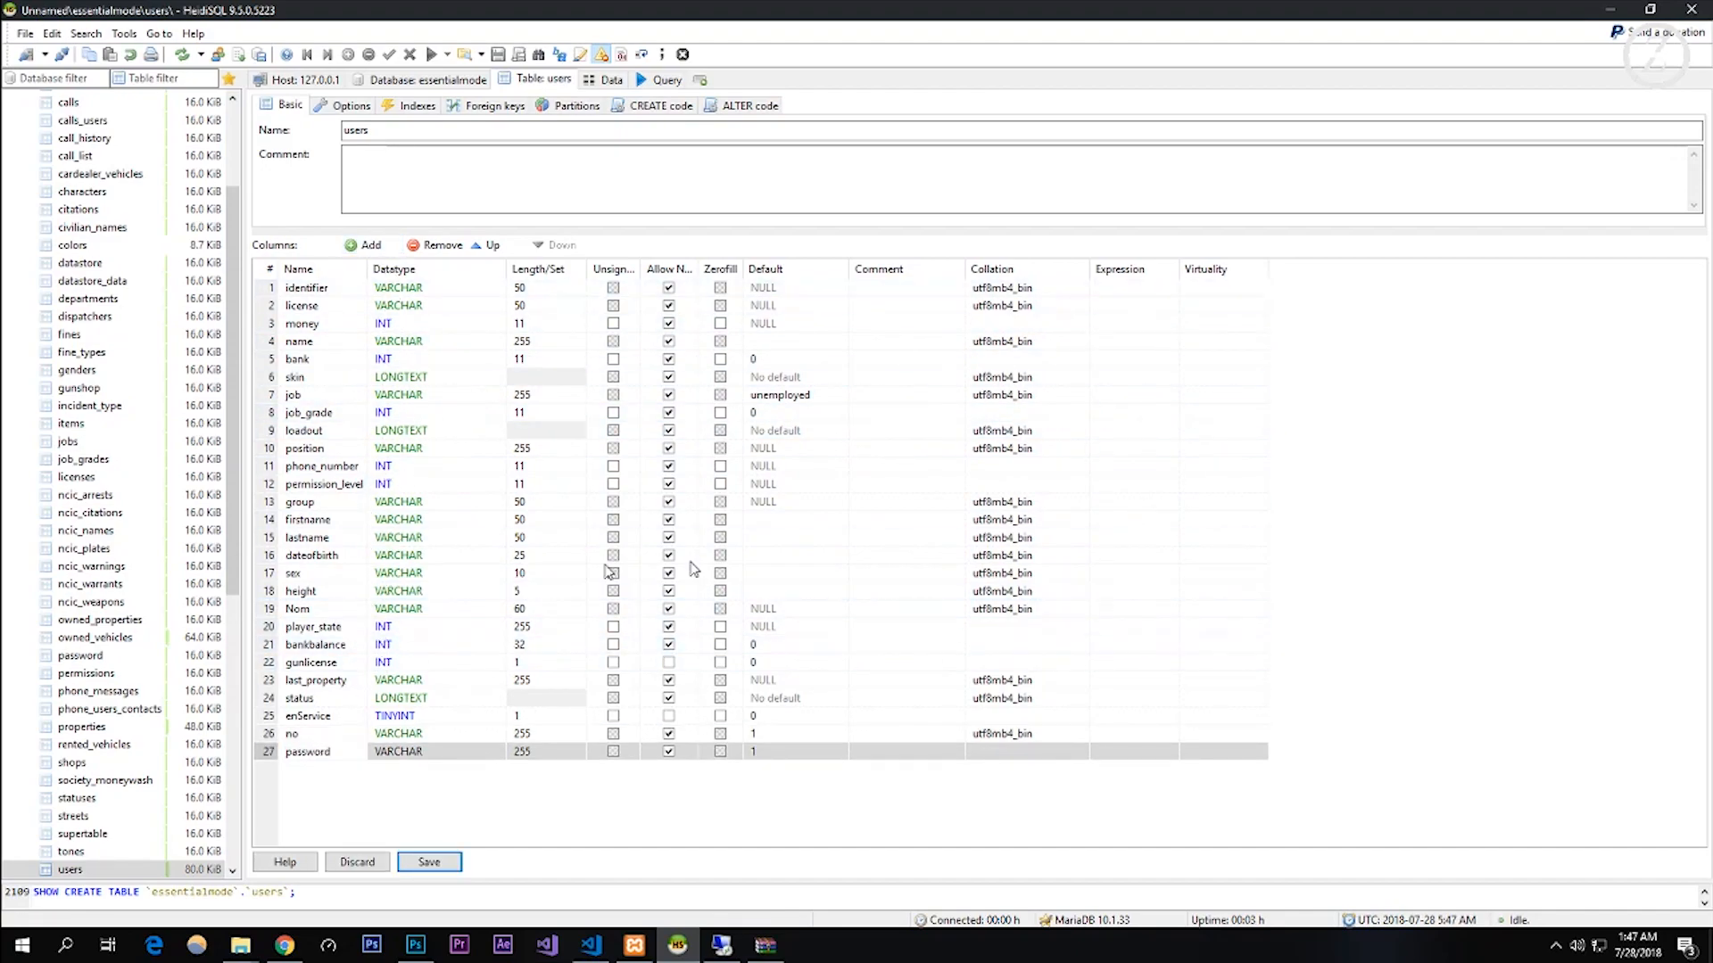
Step: Give the new password column length 50 and default 'password', then save the table
{"action": "left_click", "coordinate": [322, 751]}
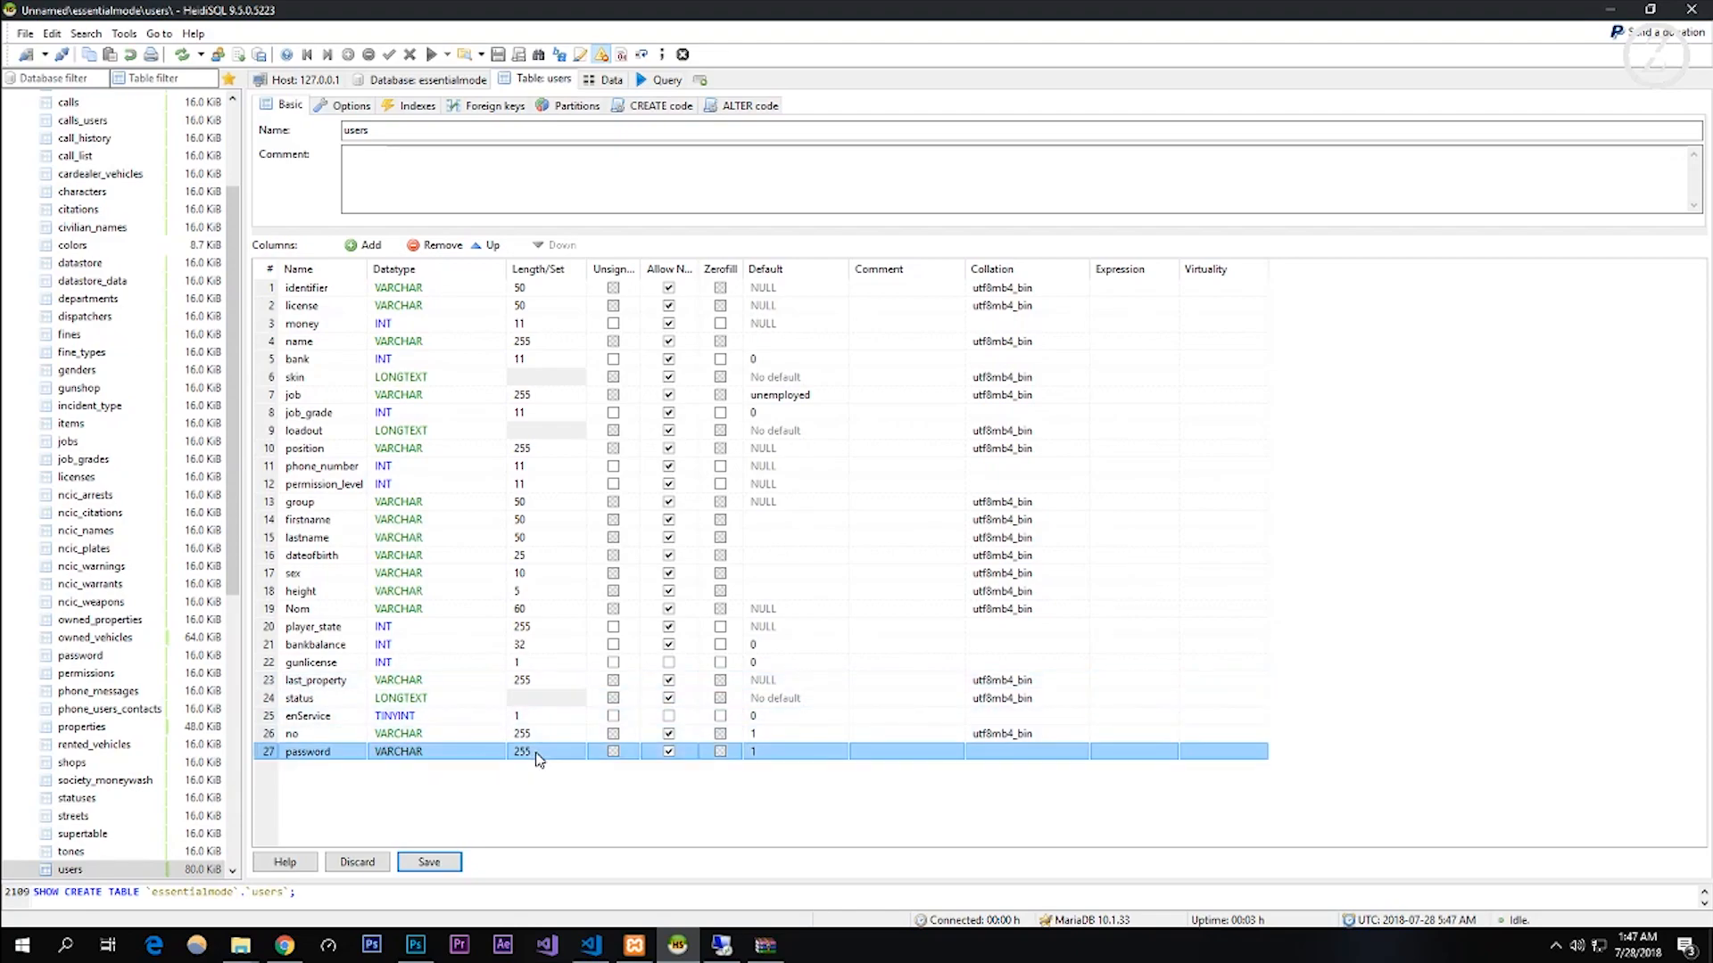
{"action": "type", "text": "50"}
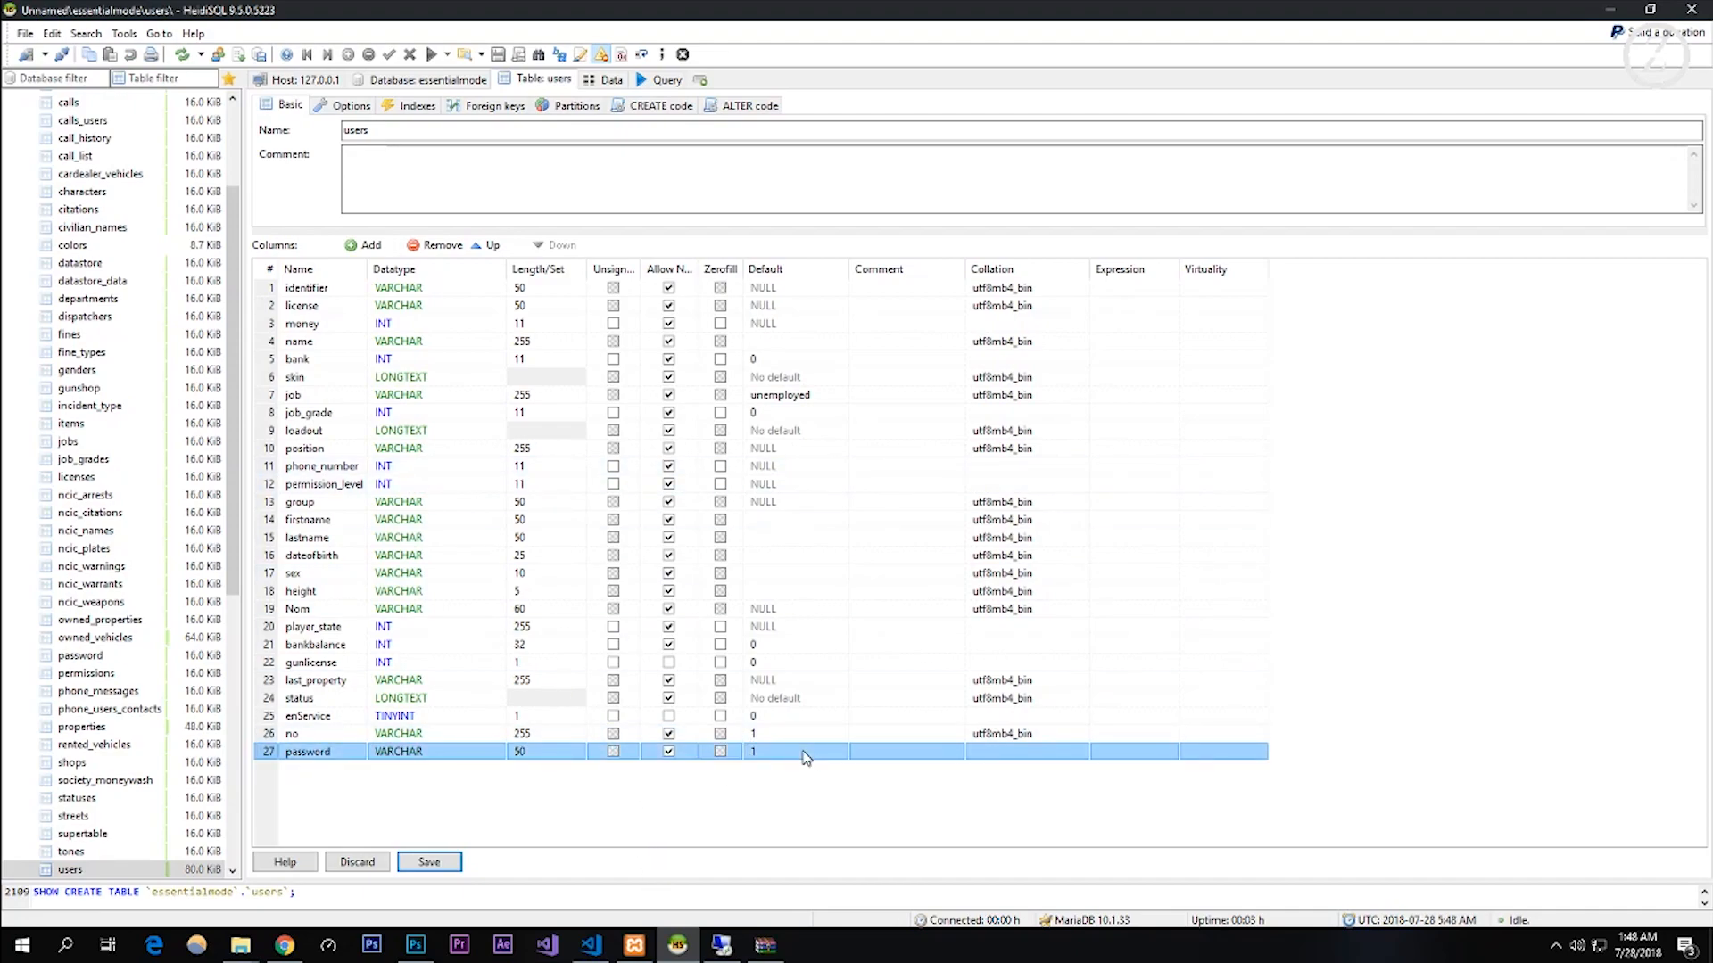
{"action": "left_click", "coordinate": [794, 751]}
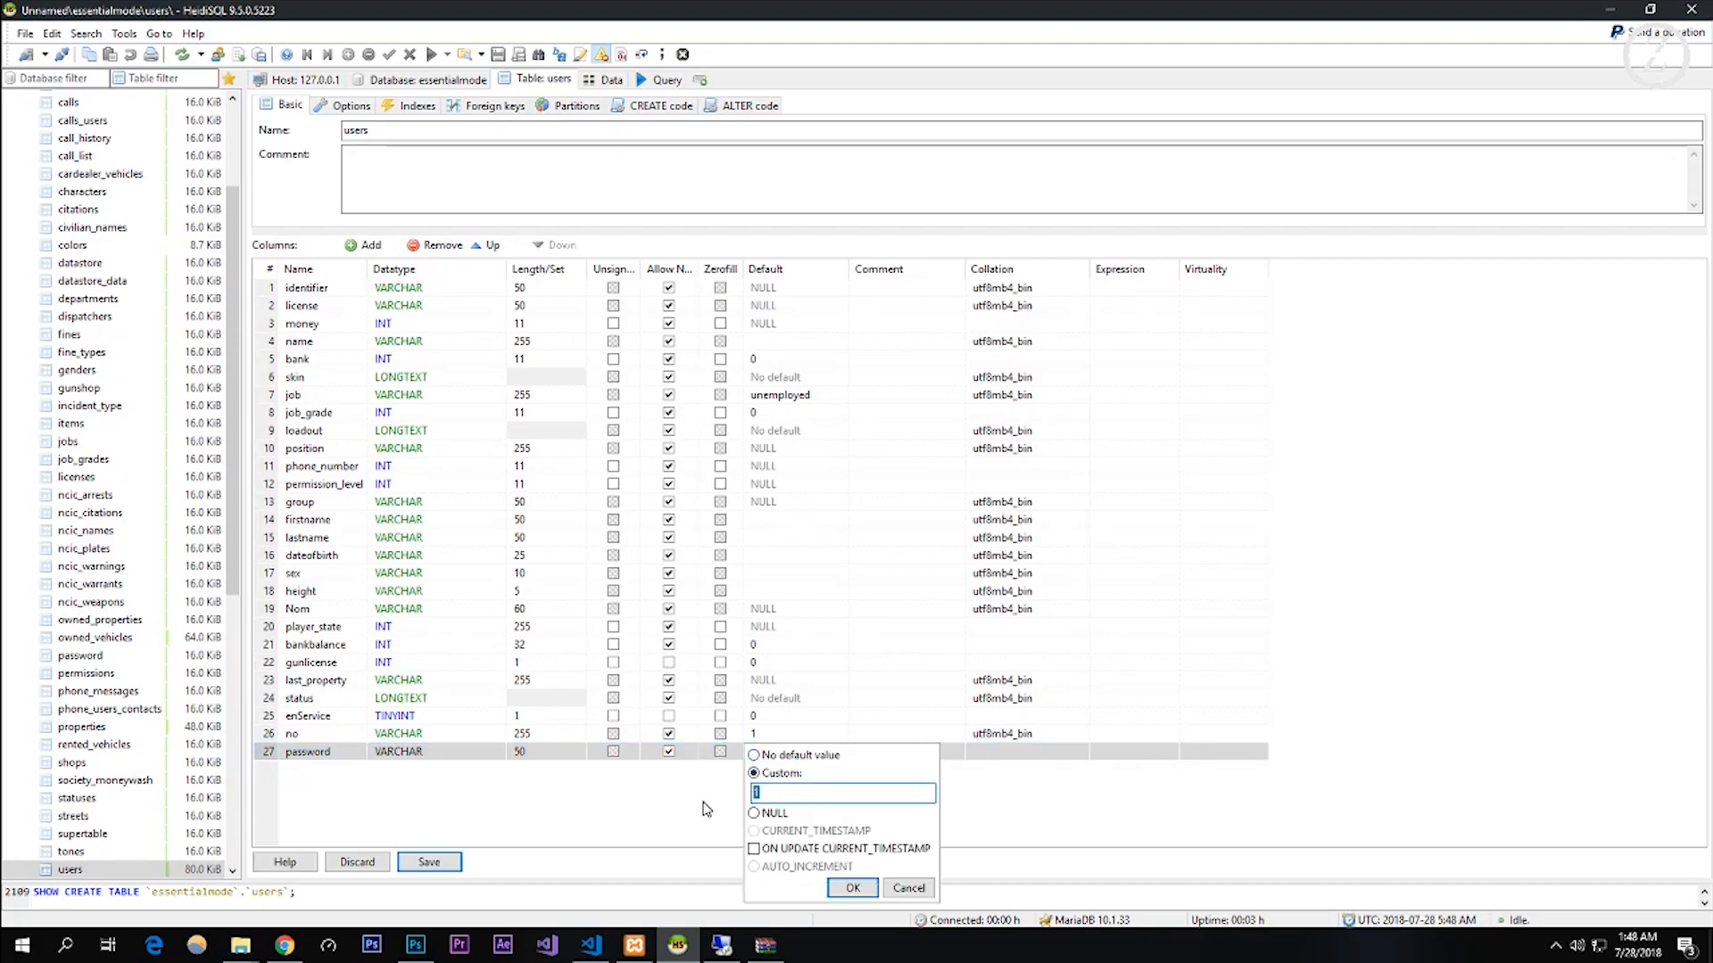
{"action": "type", "text": "password"}
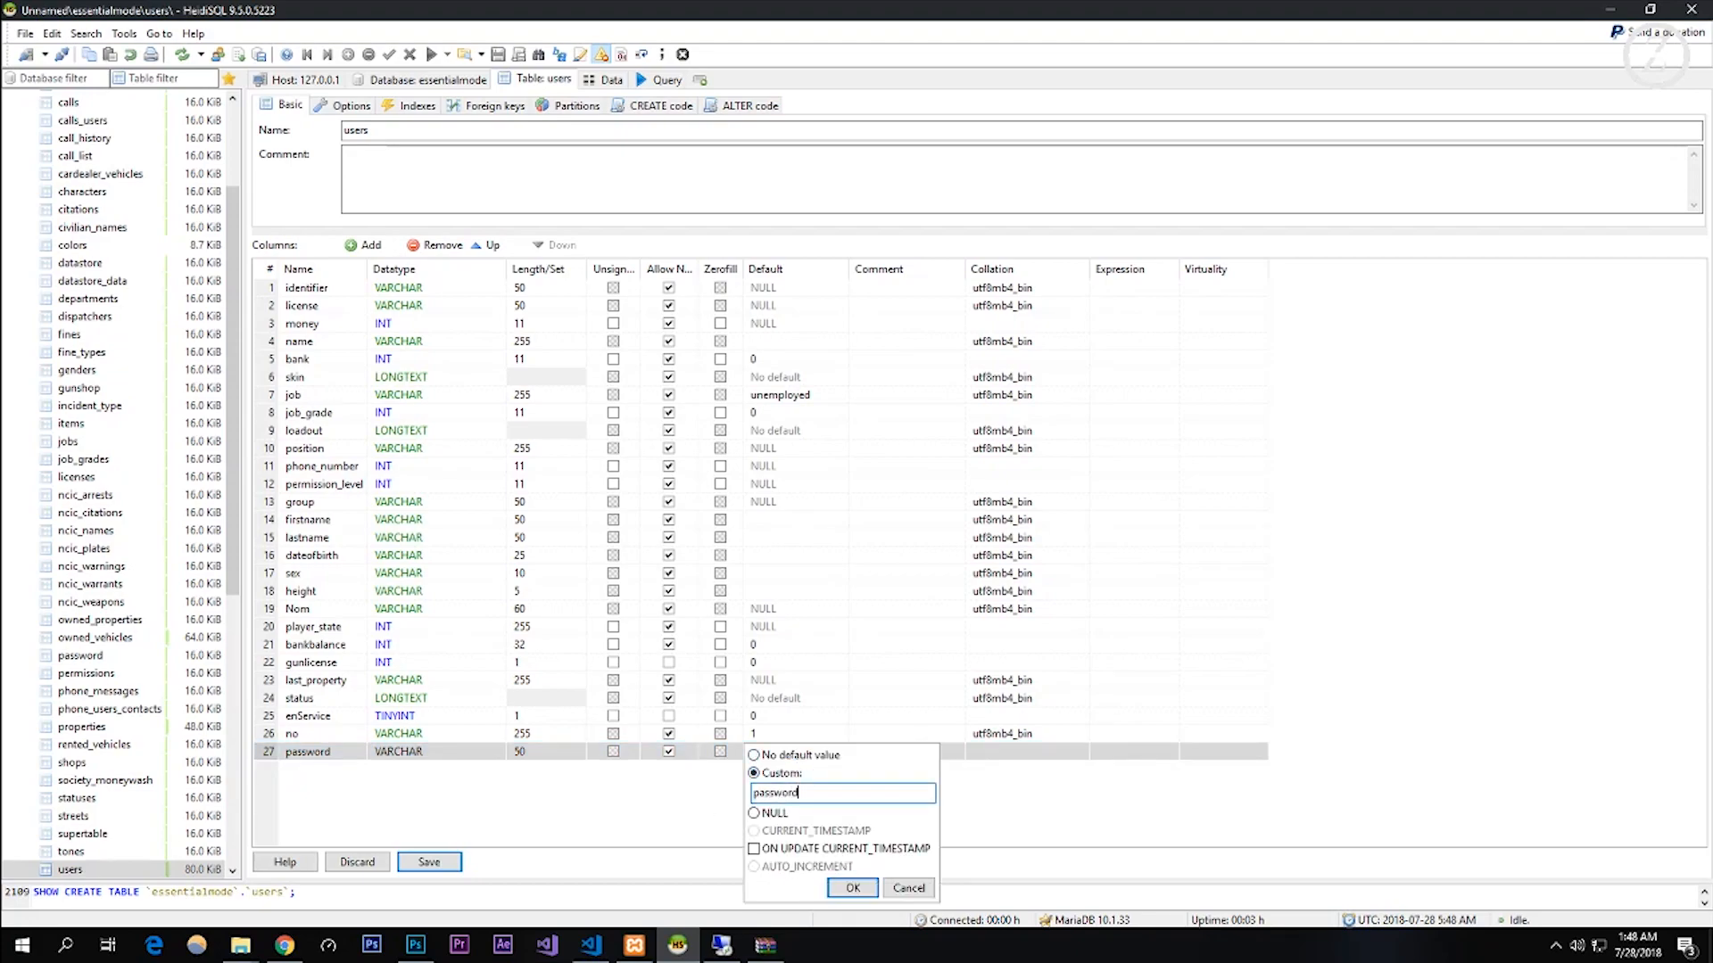
{"action": "left_click", "coordinate": [852, 887]}
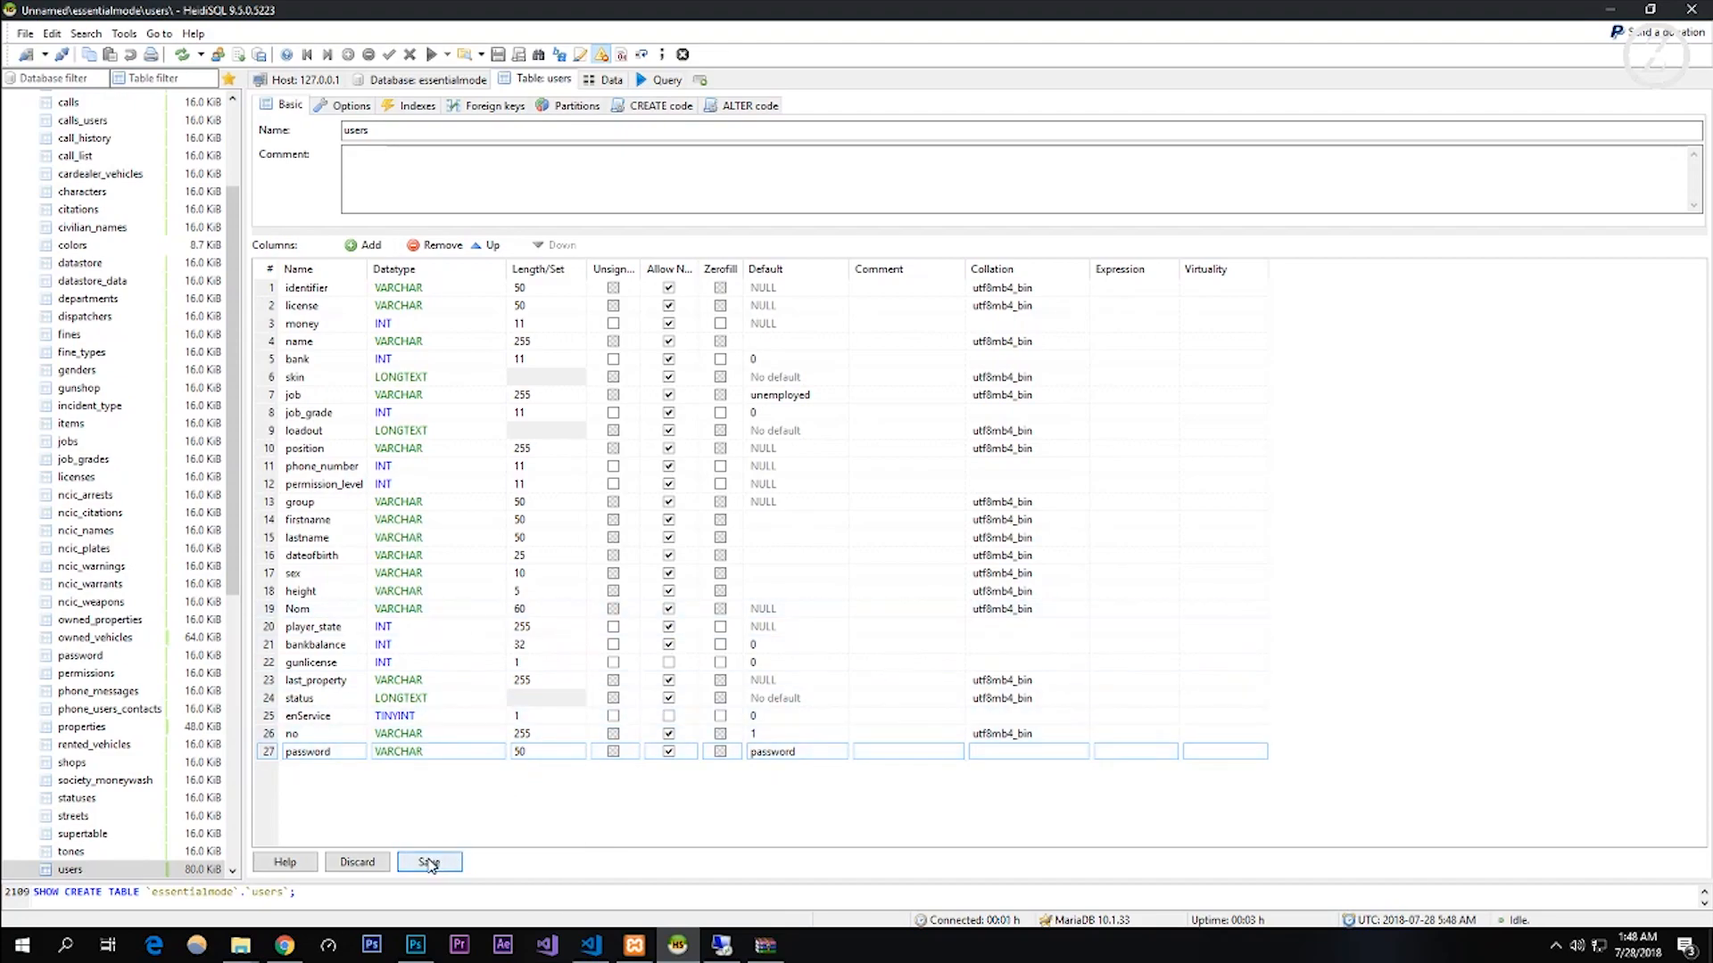
{"action": "left_click", "coordinate": [428, 862]}
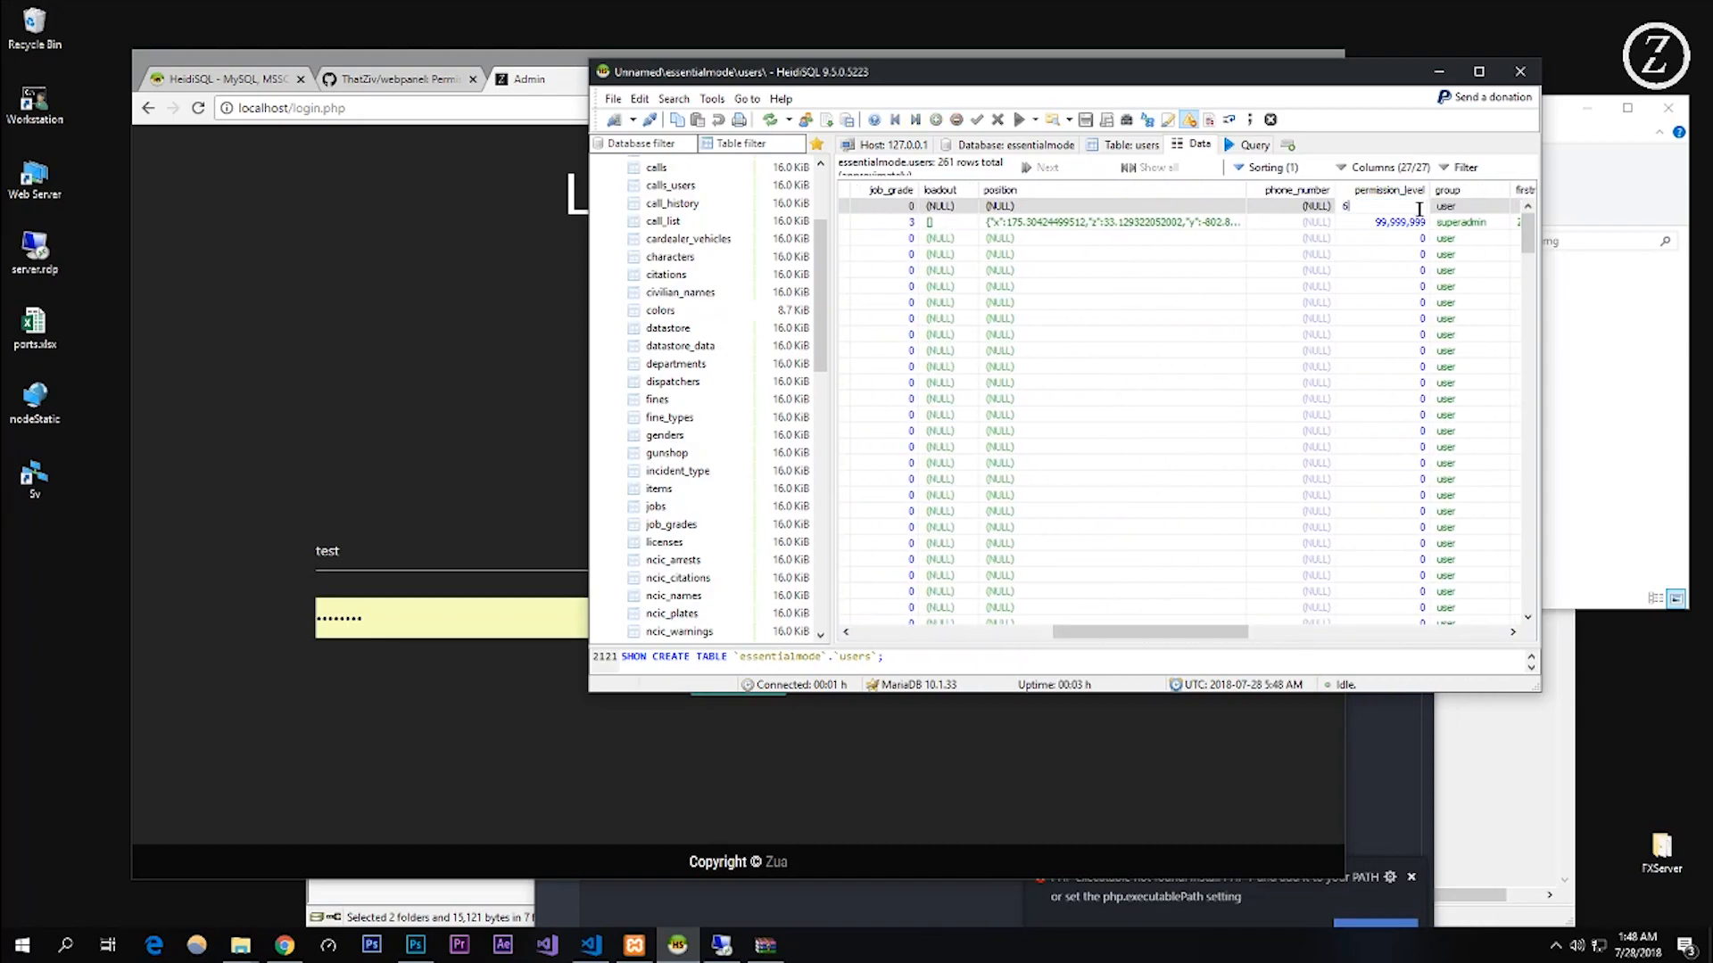
Step: Bring the Webpanel Admin login page, filled with username test, back to the front
{"action": "left_click", "coordinate": [1387, 318]}
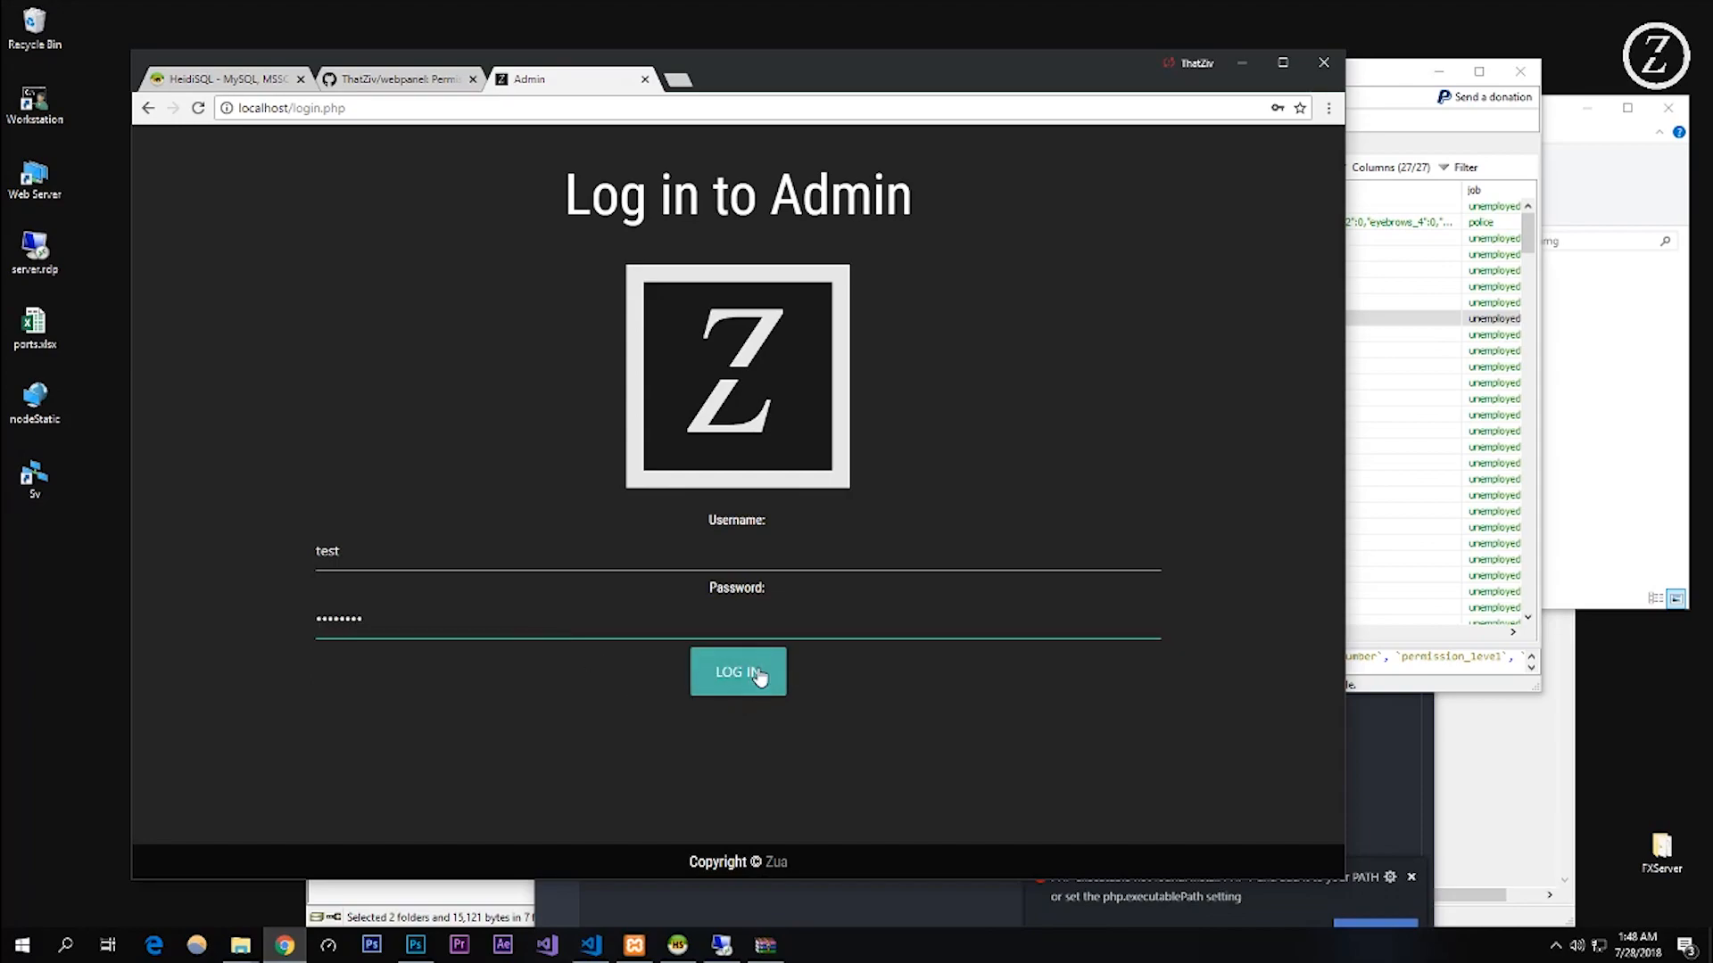
Step: Log in as test, commit its money as 2325 in HeidiSQL, then log out
{"action": "left_click", "coordinate": [738, 671]}
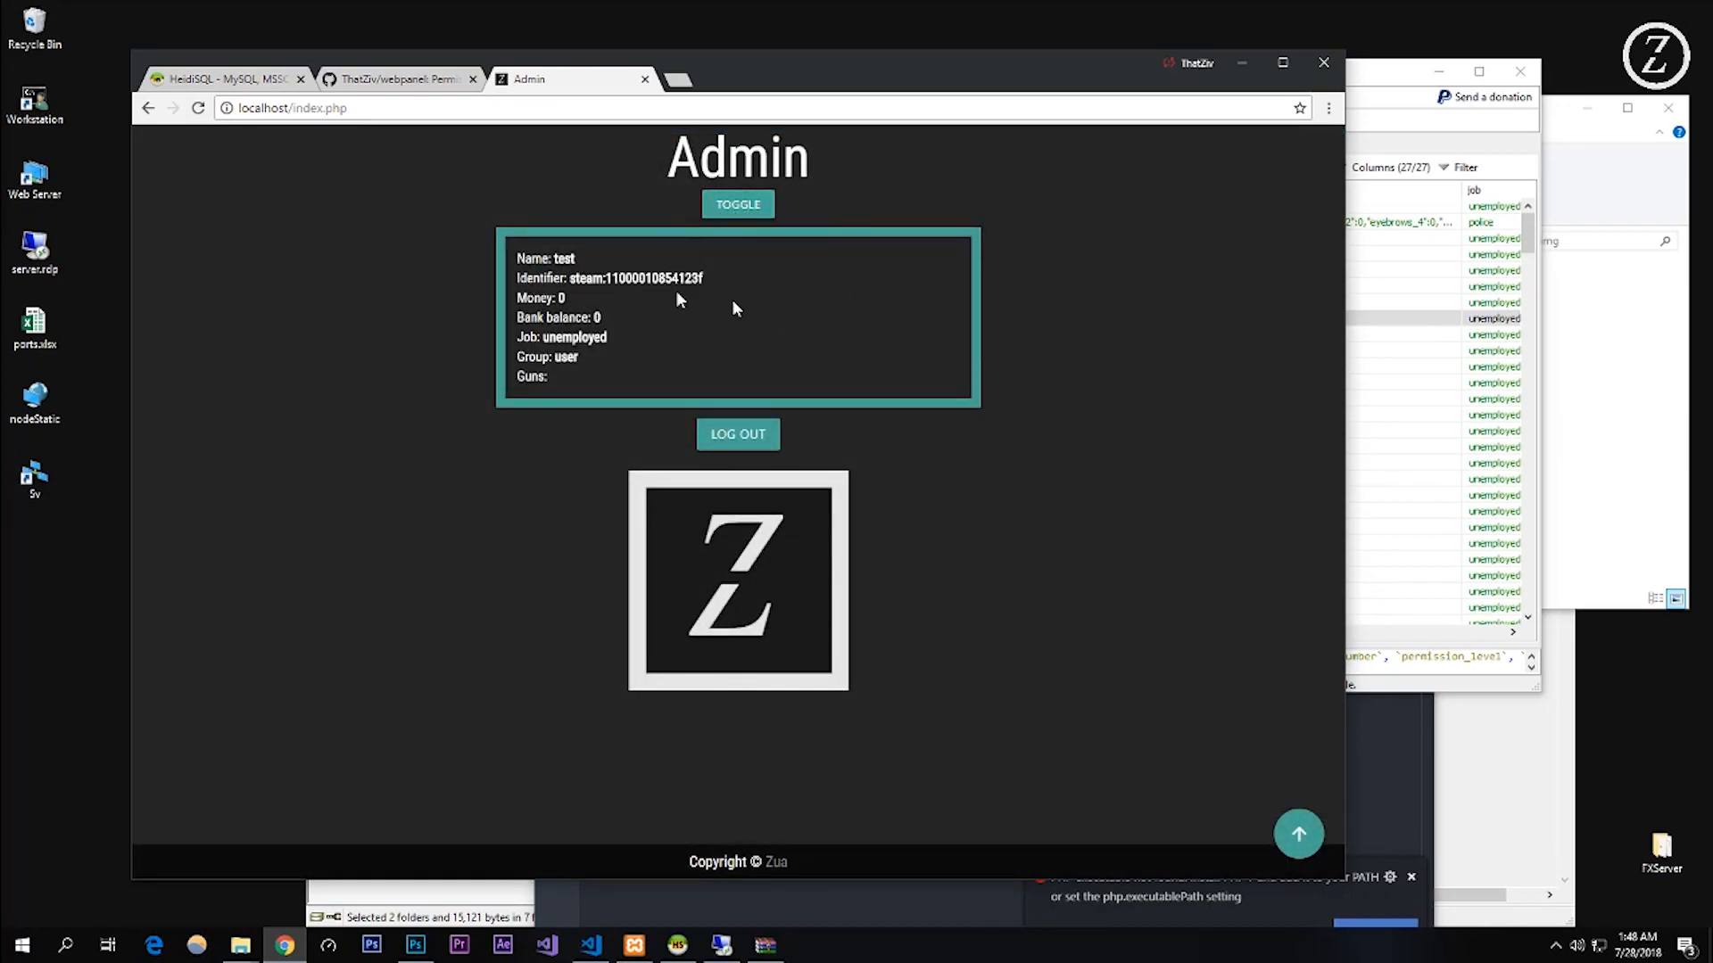
{"action": "mouse_move", "coordinate": [700, 335]}
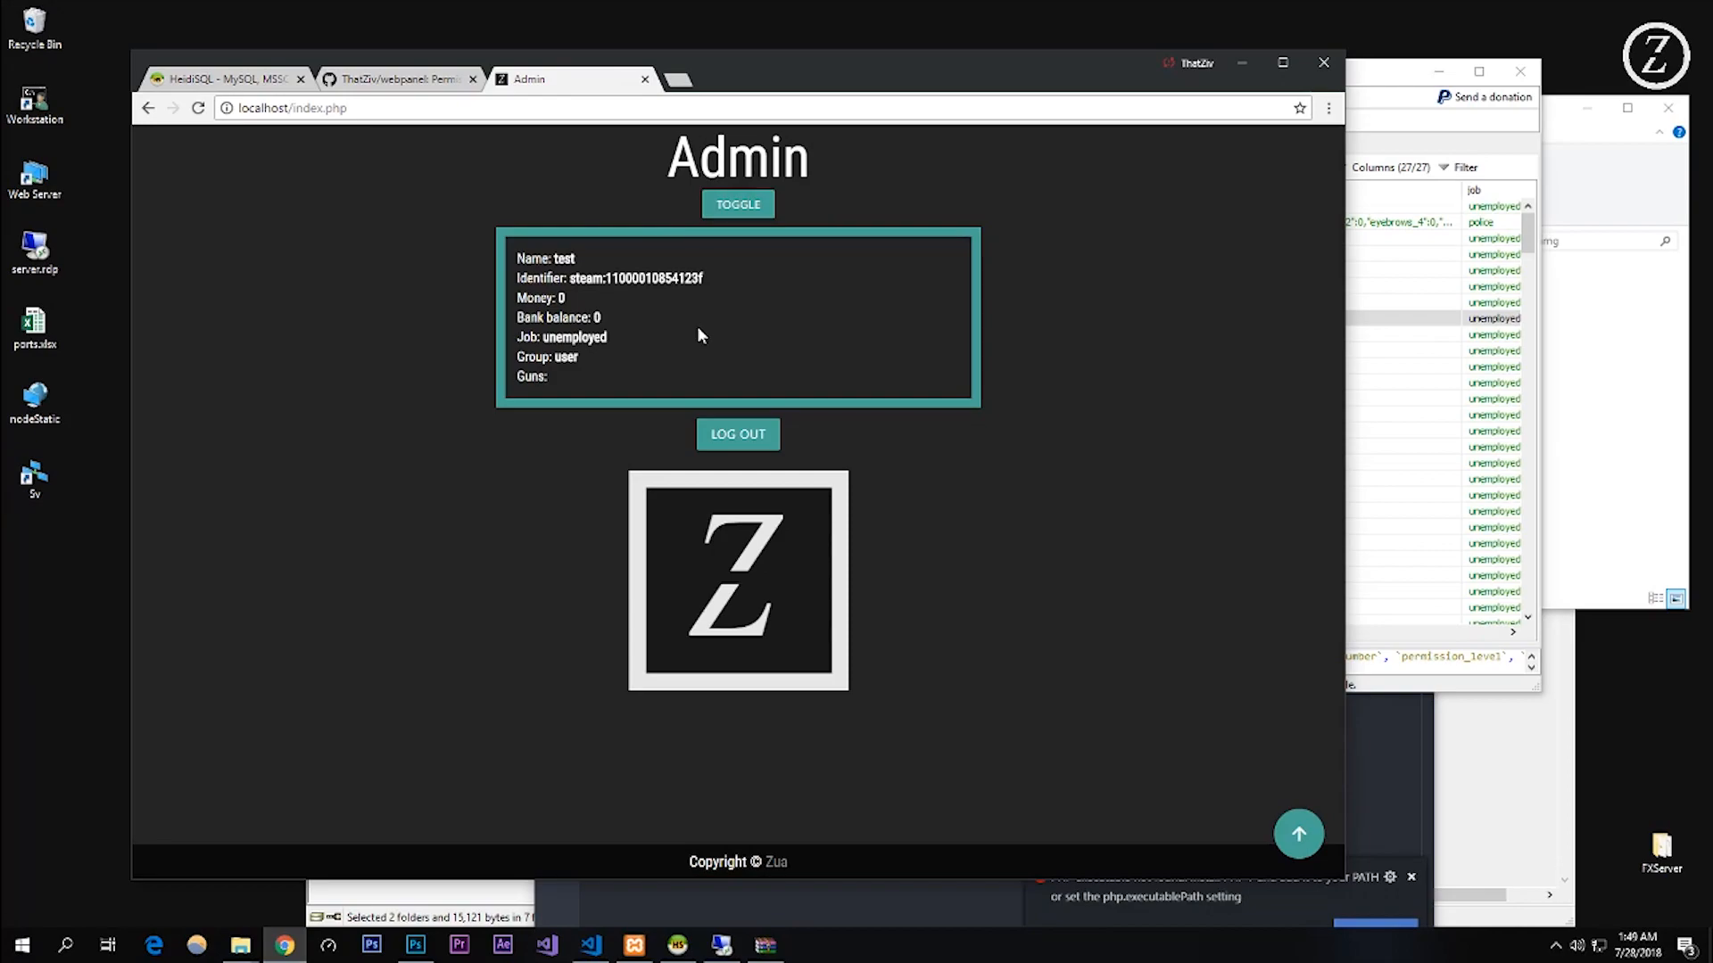
{"action": "mouse_move", "coordinate": [654, 293]}
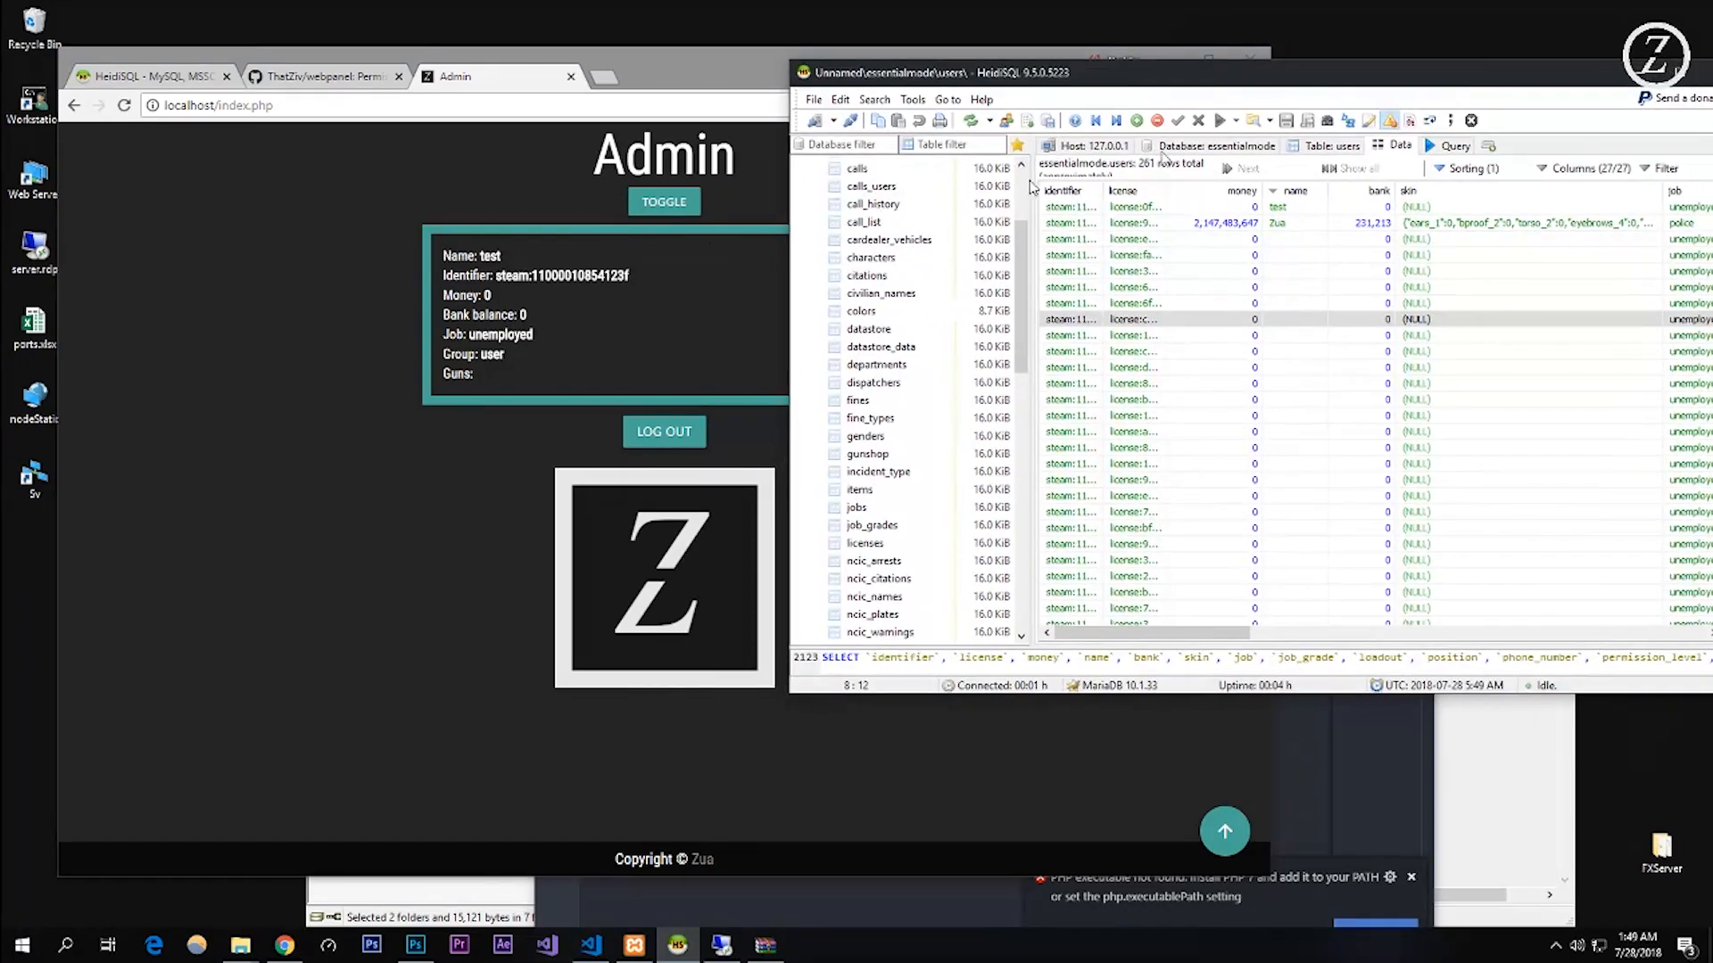
{"action": "mouse_move", "coordinate": [1249, 444]}
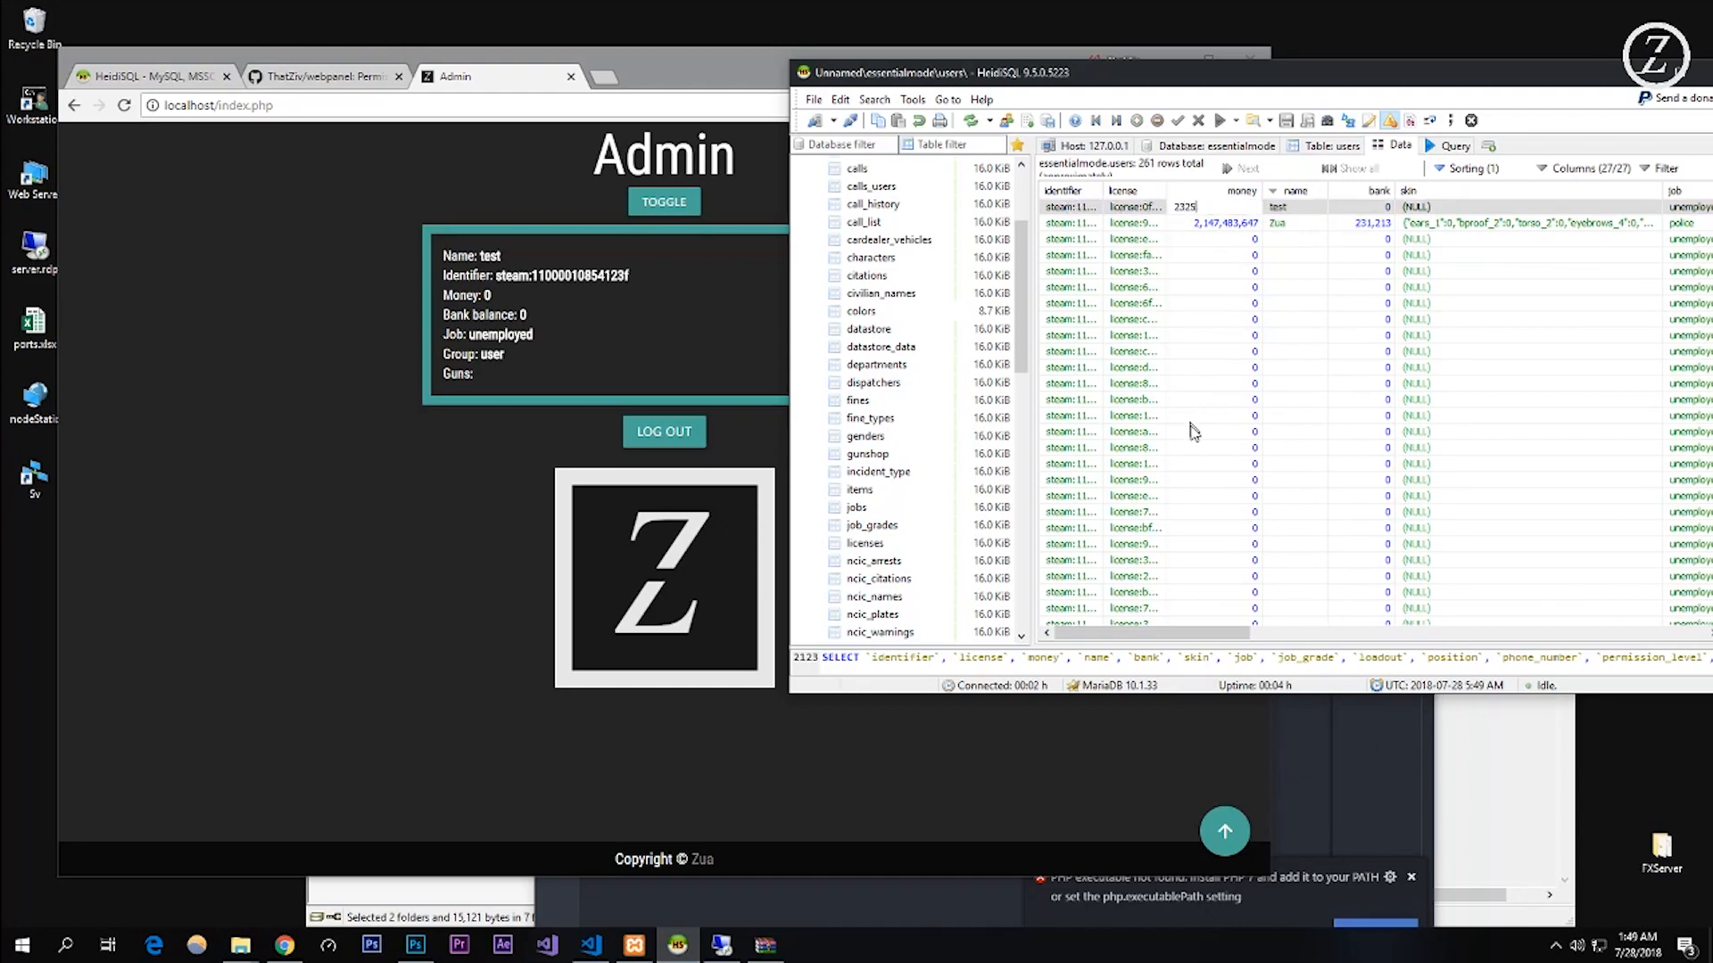
{"action": "left_click", "coordinate": [1376, 319]}
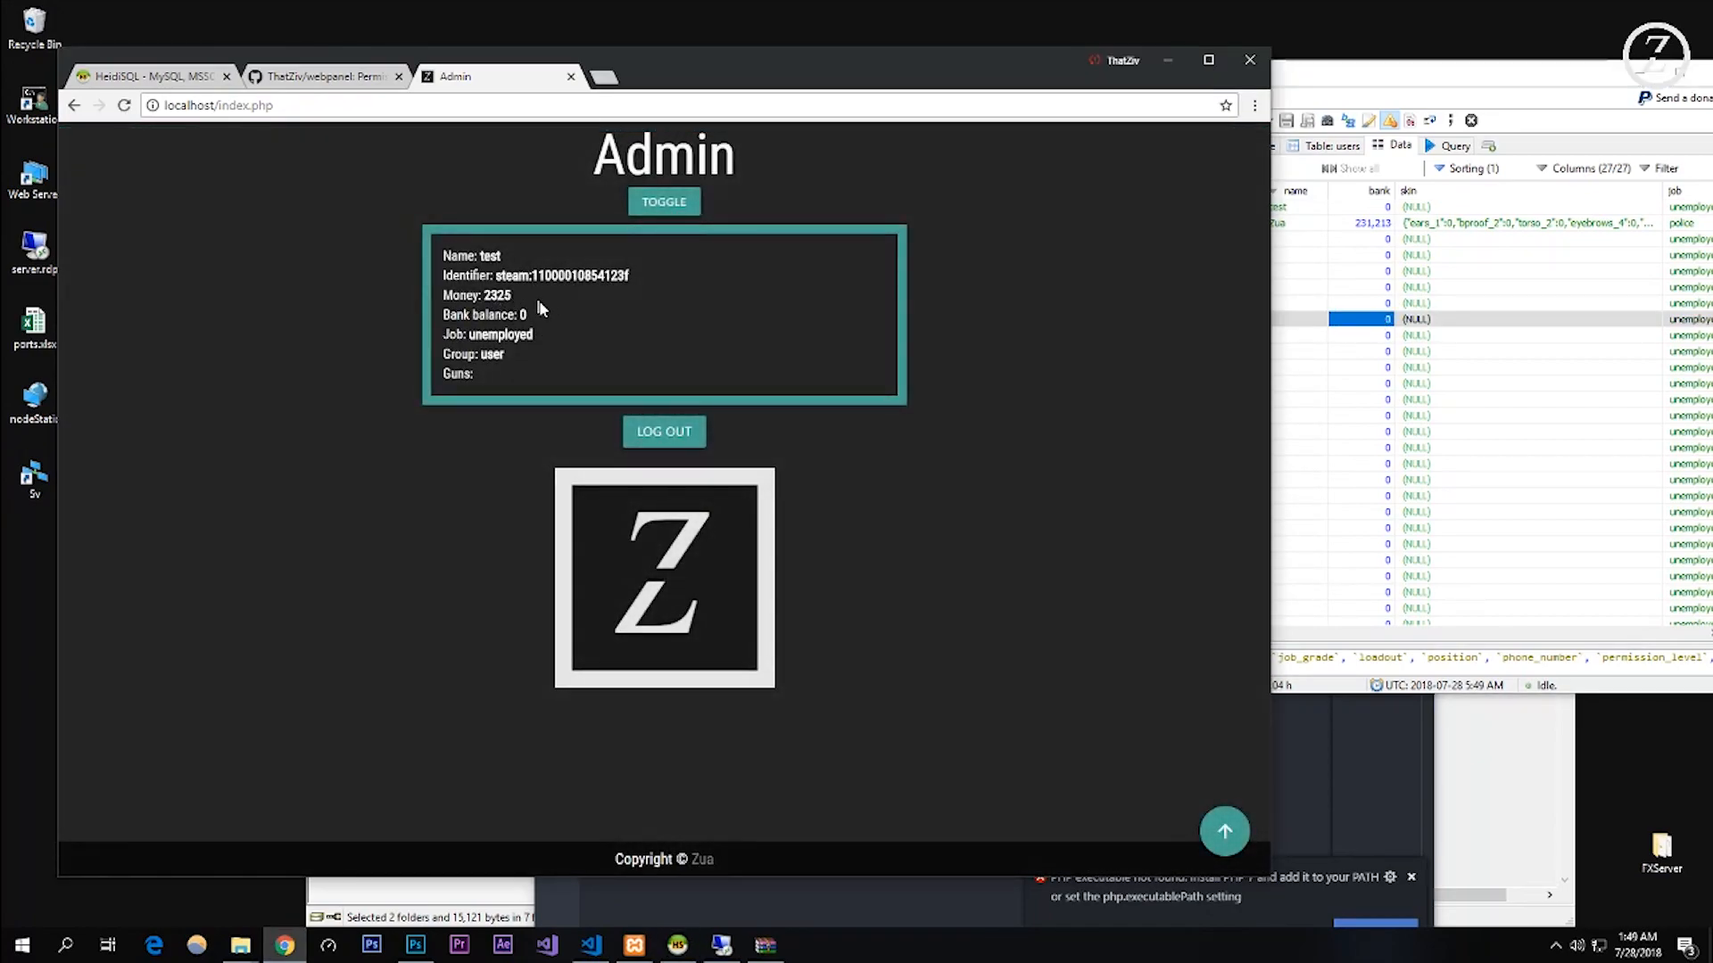
{"action": "left_click", "coordinate": [663, 432]}
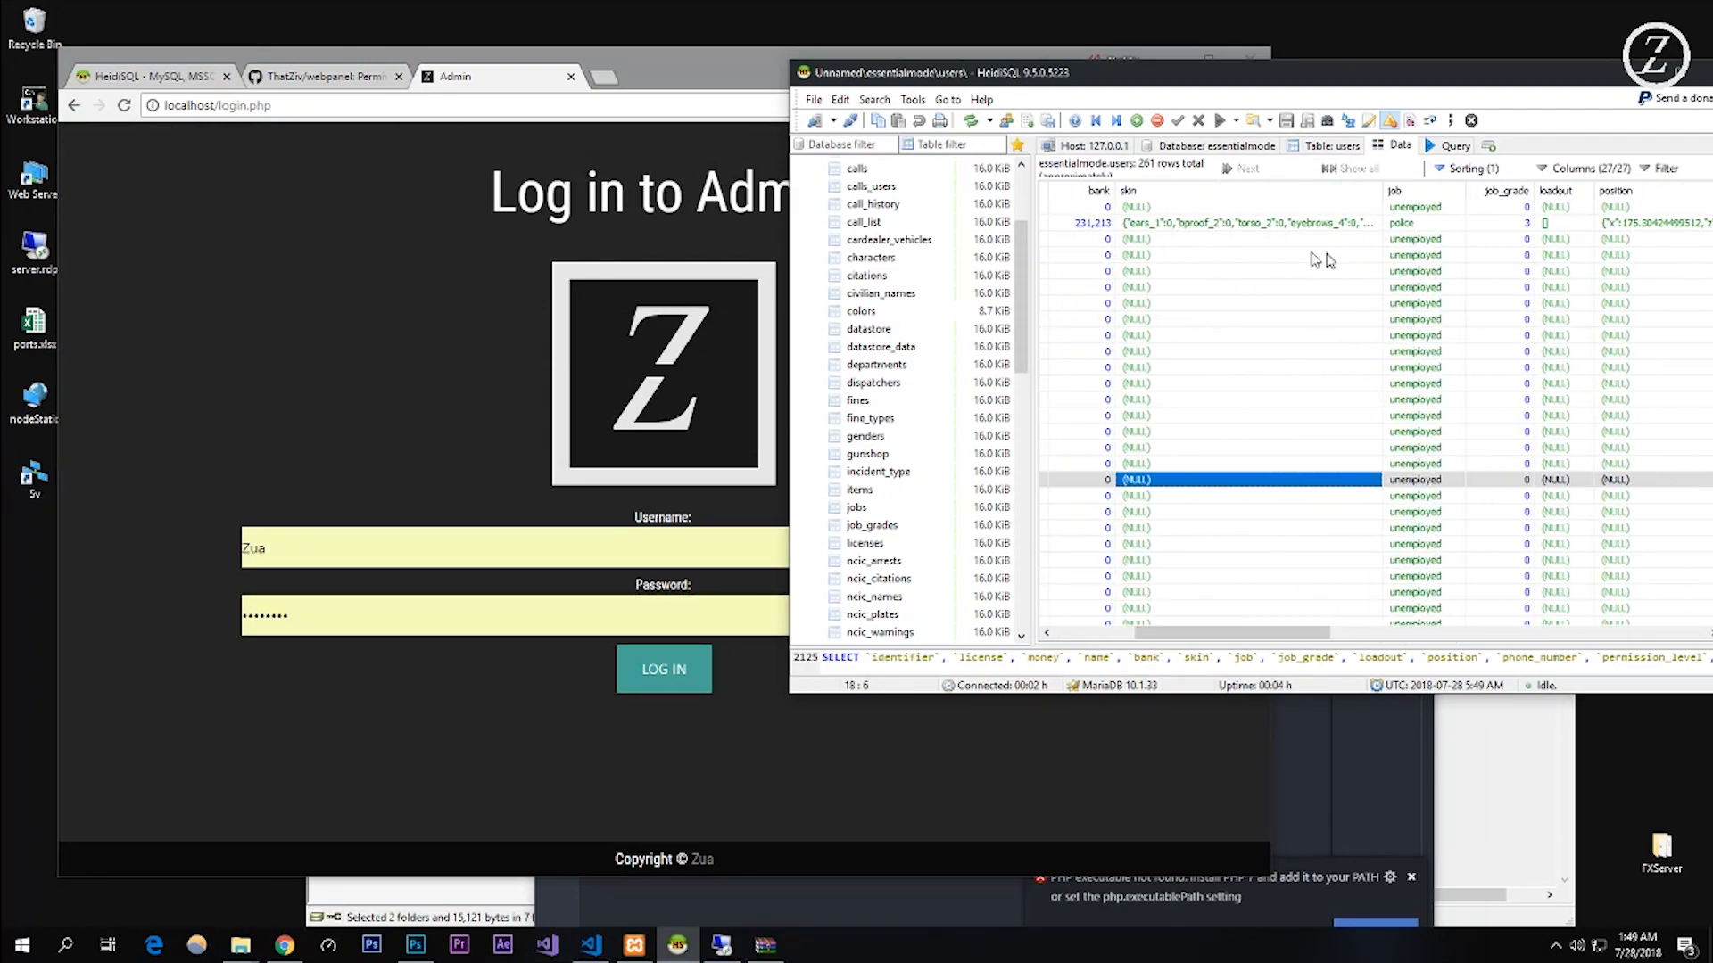
Step: Scroll the HeidiSQL users table and sort its rows by password
{"action": "scroll", "scroll_direction": "left", "scroll_amount": 3}
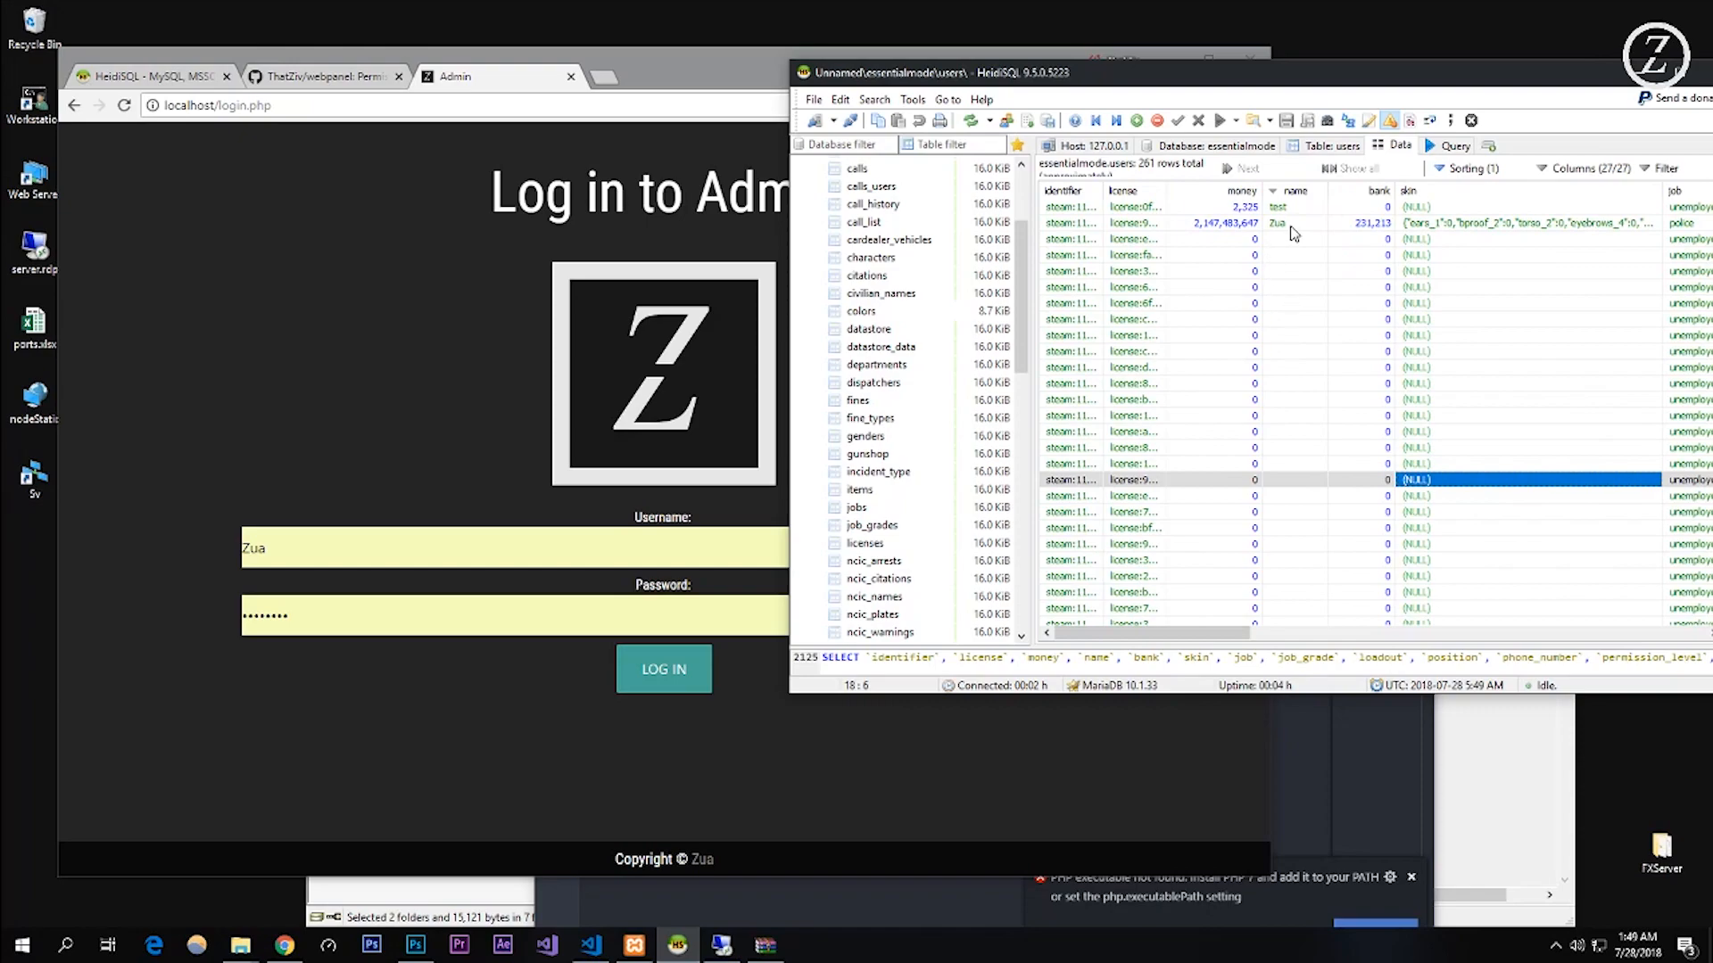
{"action": "scroll", "scroll_direction": "right", "scroll_amount": 3}
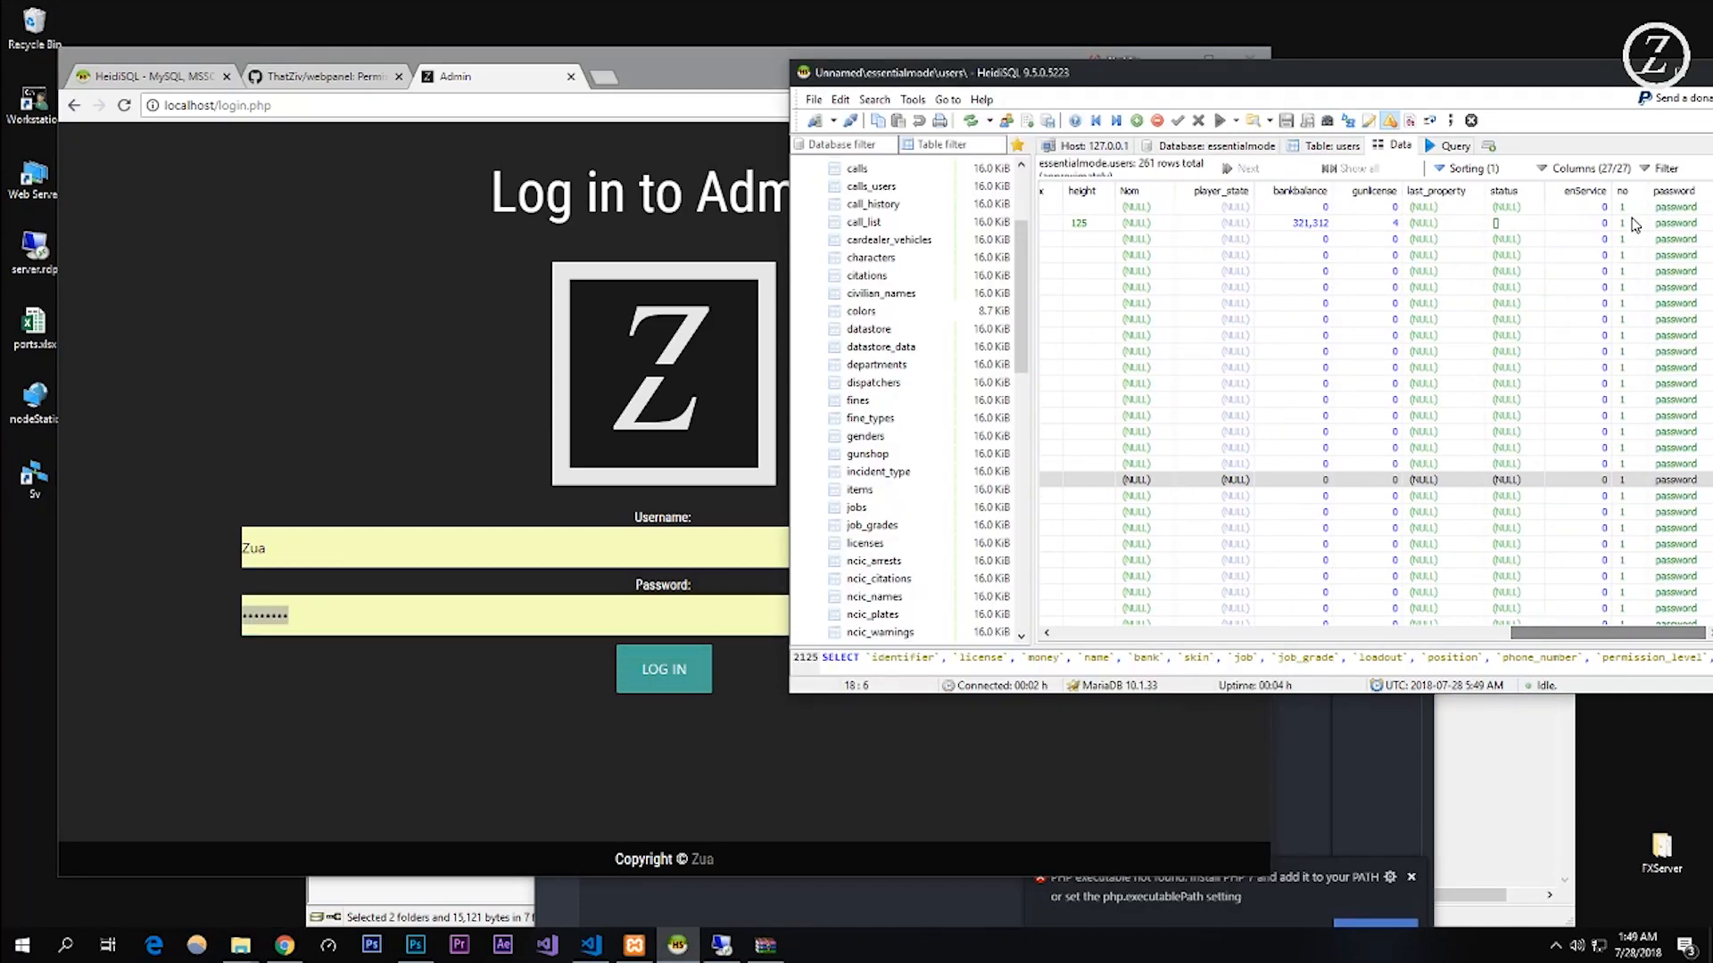
{"action": "mouse_move", "coordinate": [1415, 589]}
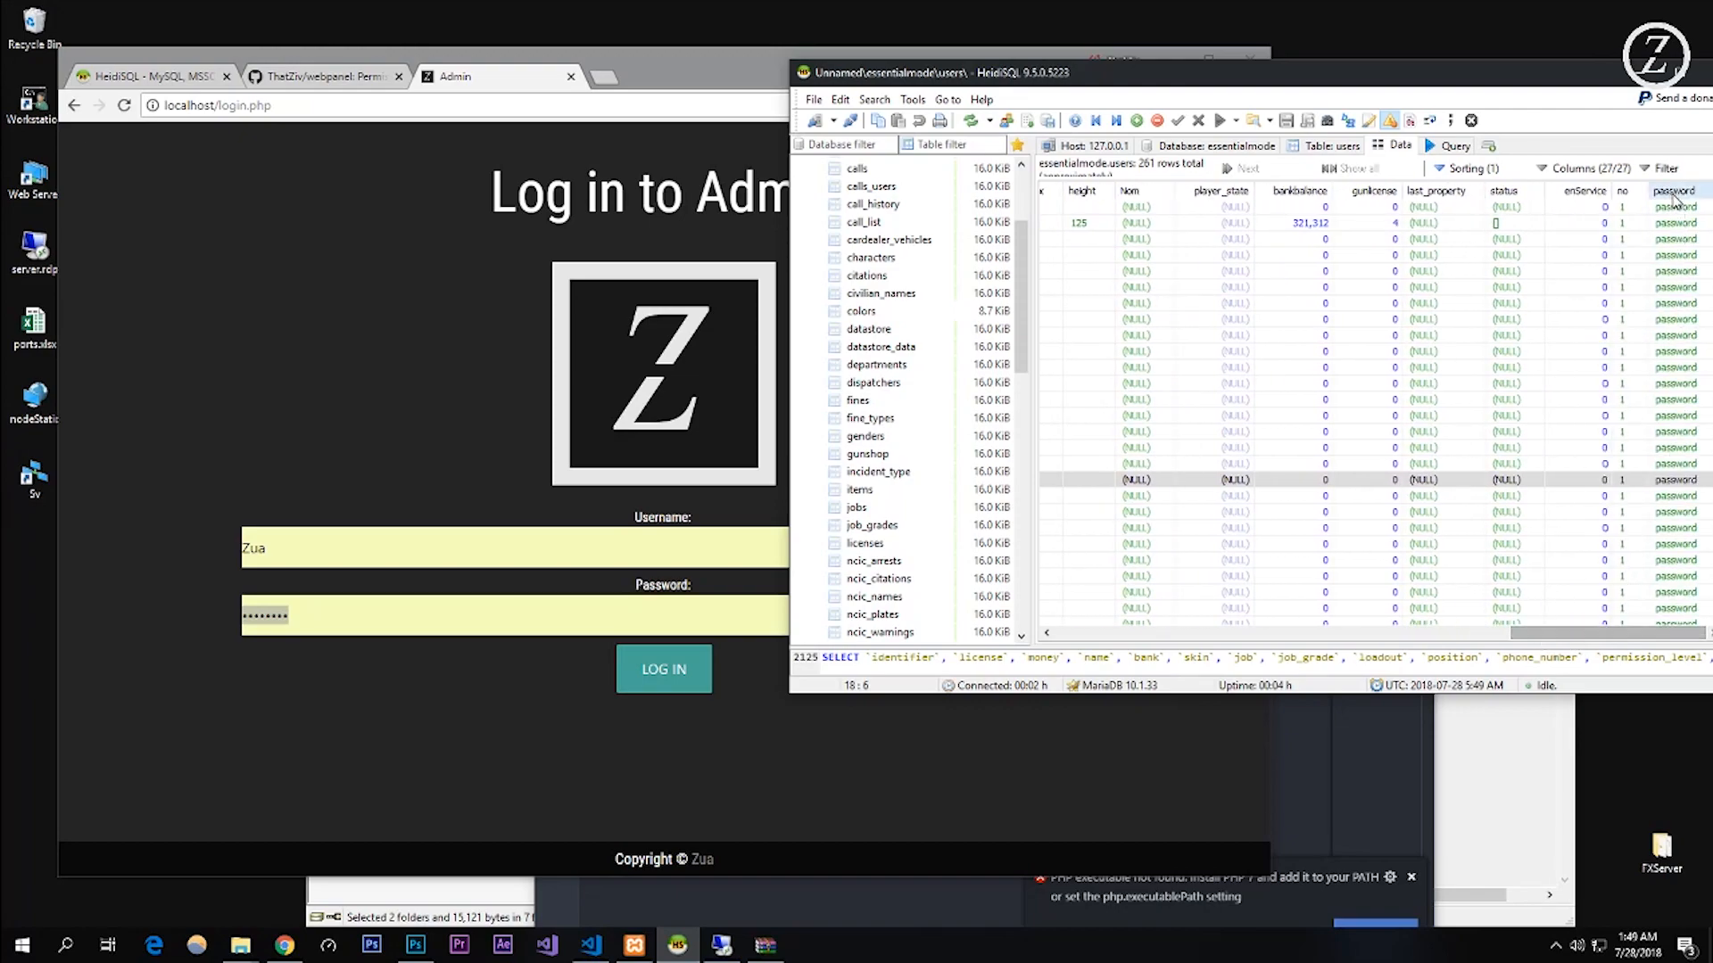
{"action": "left_click", "coordinate": [1673, 222]}
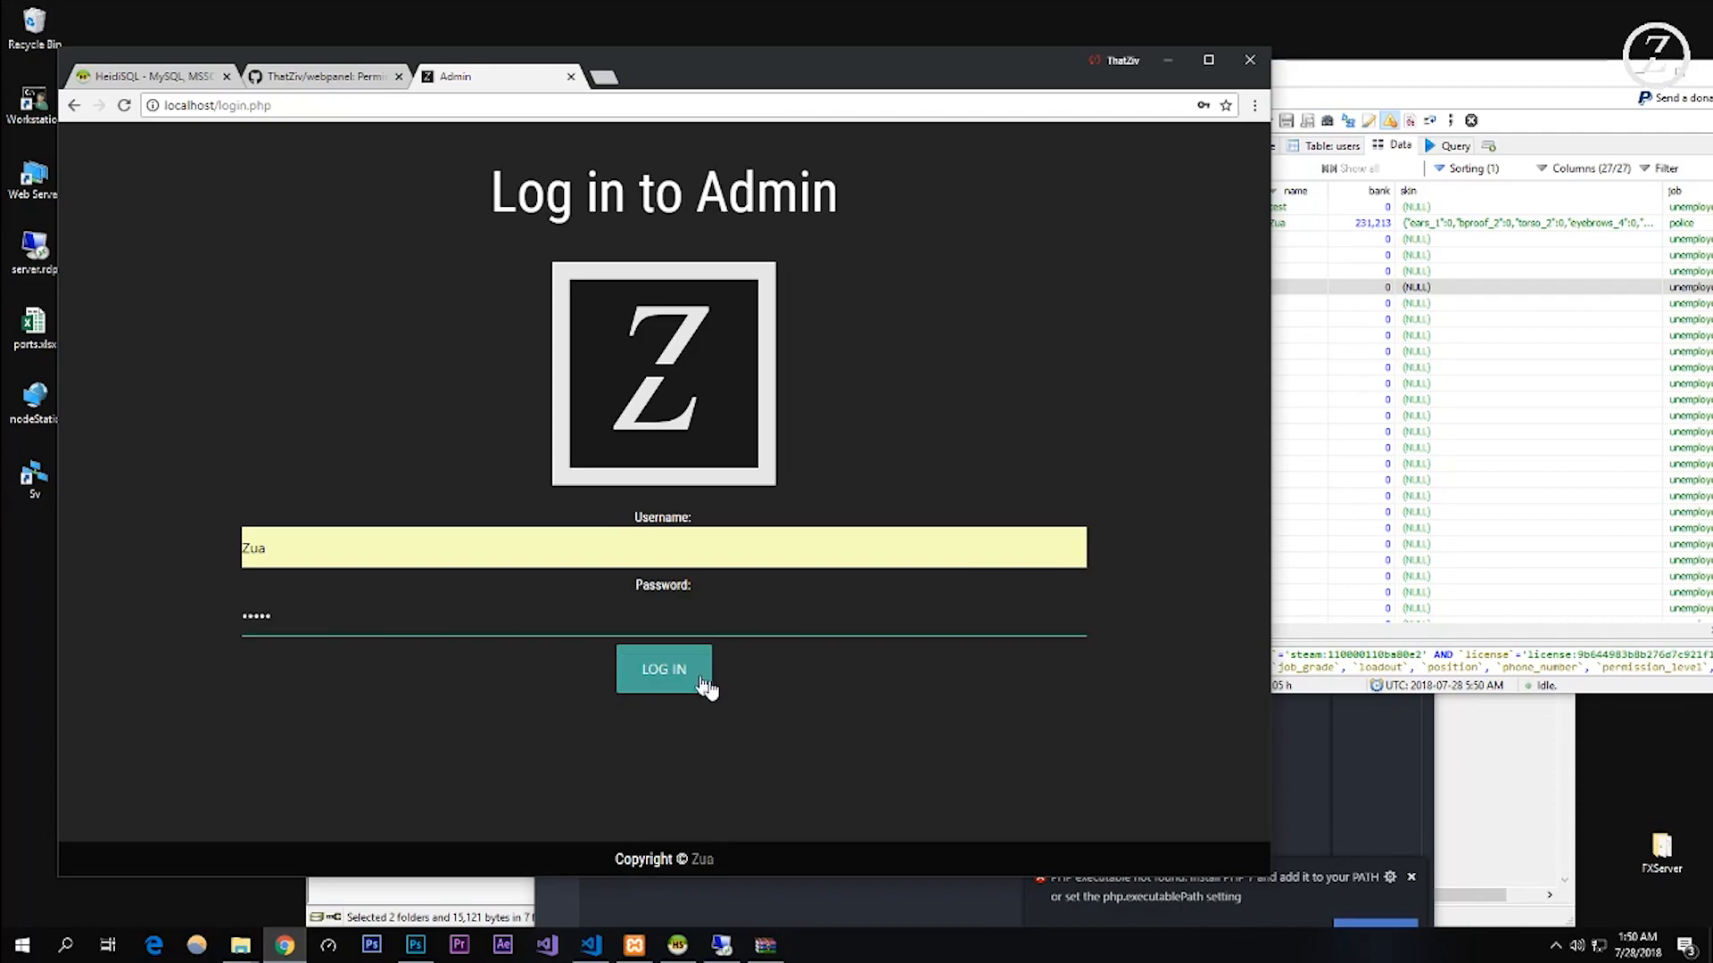
Step: Sign in as Zua and scroll down to the empty Change player stats form
{"action": "left_click", "coordinate": [663, 668]}
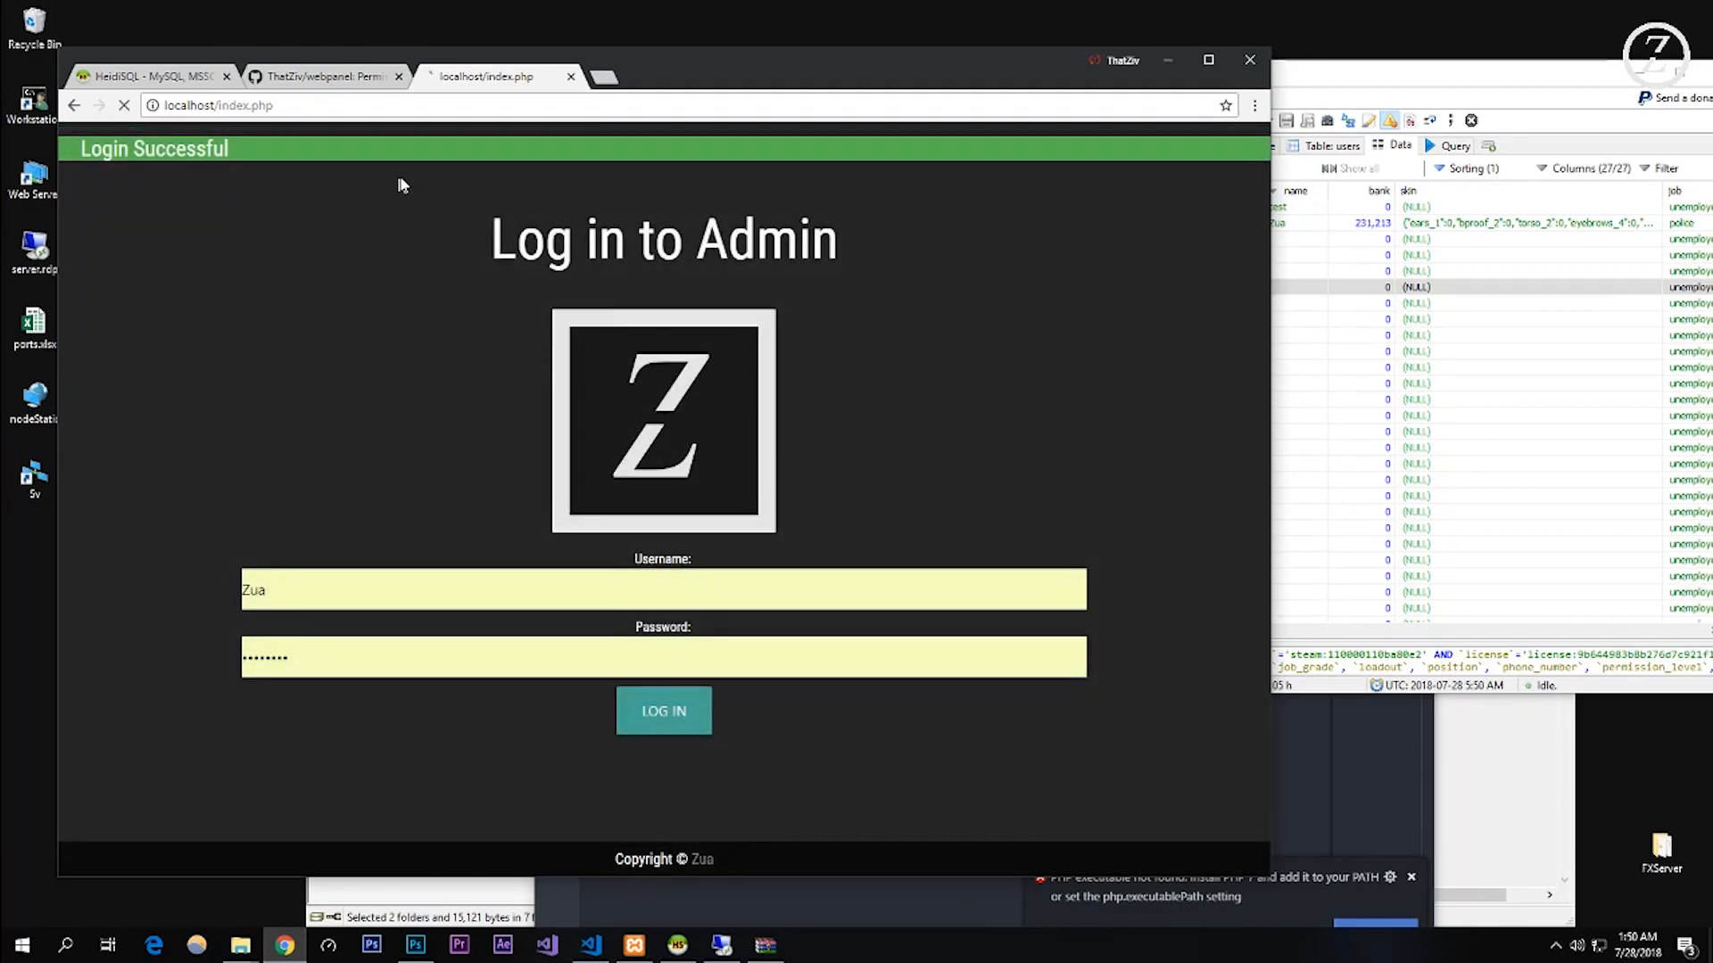
{"action": "left_click", "coordinate": [662, 711]}
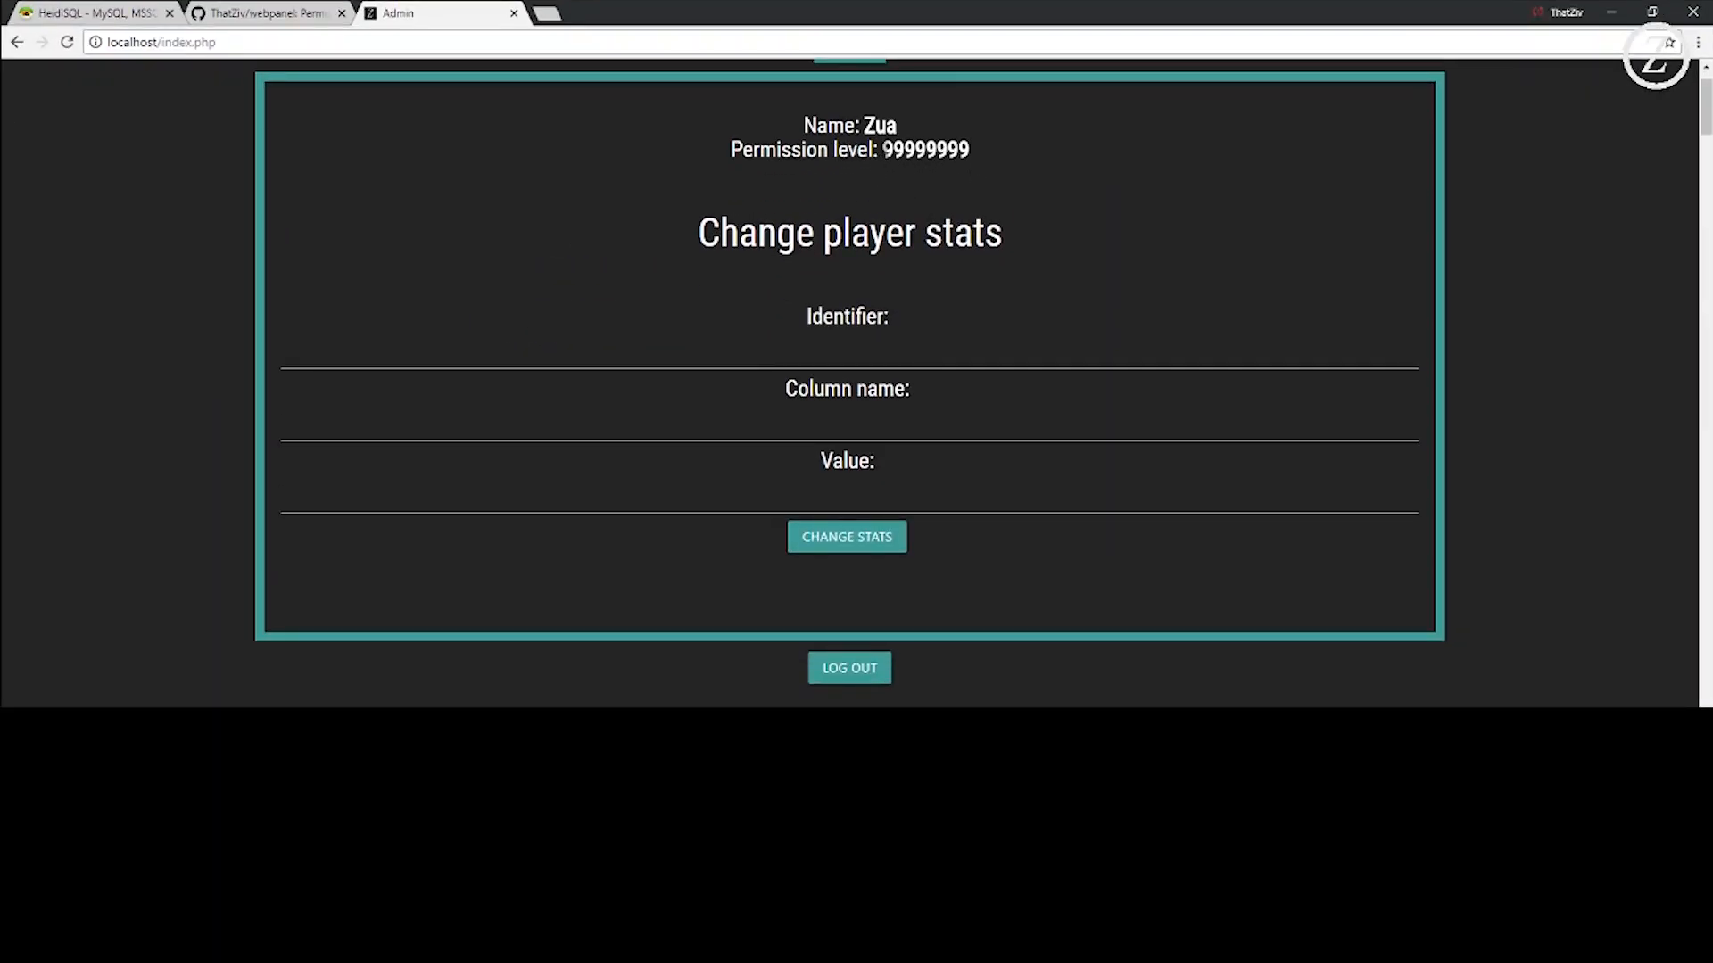
{"action": "scroll", "scroll_direction": "down", "scroll_amount": 3}
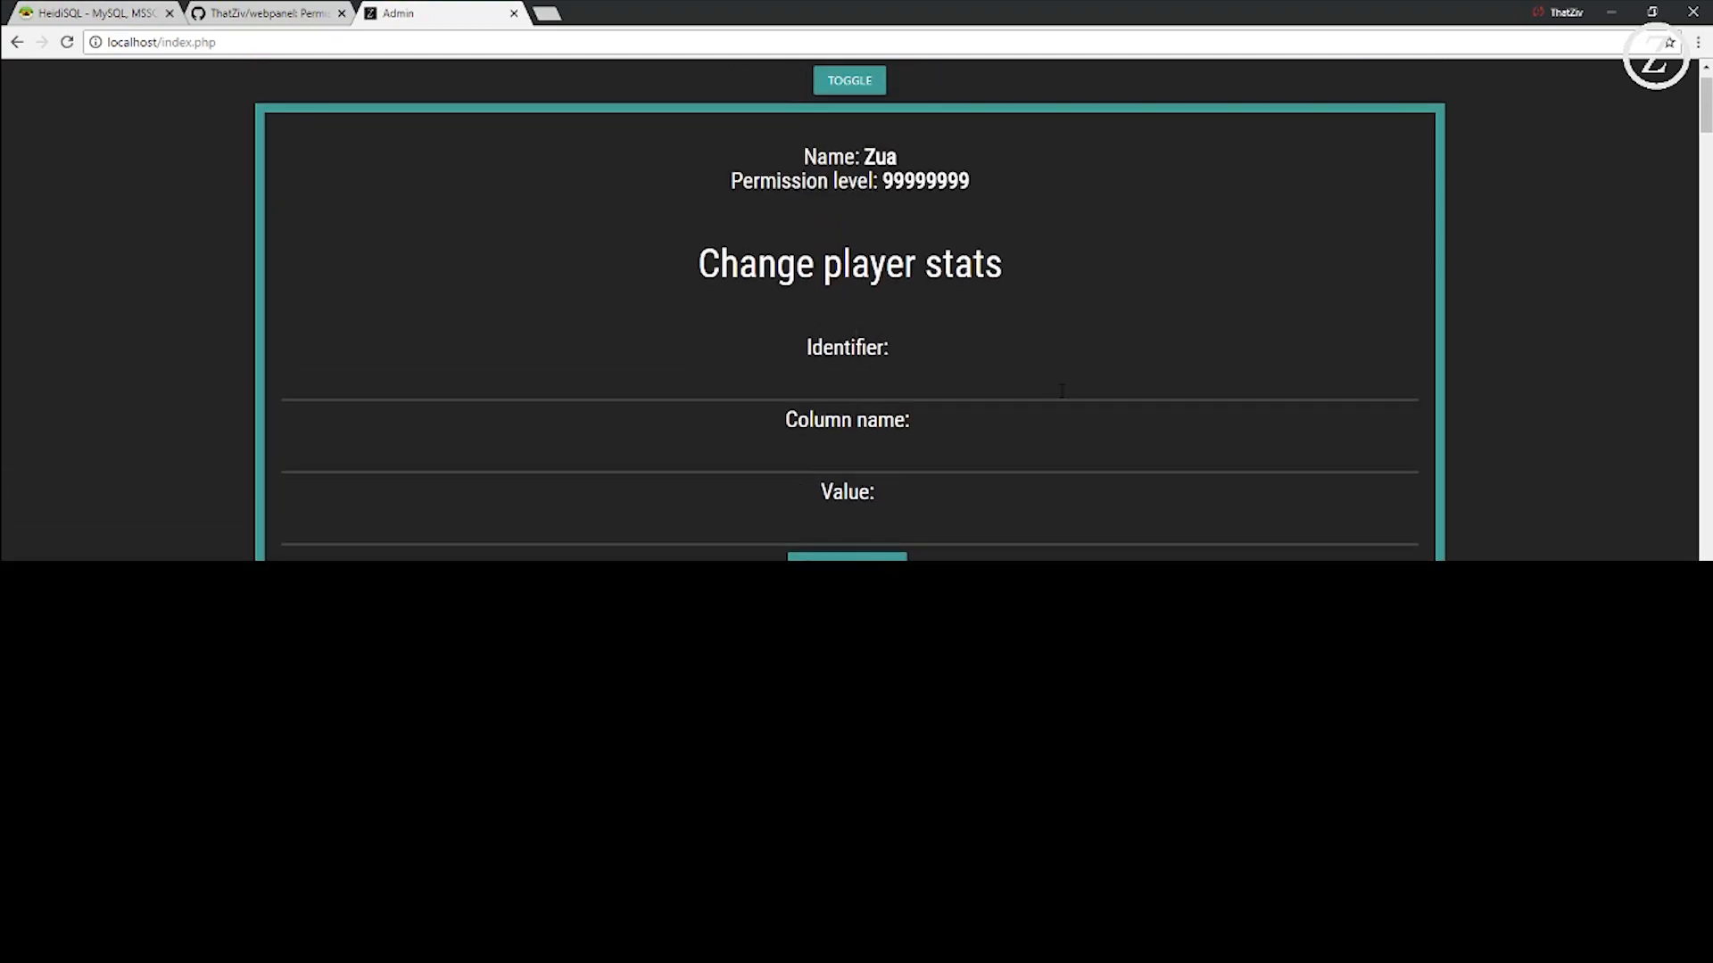
{"action": "scroll", "scroll_direction": "down", "scroll_amount": 3}
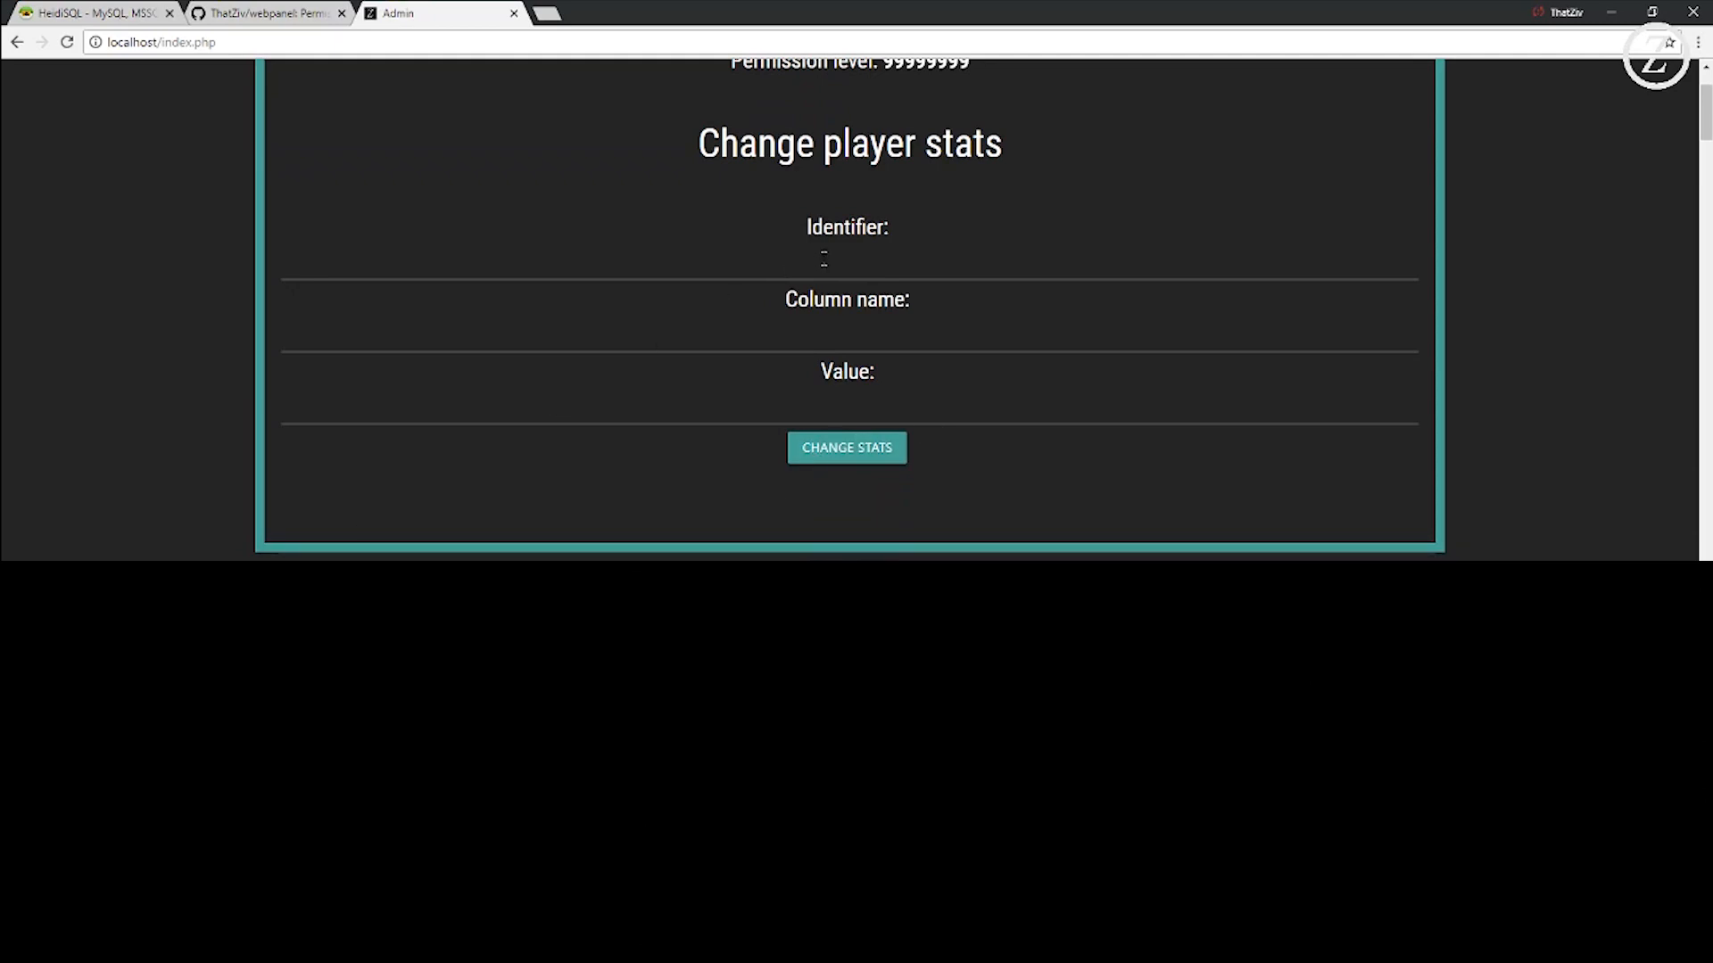
{"action": "left_click", "coordinate": [847, 437]}
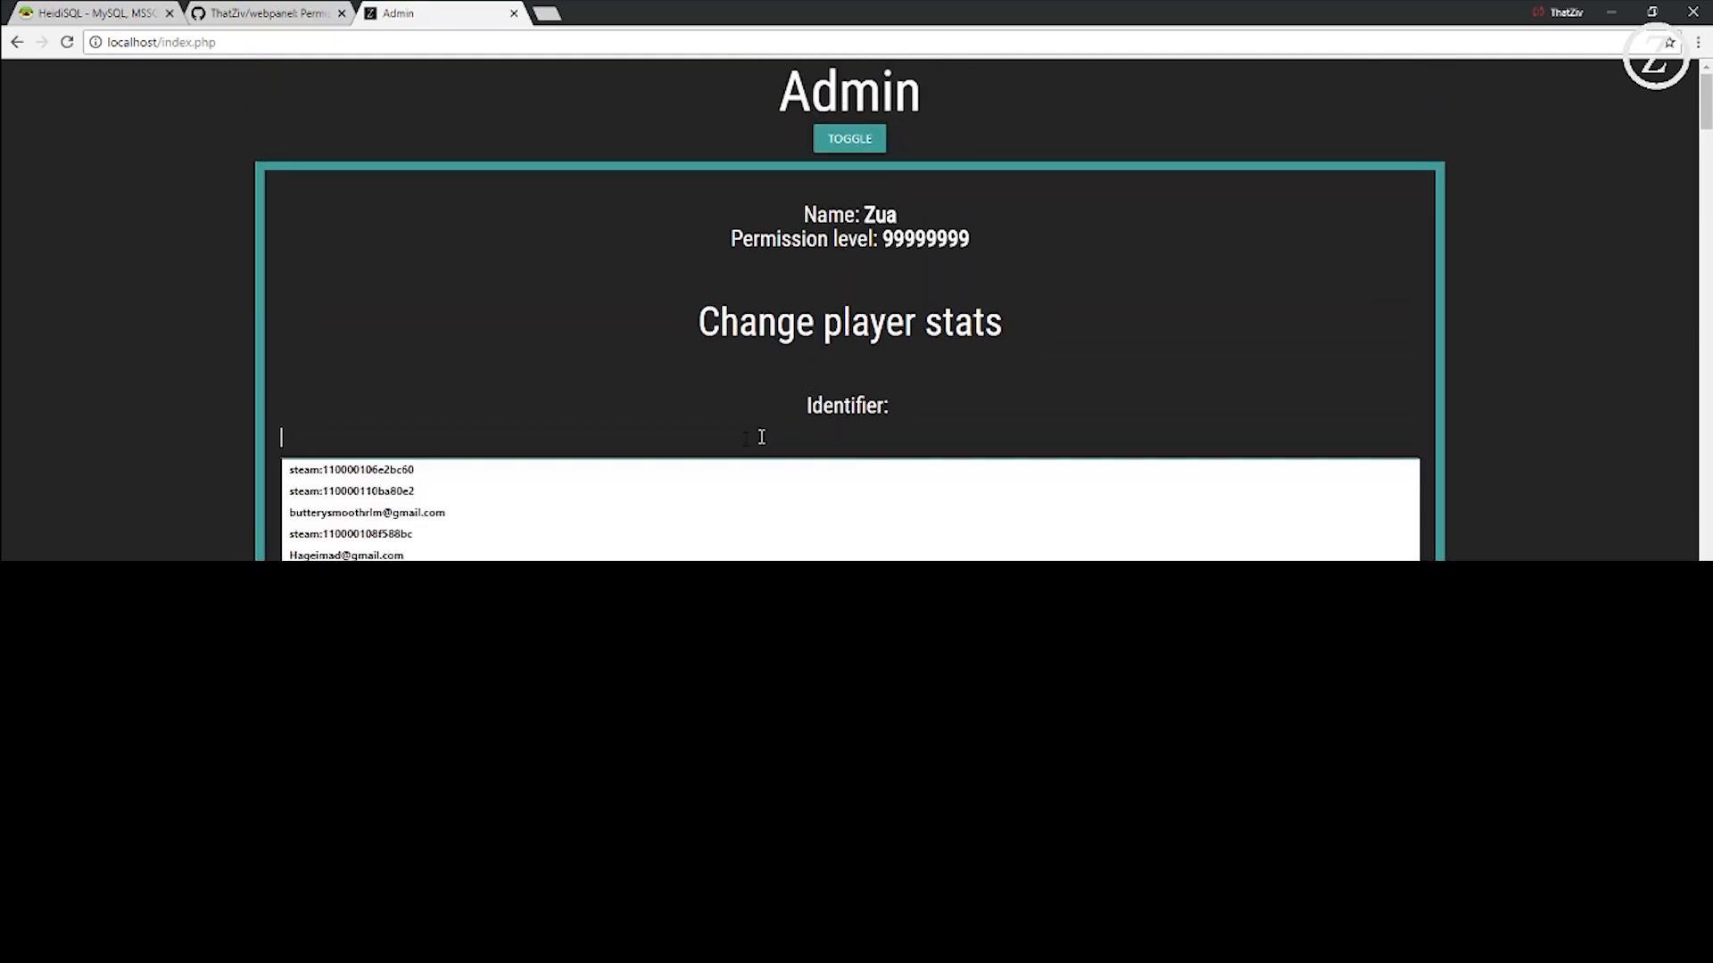
{"action": "scroll", "scroll_direction": "down", "scroll_amount": 3}
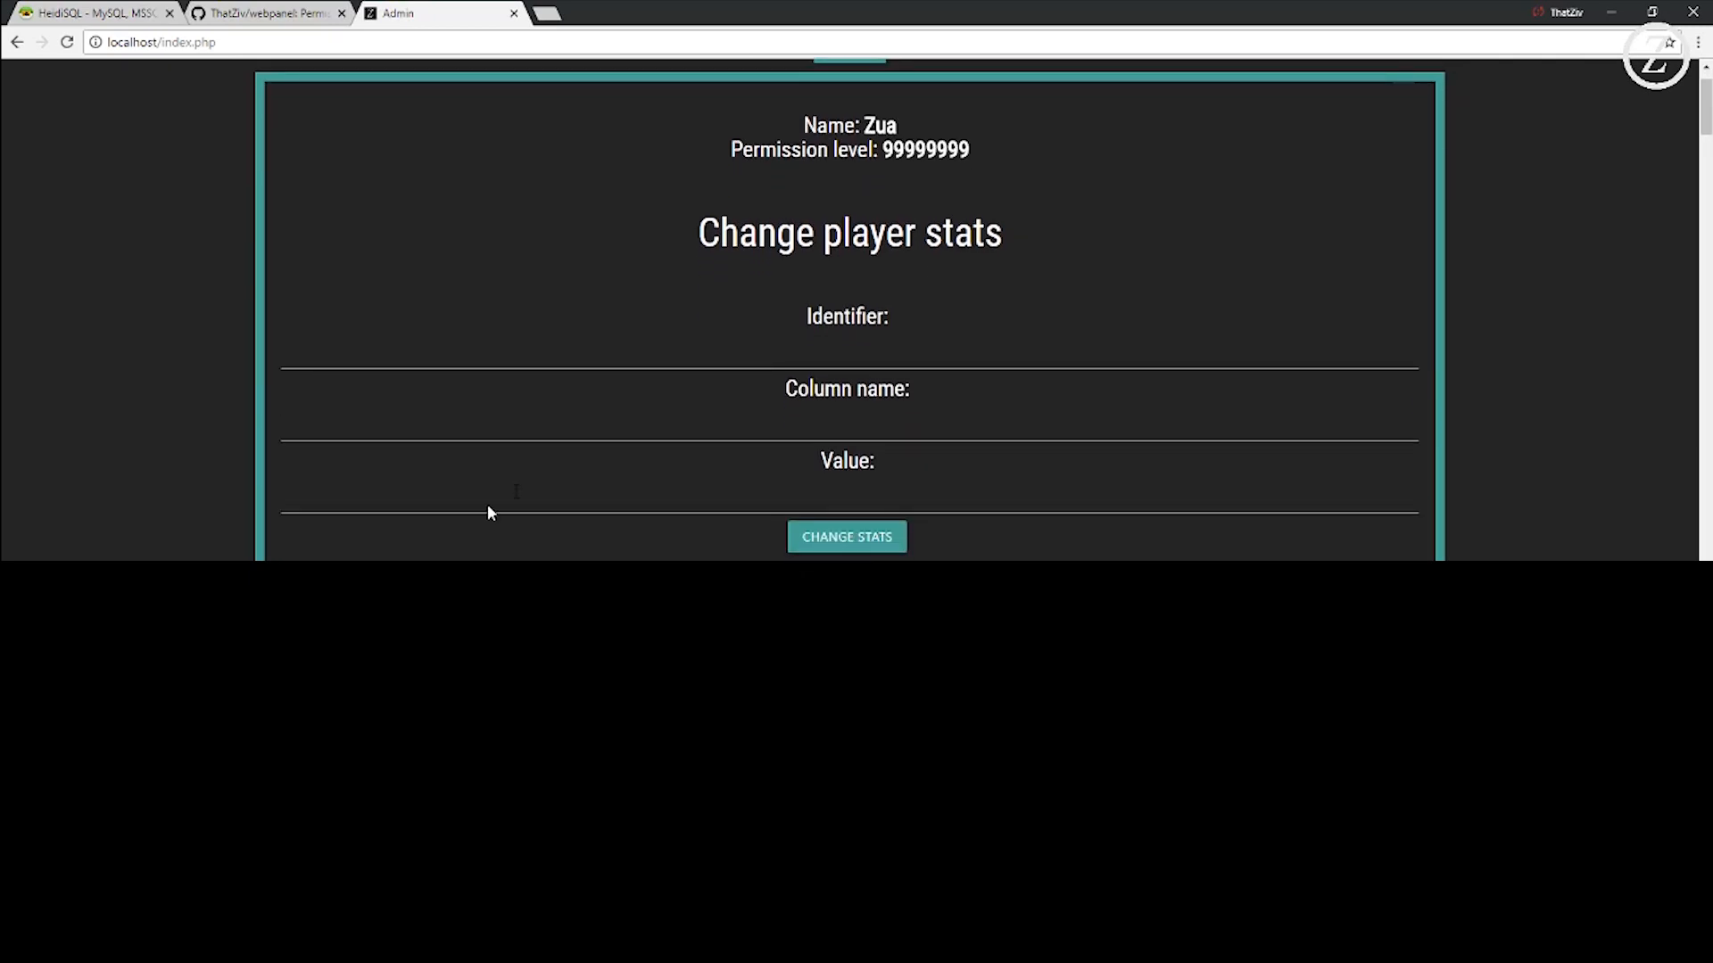
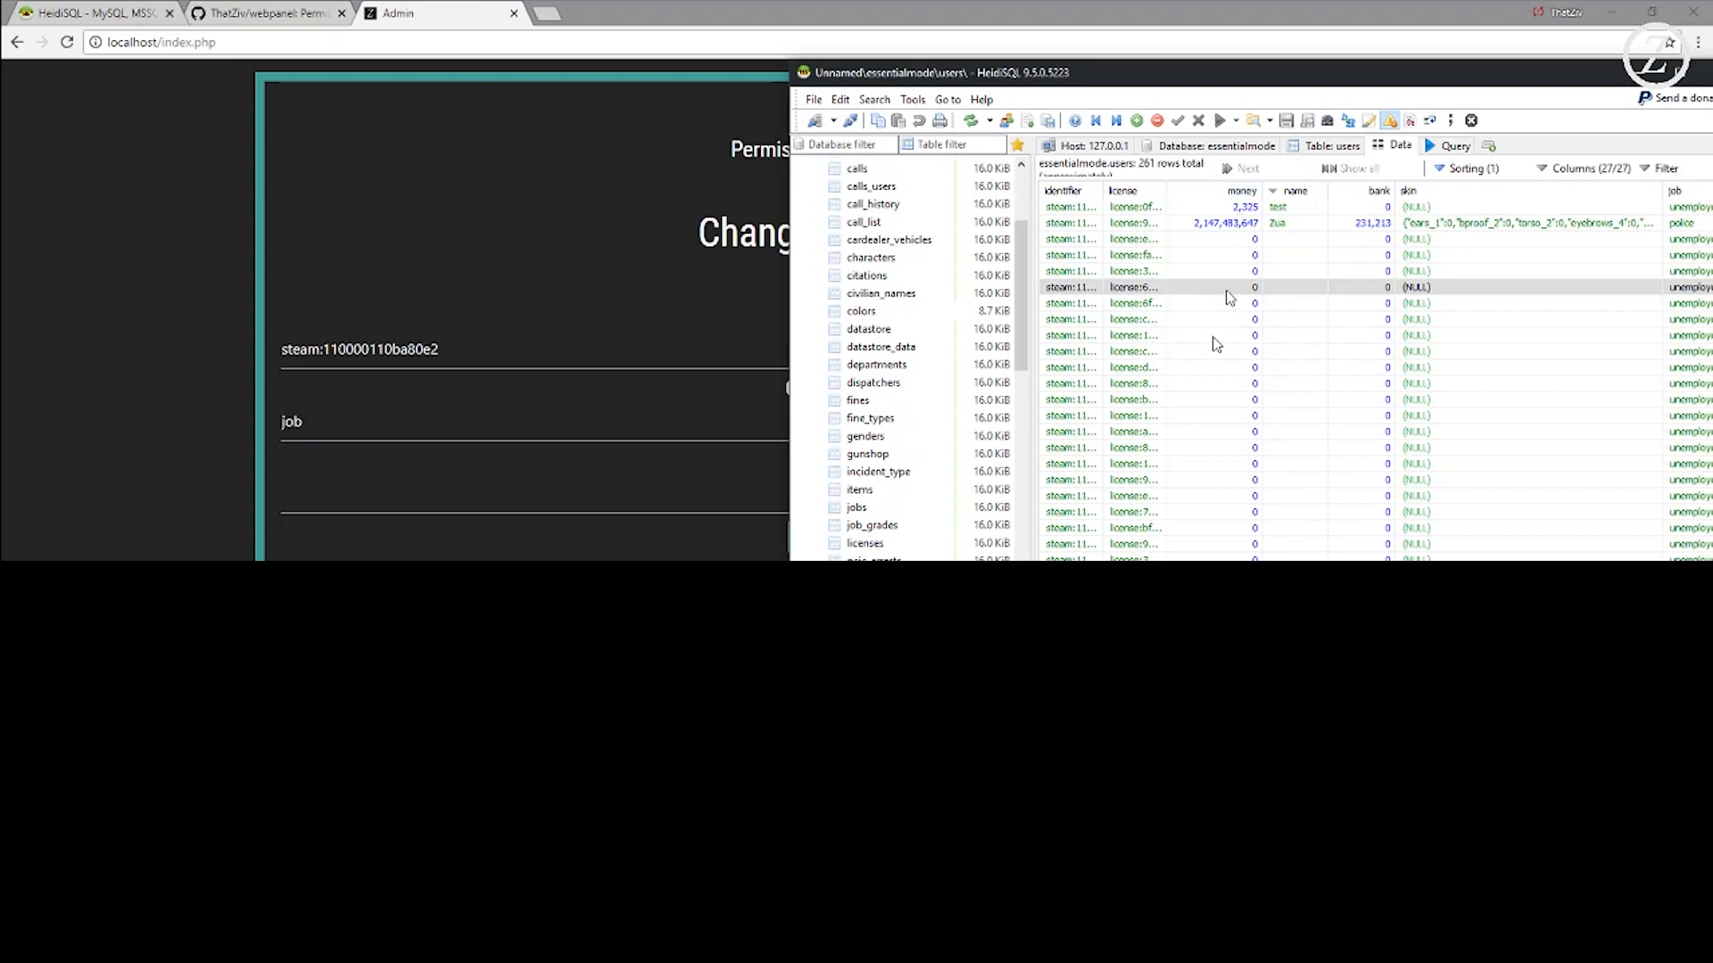
{"action": "scroll", "scroll_direction": "right", "scroll_amount": 3}
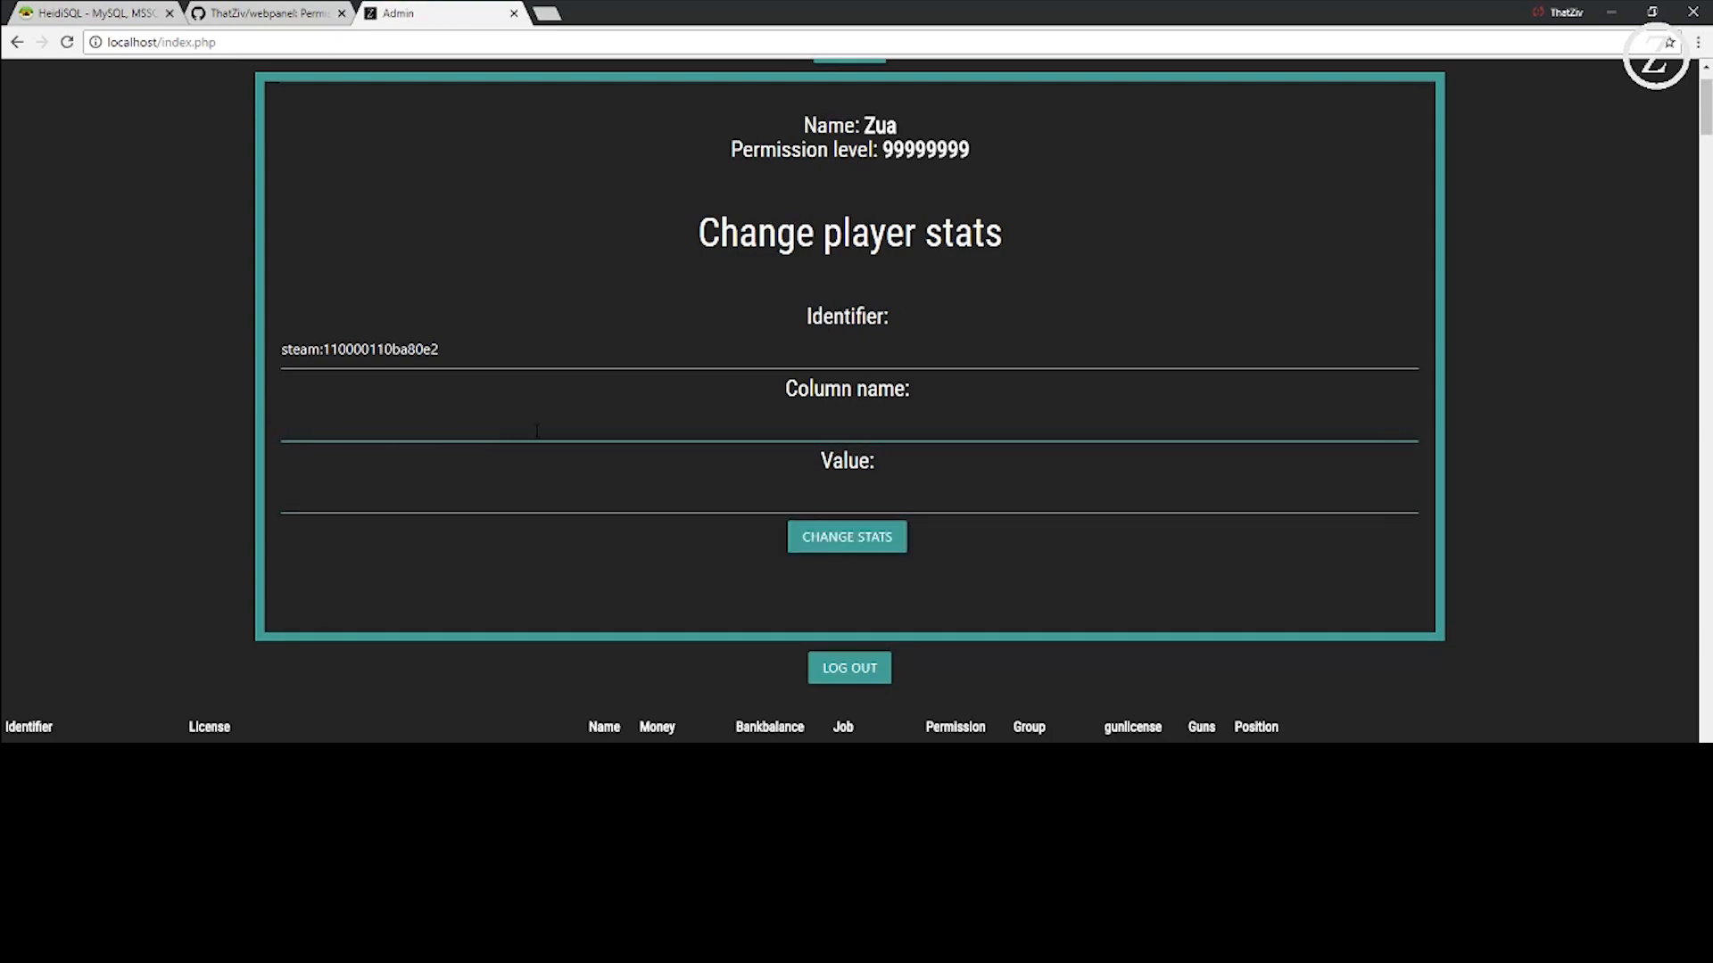
Step: Set column money to value 56 and apply it with CHANGE STATS
{"action": "left_click", "coordinate": [437, 420]}
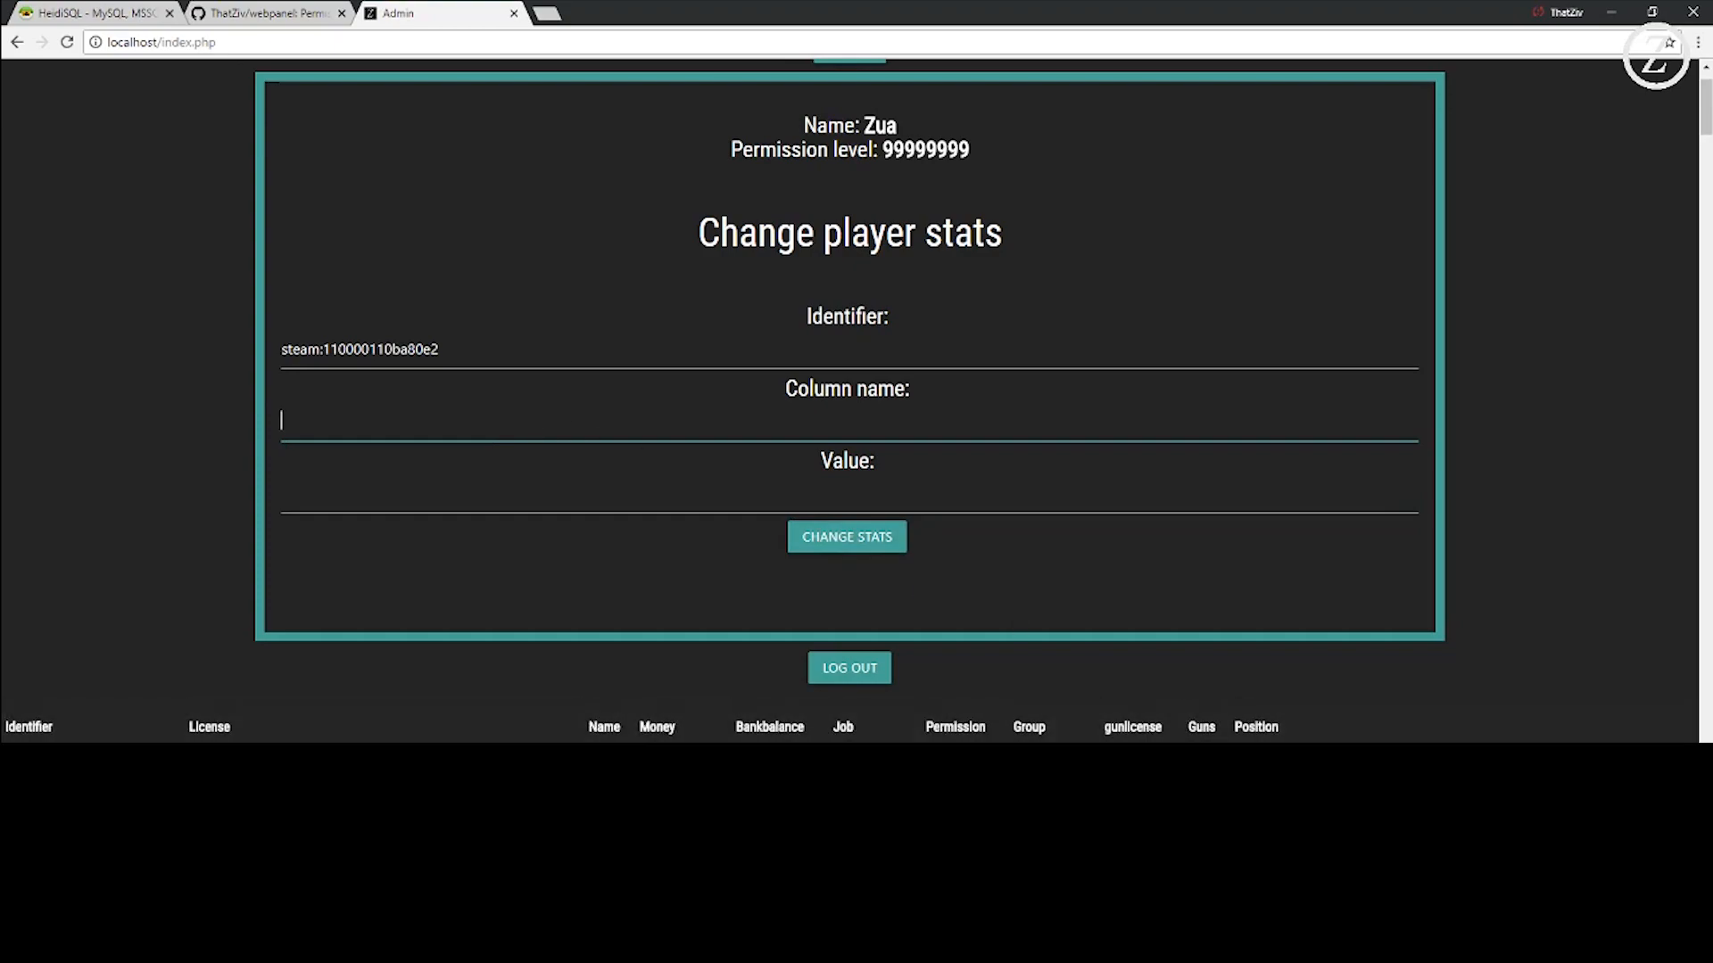
{"action": "mouse_move", "coordinate": [993, 315]}
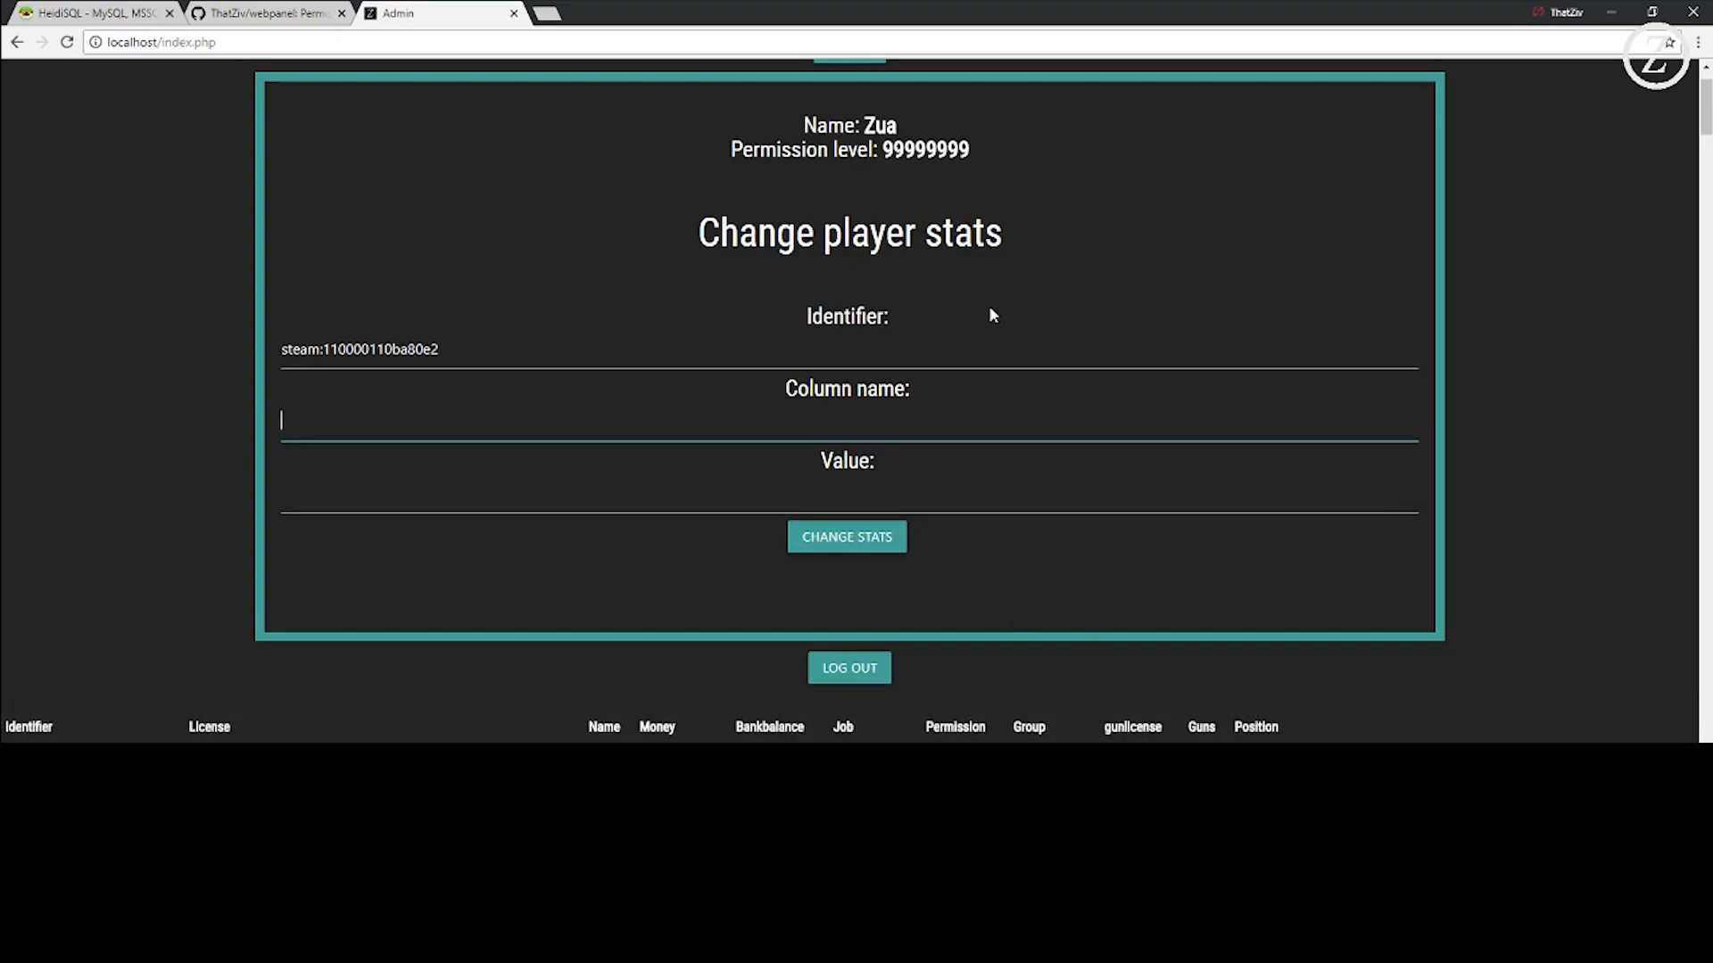
{"action": "type", "text": "money"}
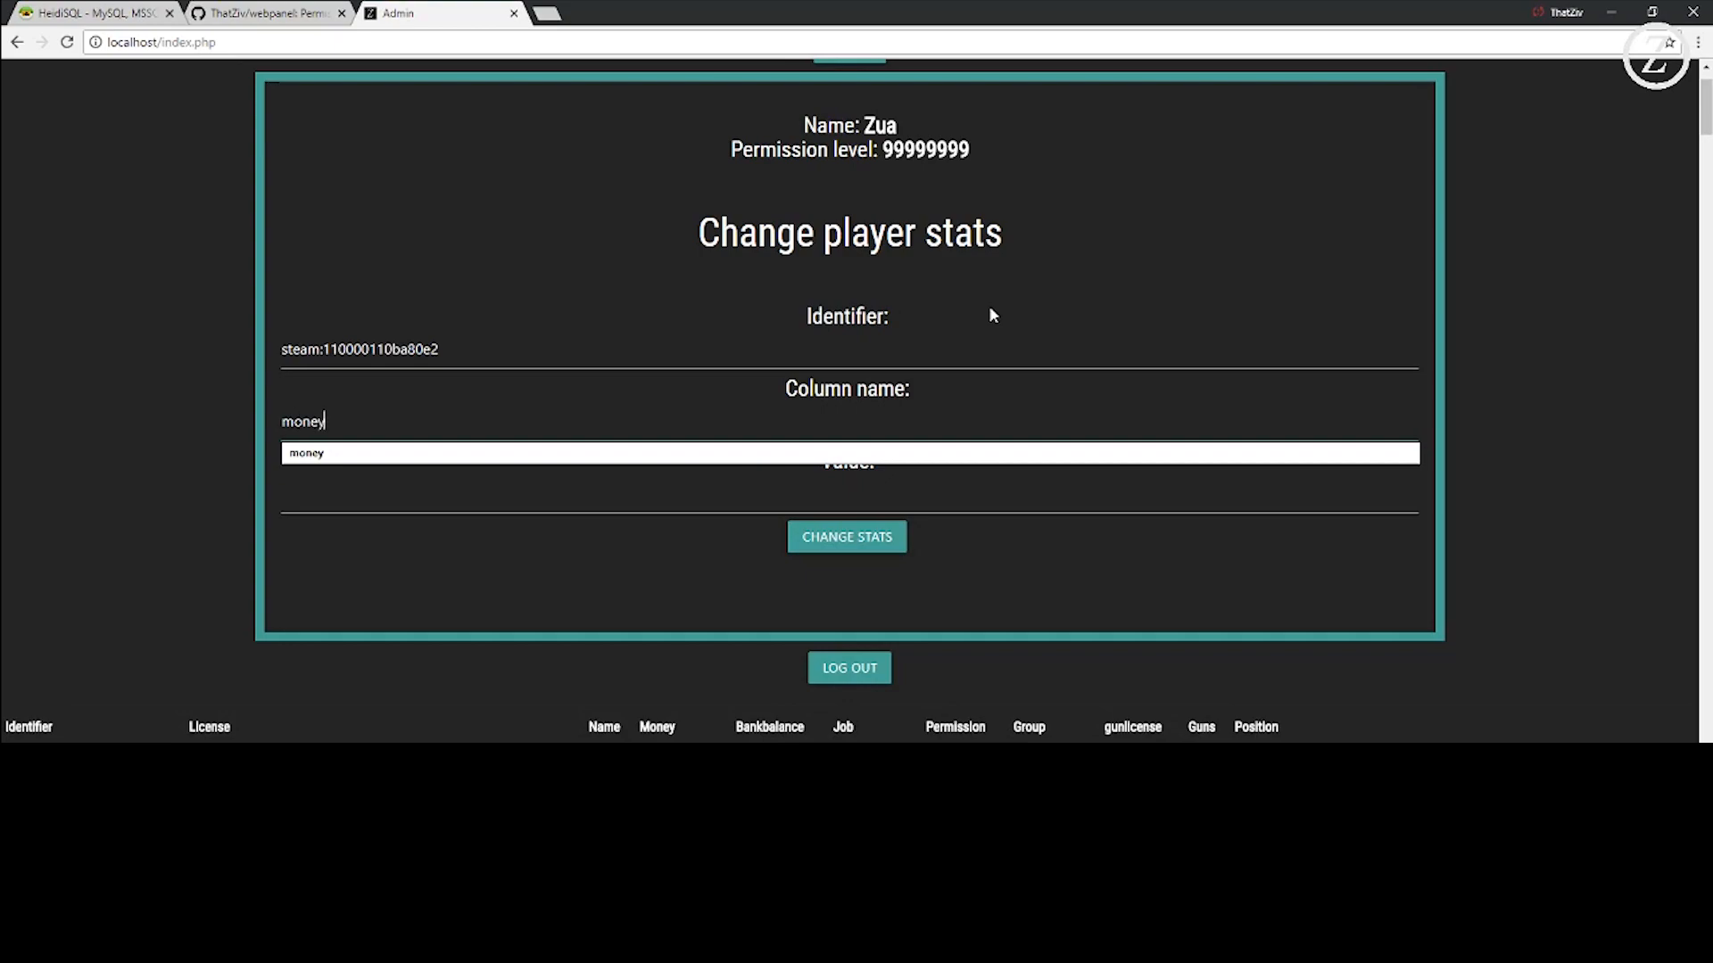
{"action": "left_click", "coordinate": [848, 492]}
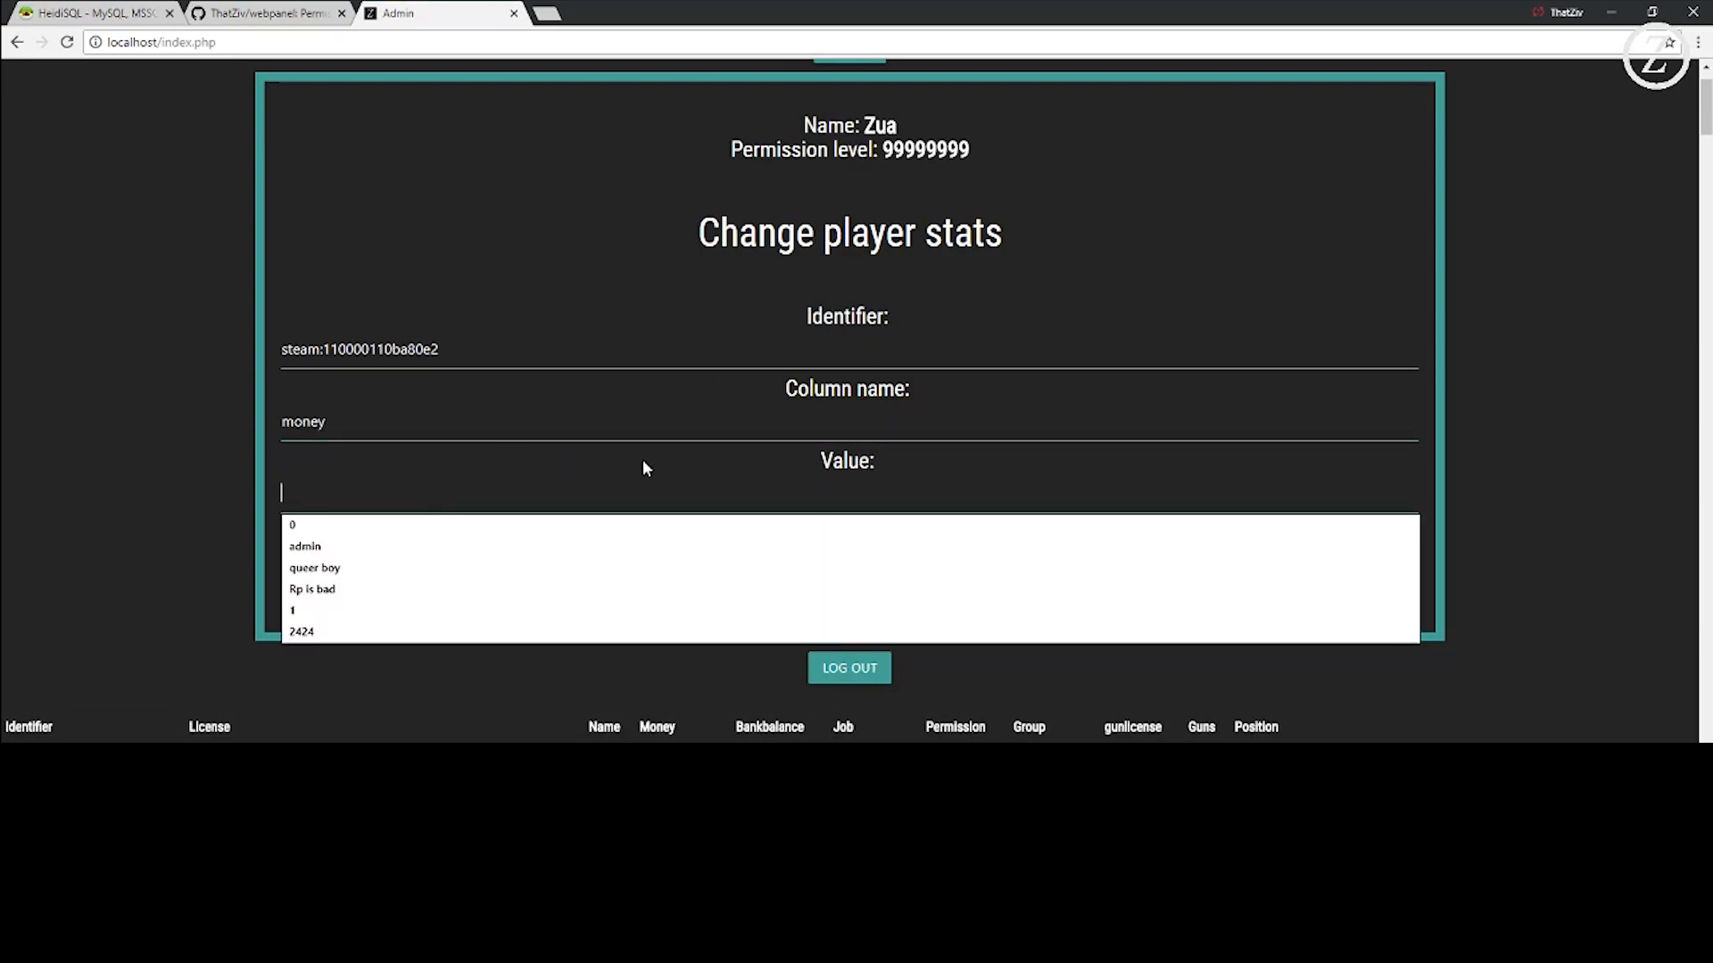
{"action": "type", "text": "56"}
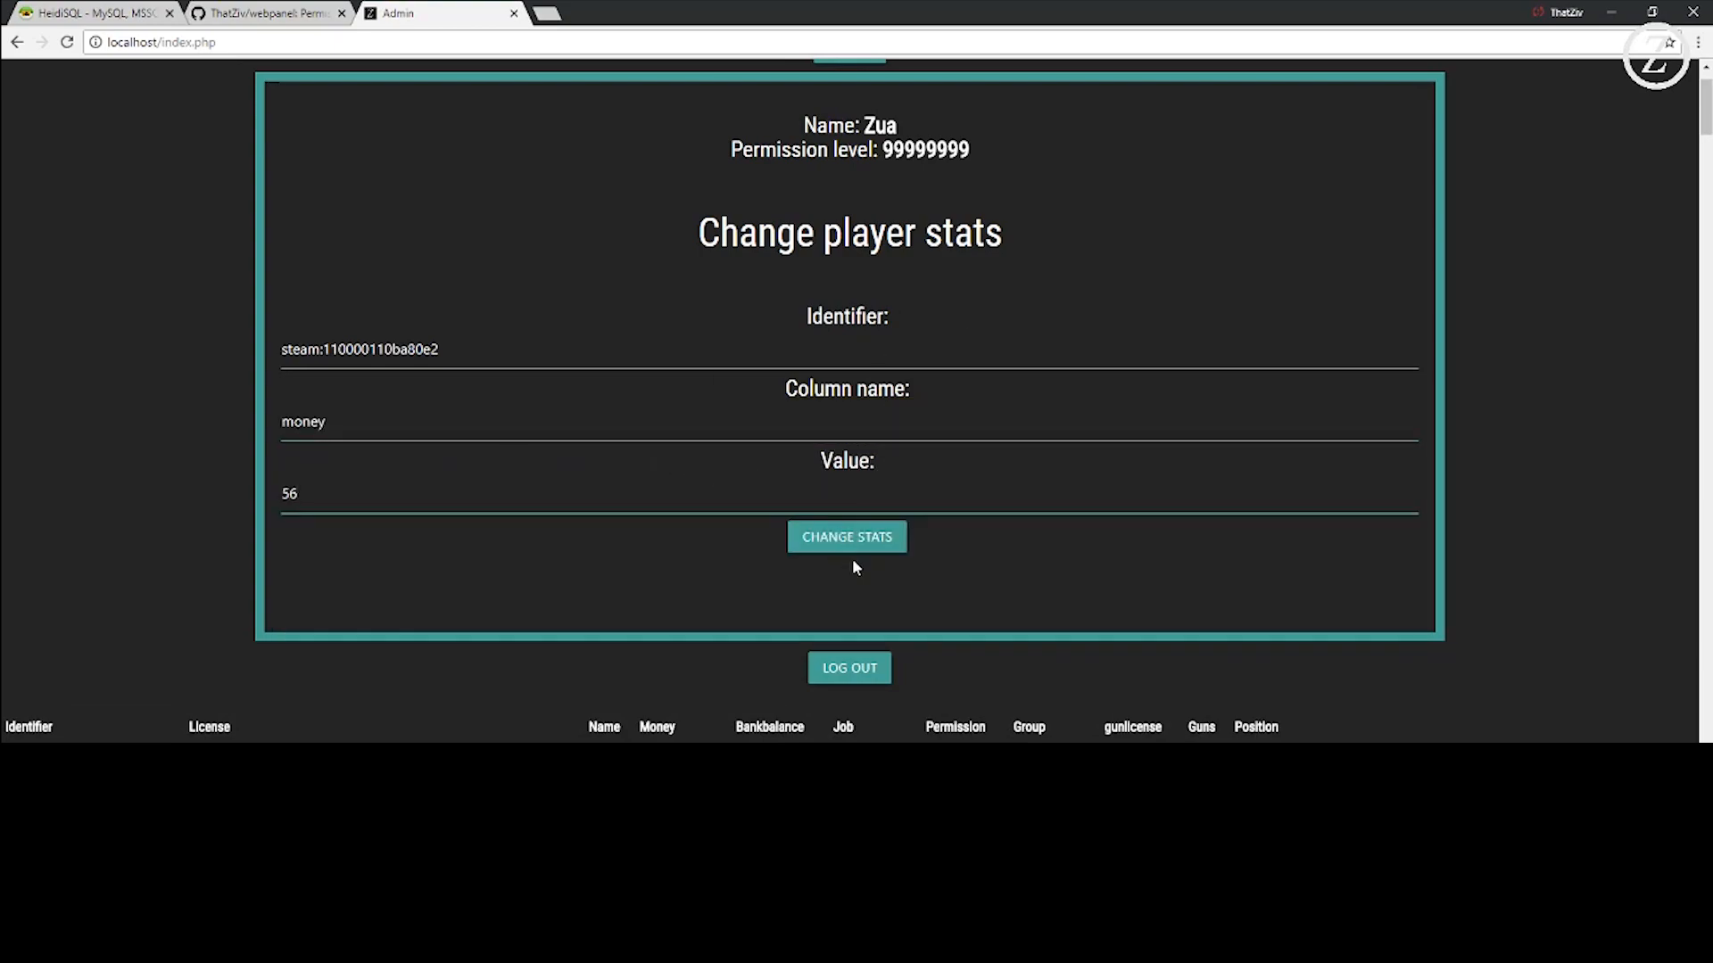
{"action": "left_click", "coordinate": [846, 536]}
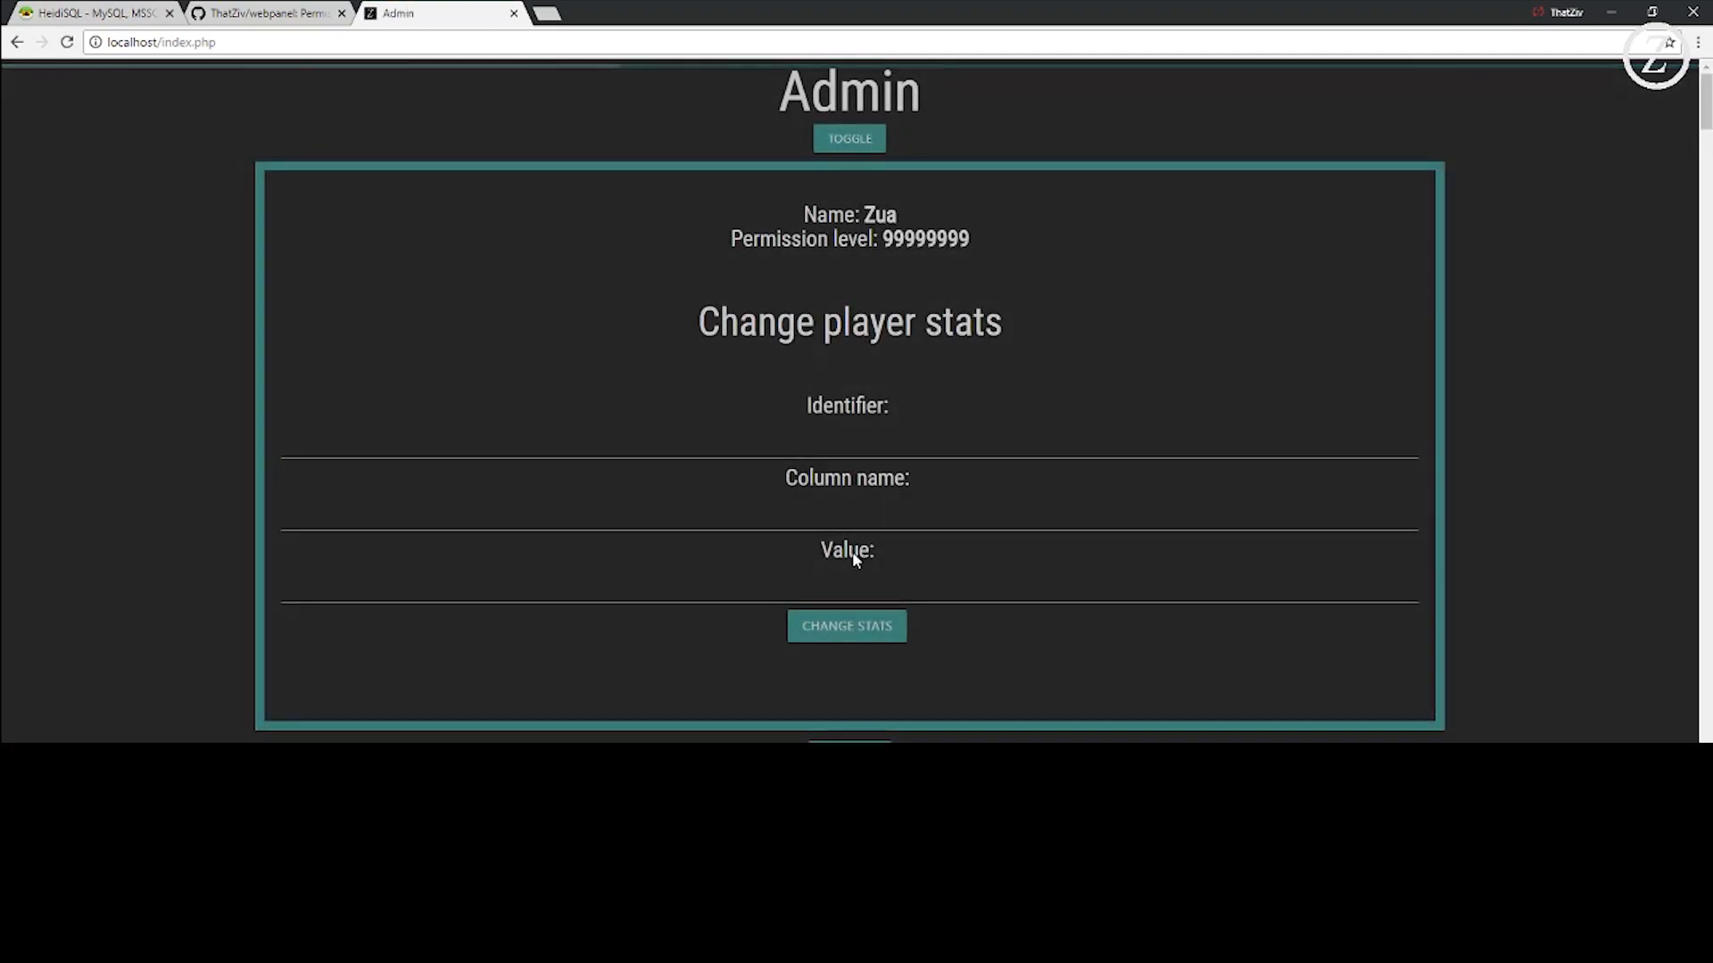
{"action": "scroll", "scroll_direction": "down", "scroll_amount": 3}
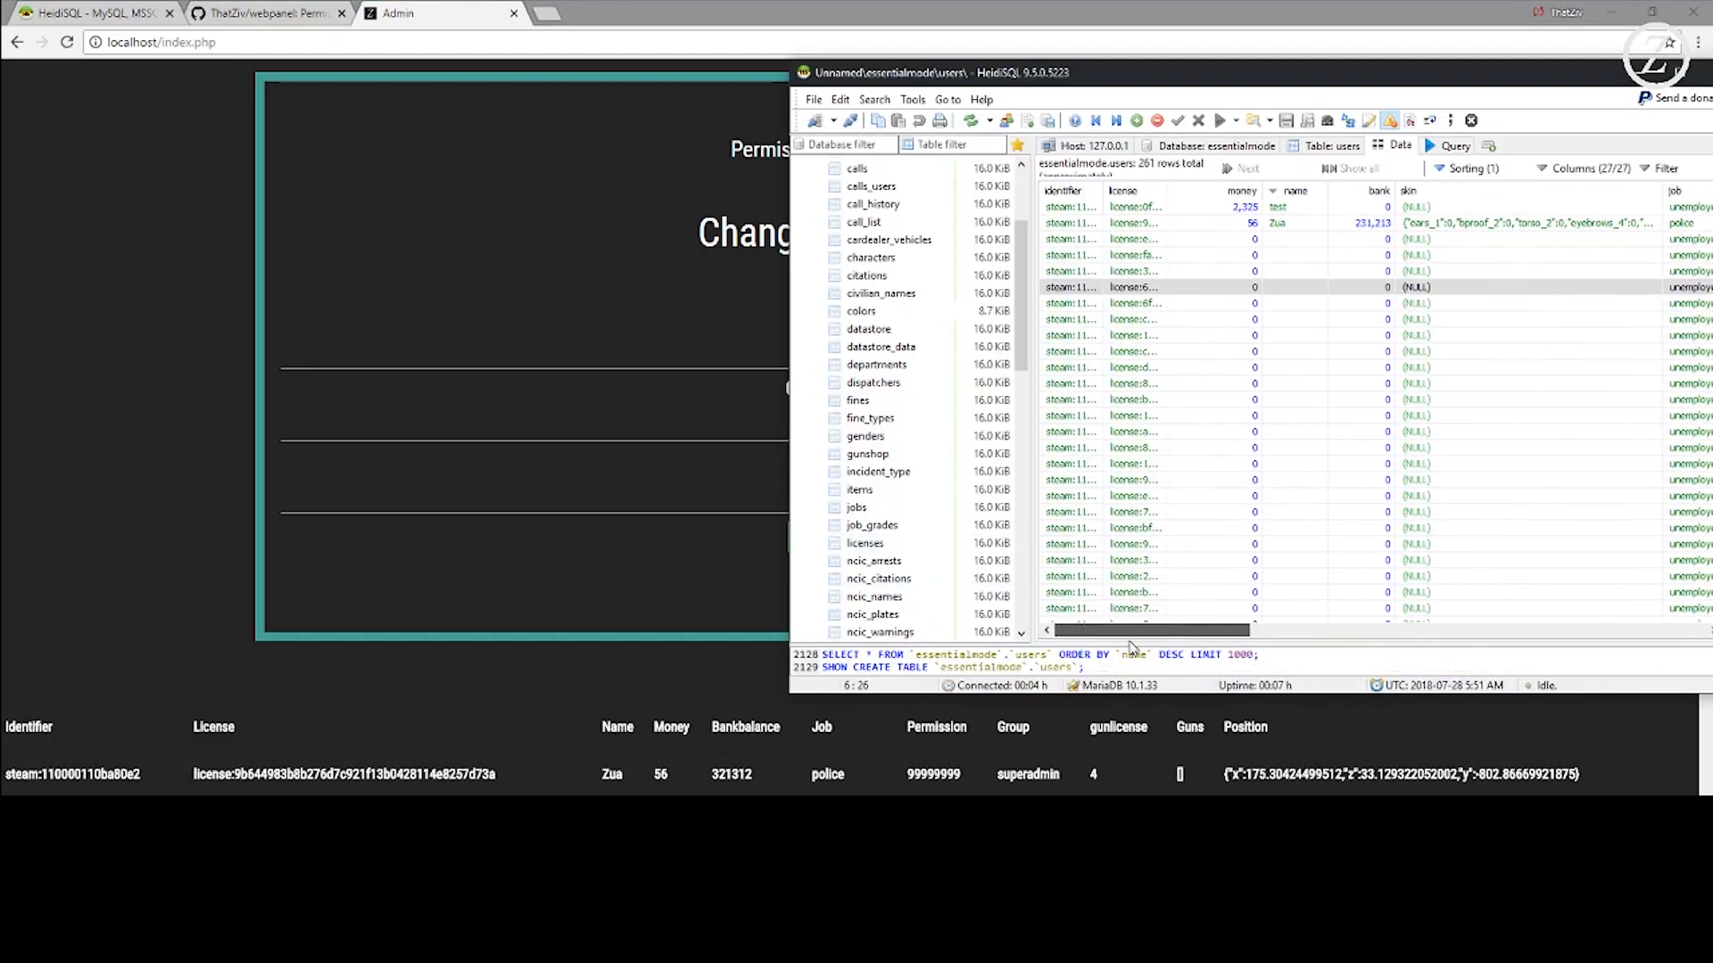
Step: Check Zua's money cell reads 56 in HeidiSQL, then log back in as Zua
{"action": "left_click", "coordinate": [1243, 223]}
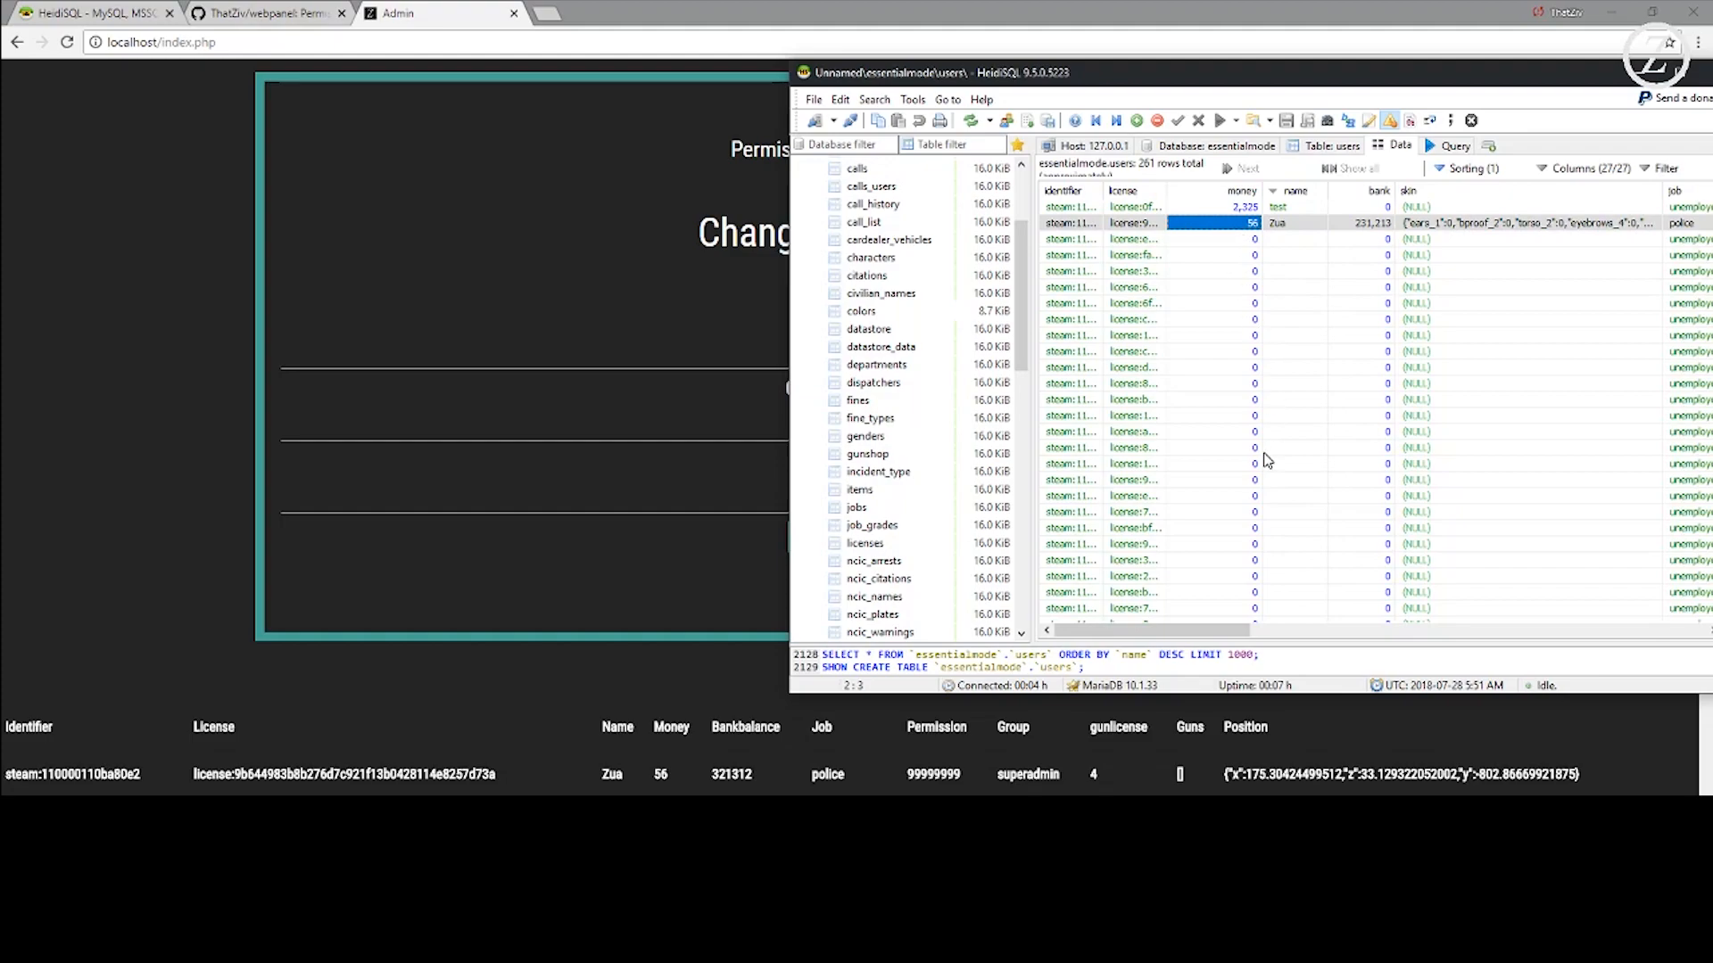
{"action": "mouse_move", "coordinate": [427, 353]}
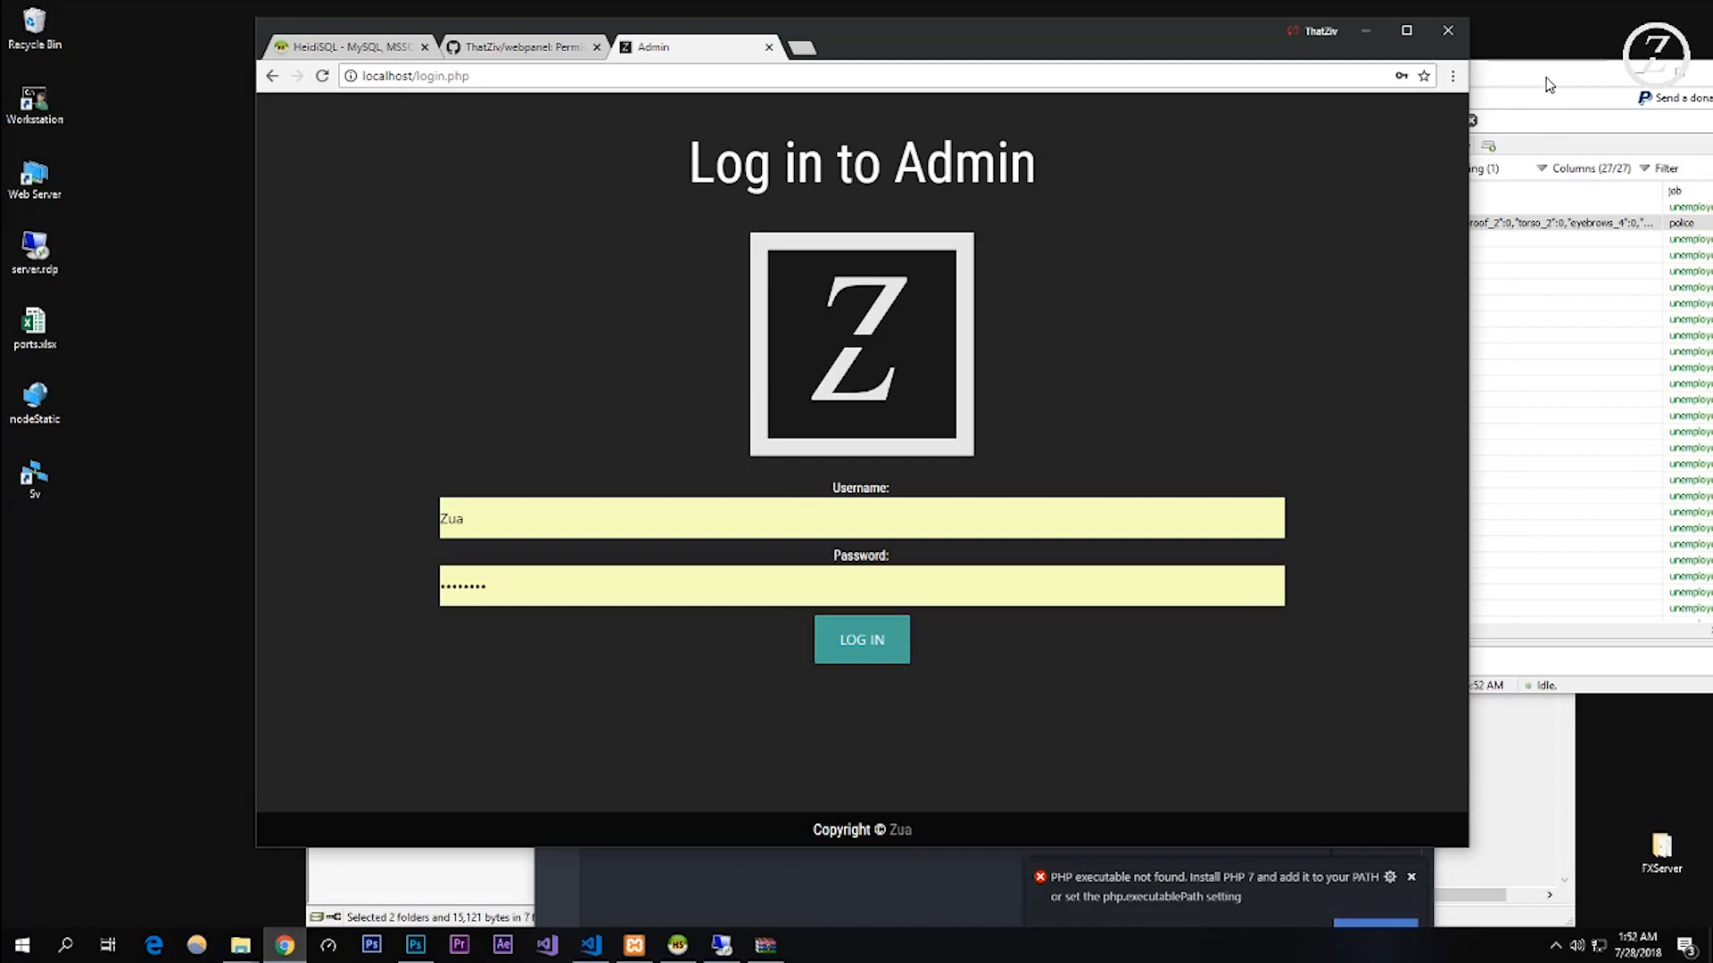
{"action": "left_click", "coordinate": [677, 945]}
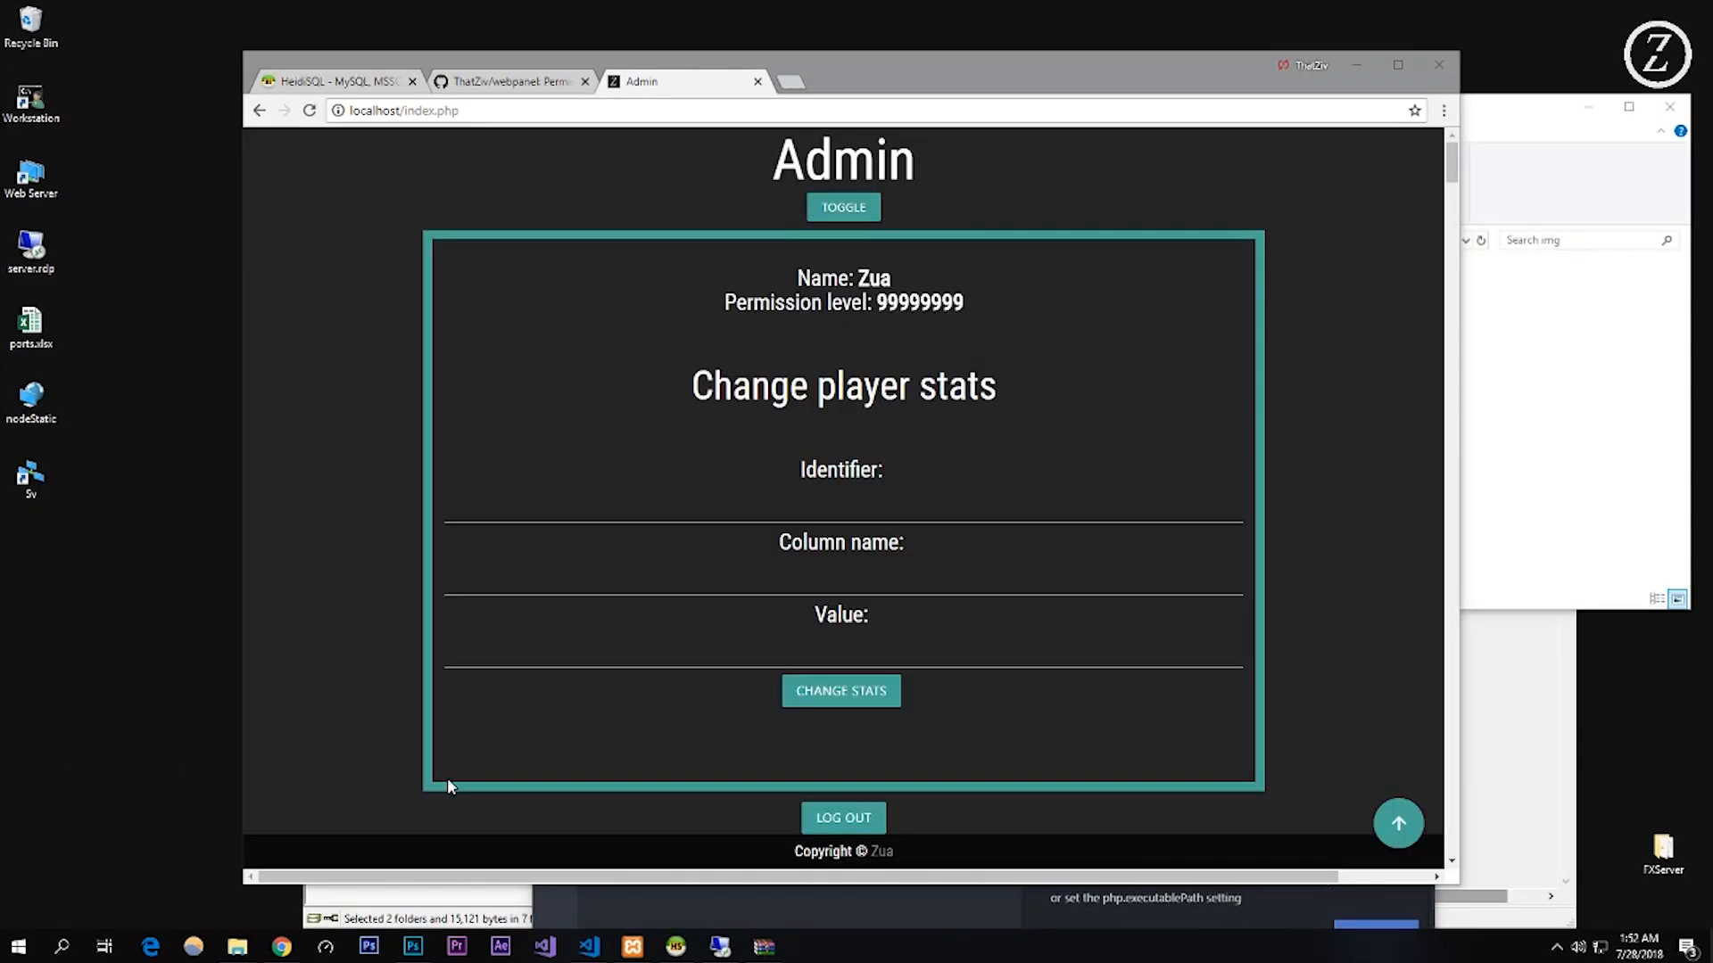
{"action": "mouse_move", "coordinate": [1025, 79]}
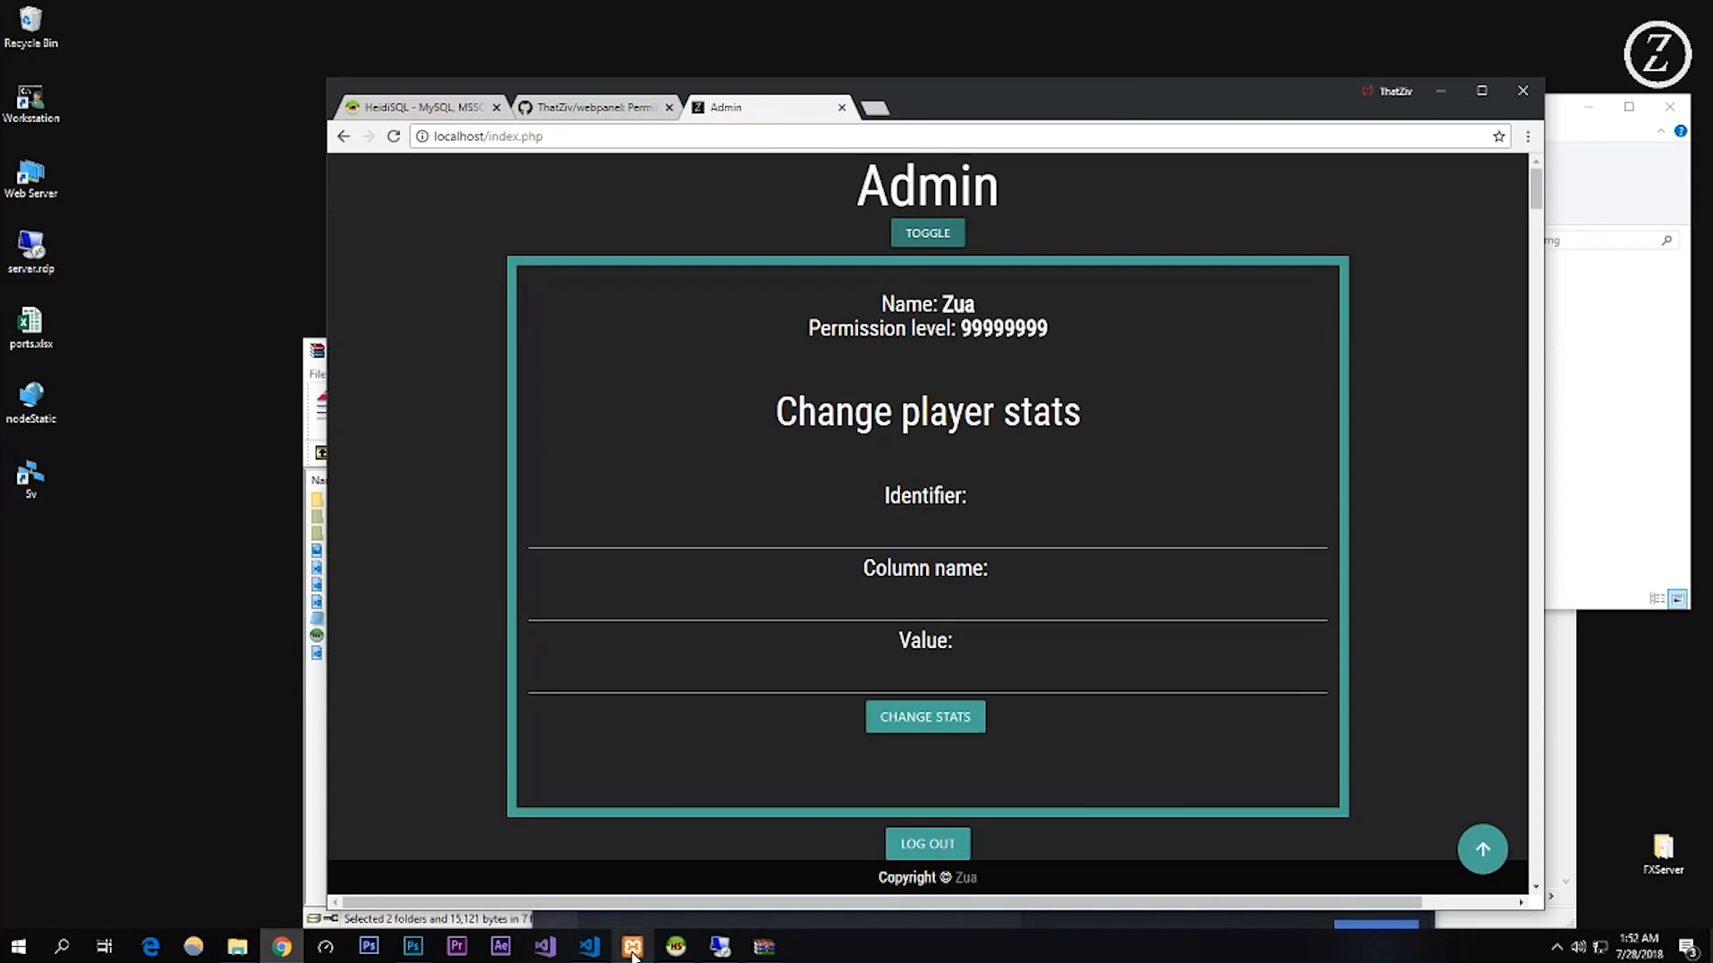
{"action": "left_click", "coordinate": [631, 946]}
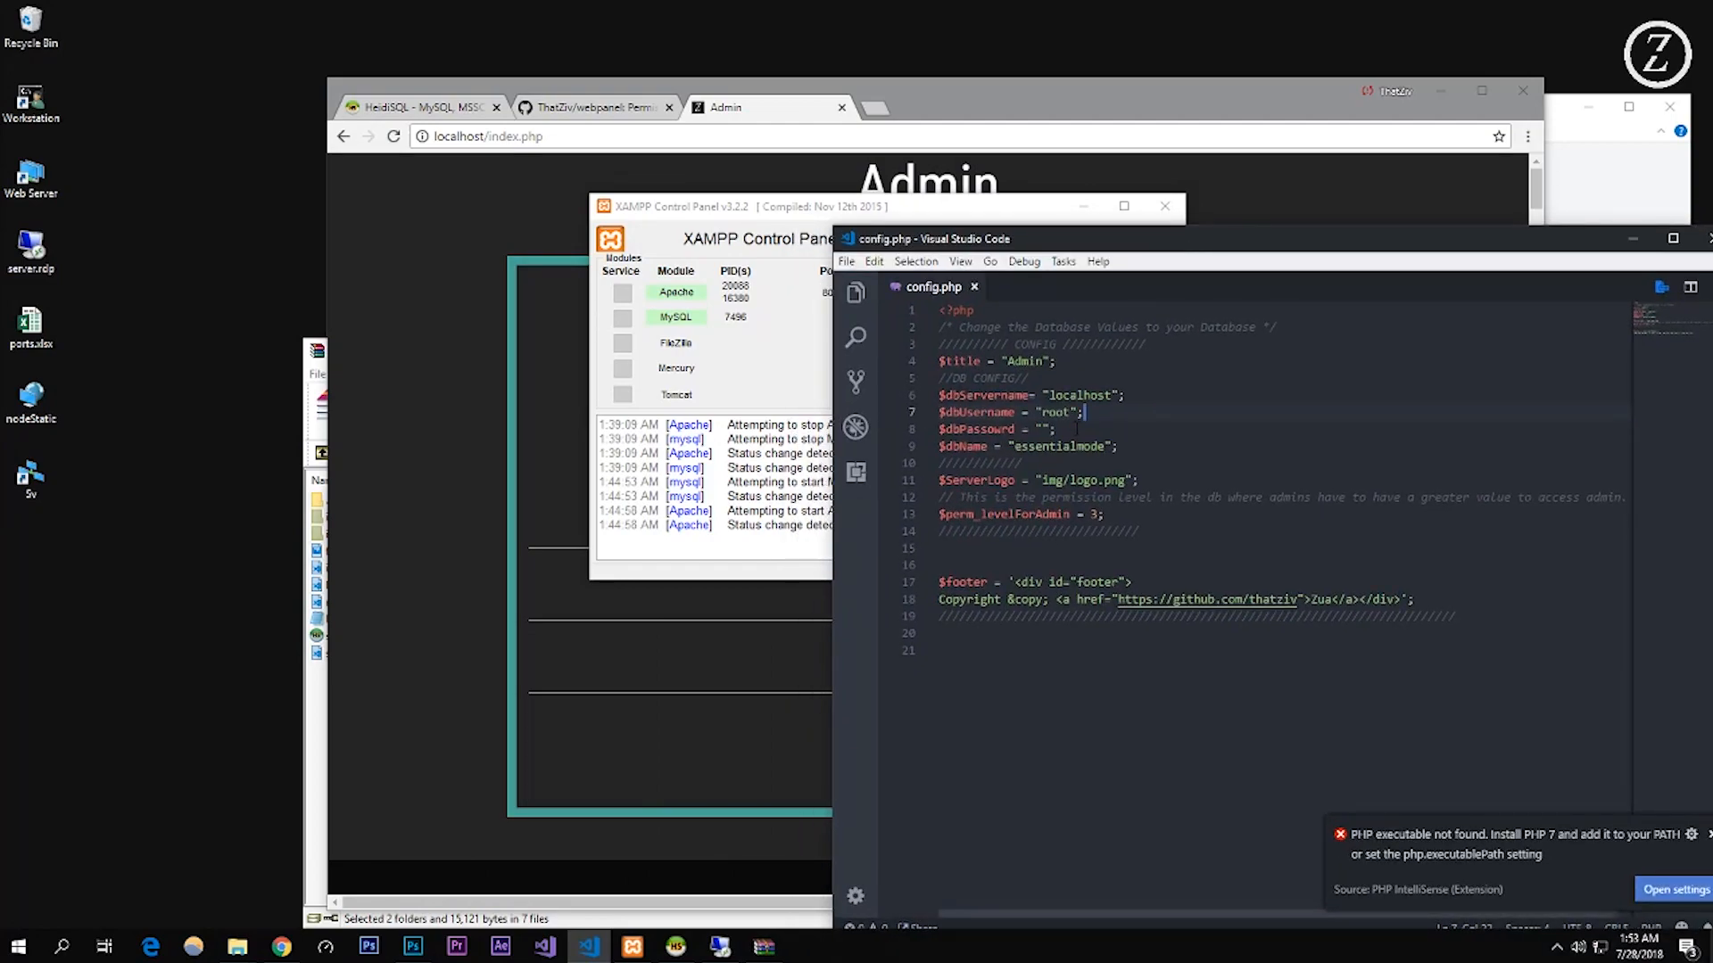
{"action": "left_click", "coordinate": [1212, 429]}
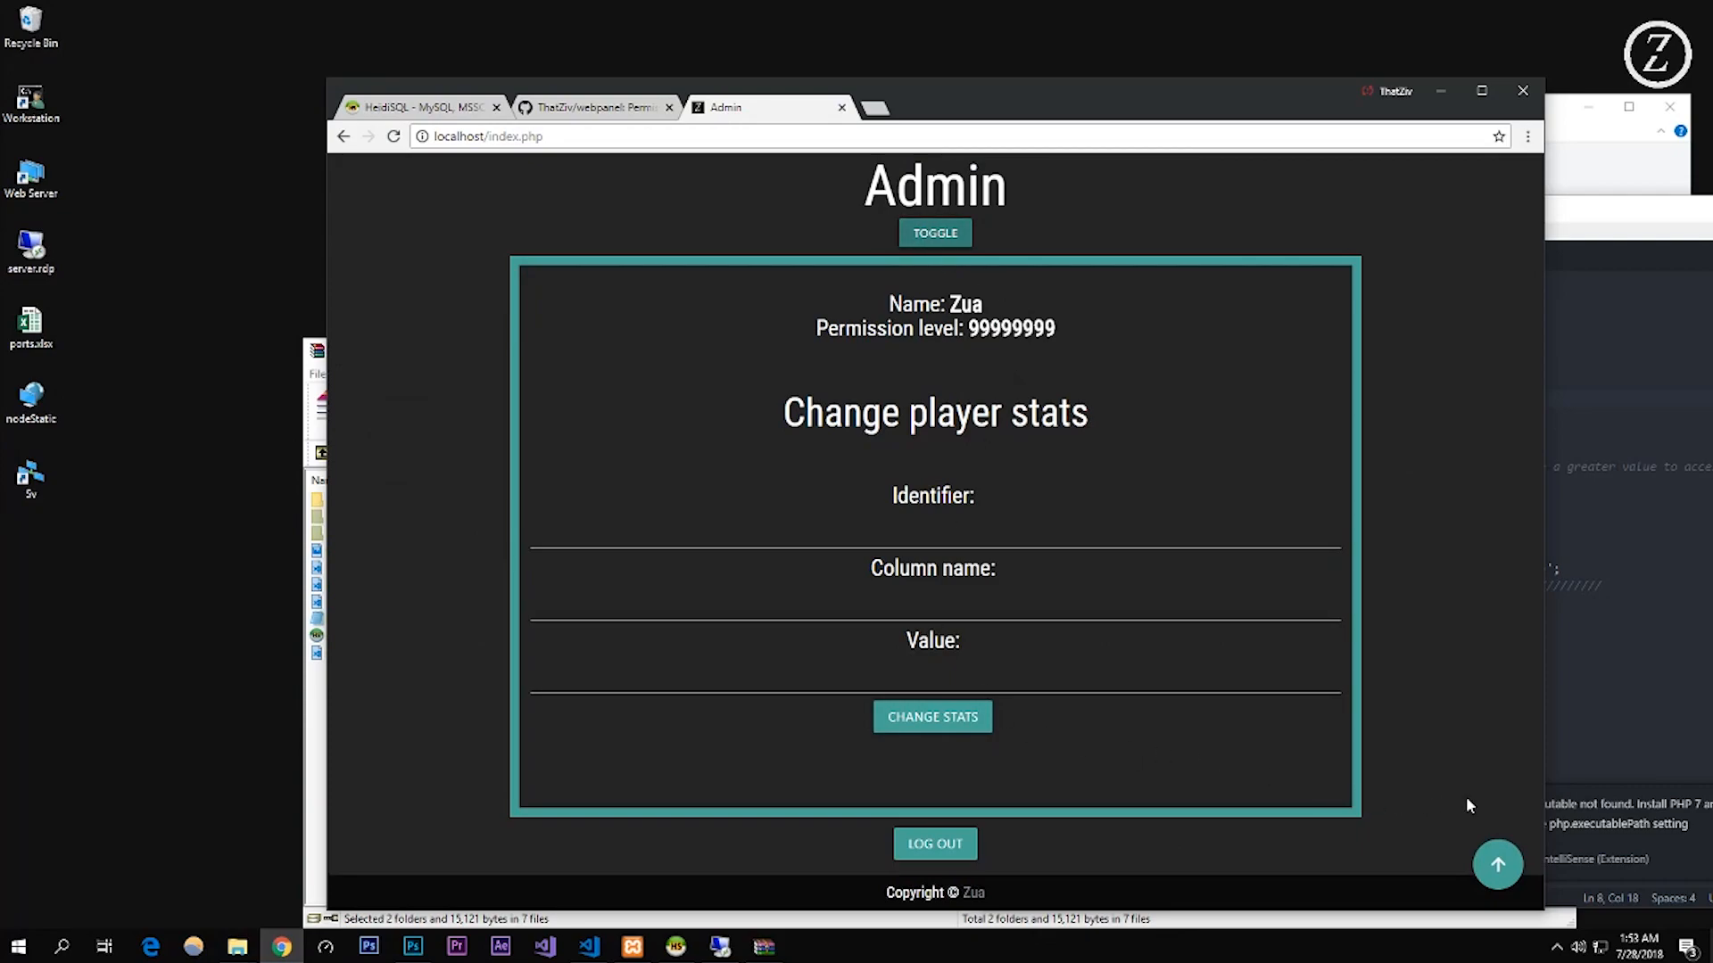
{"action": "scroll", "scroll_direction": "down", "scroll_amount": 3}
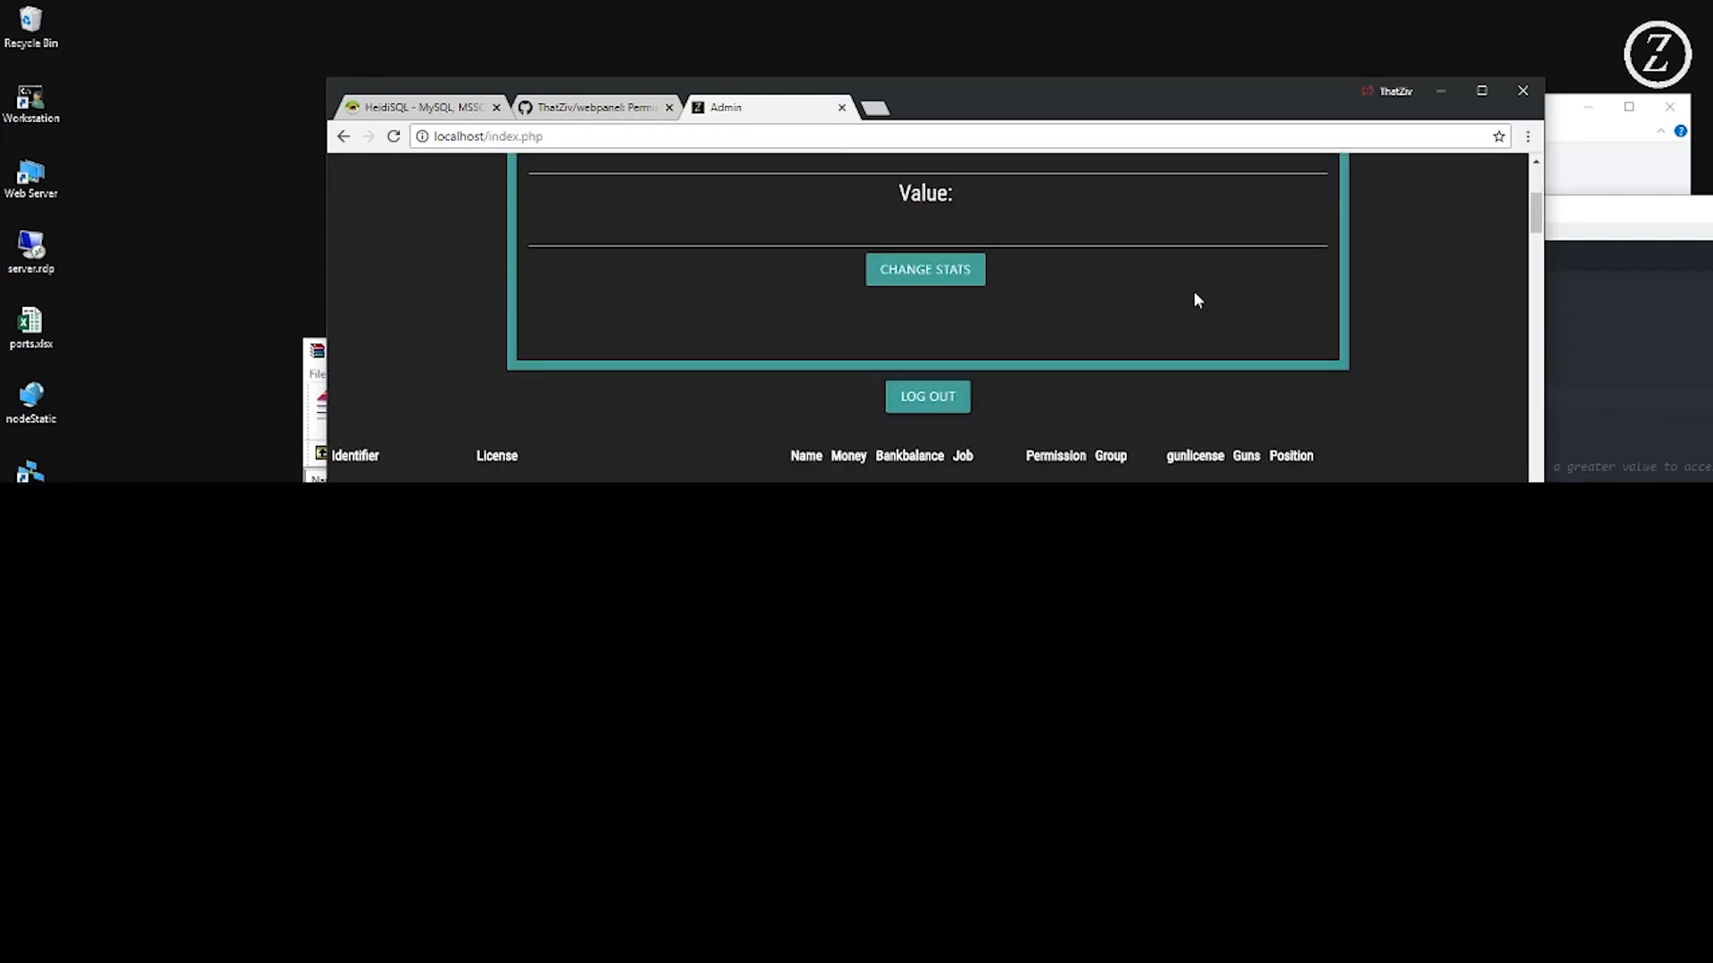